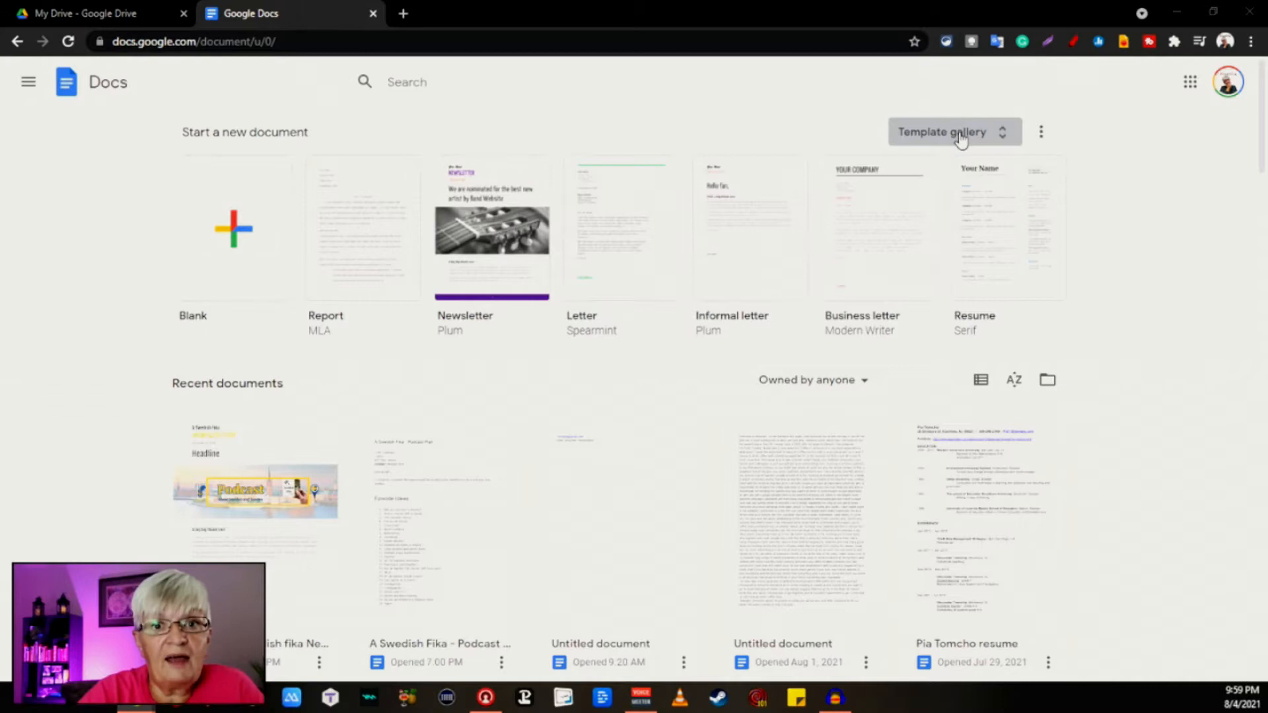
Step: Browse the full template gallery, then return to the Docs home page
{"action": "left_click", "coordinate": [955, 133]}
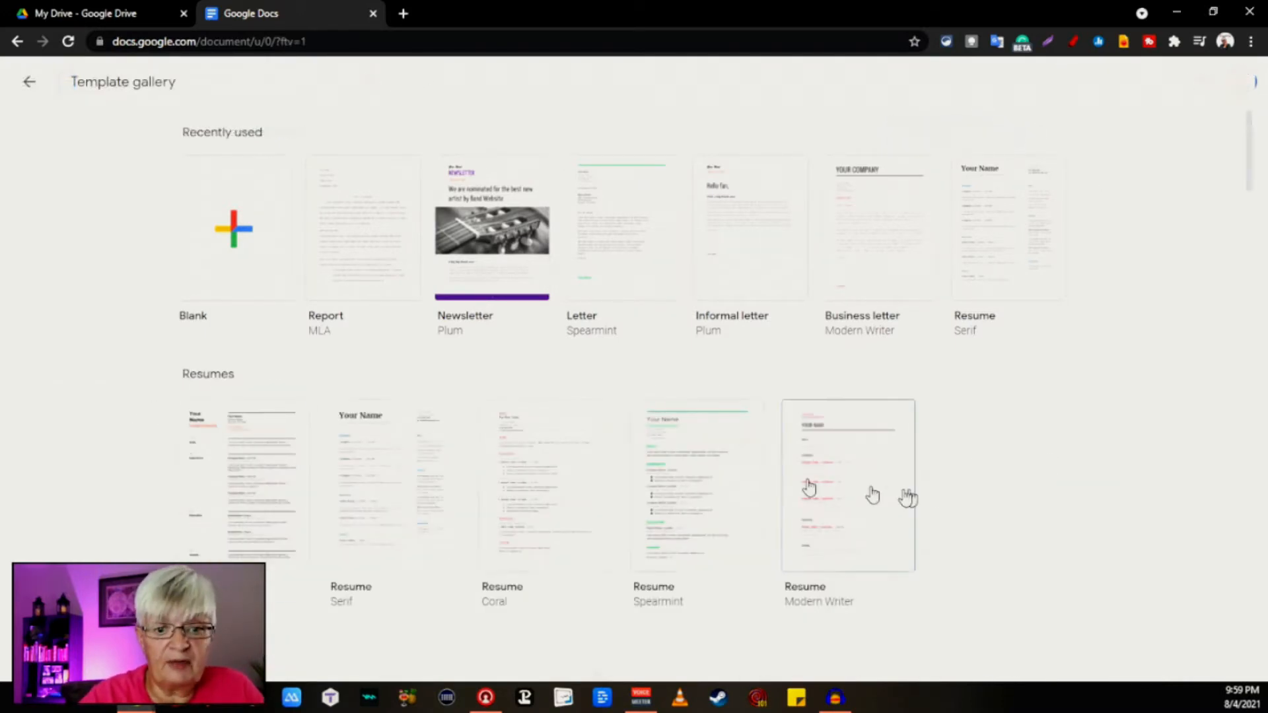
{"action": "mouse_move", "coordinate": [966, 522]}
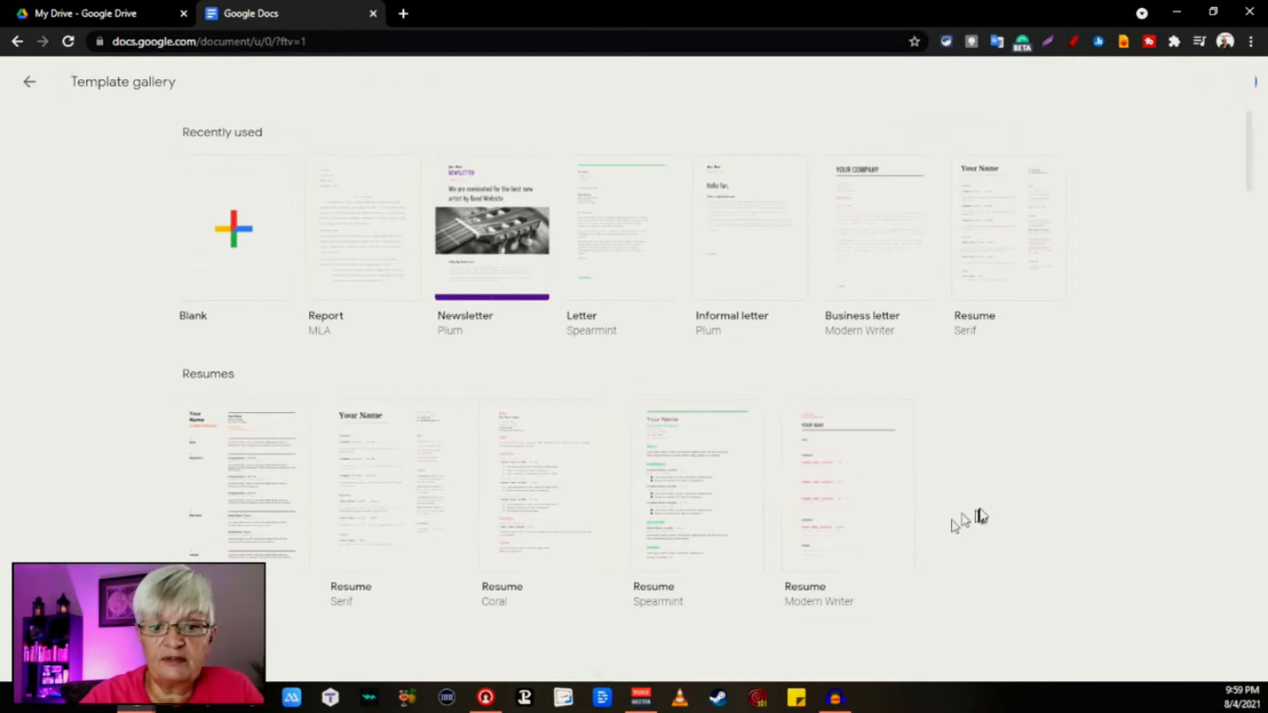
{"action": "scroll", "scroll_direction": "down", "scroll_amount": 3}
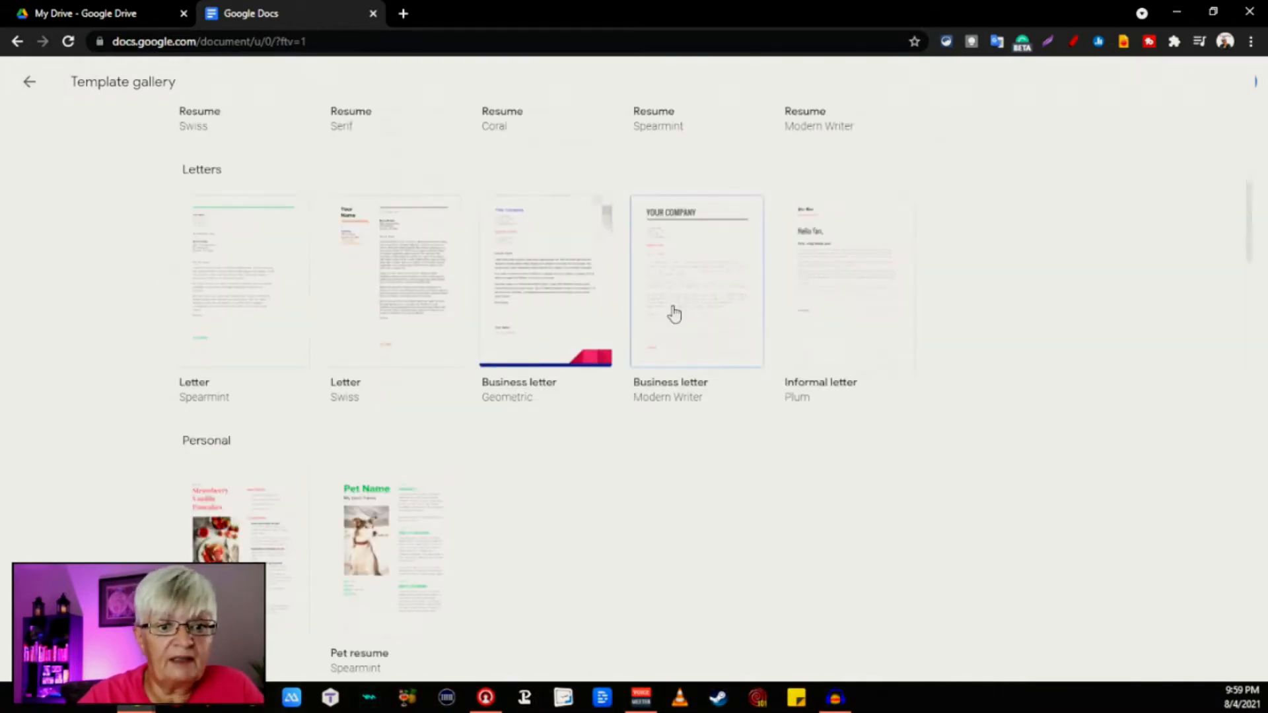
{"action": "scroll", "scroll_direction": "down", "scroll_amount": 3}
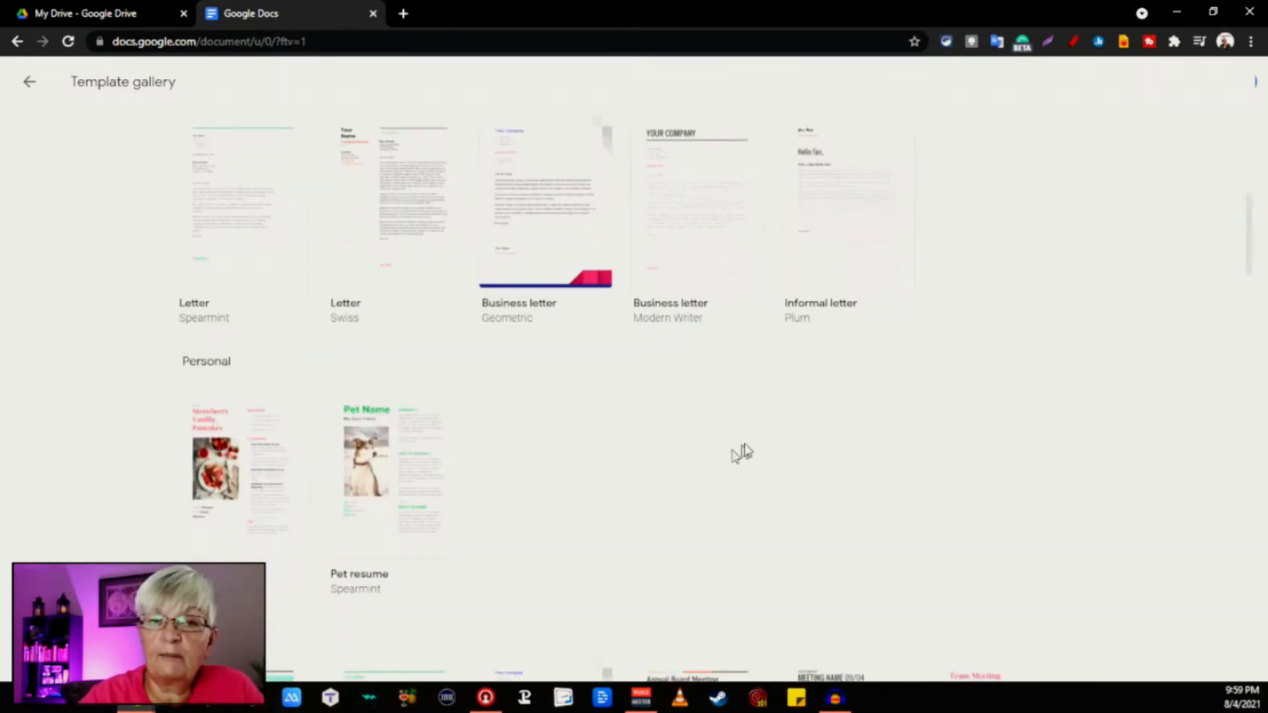
{"action": "scroll", "scroll_direction": "down", "scroll_amount": 3}
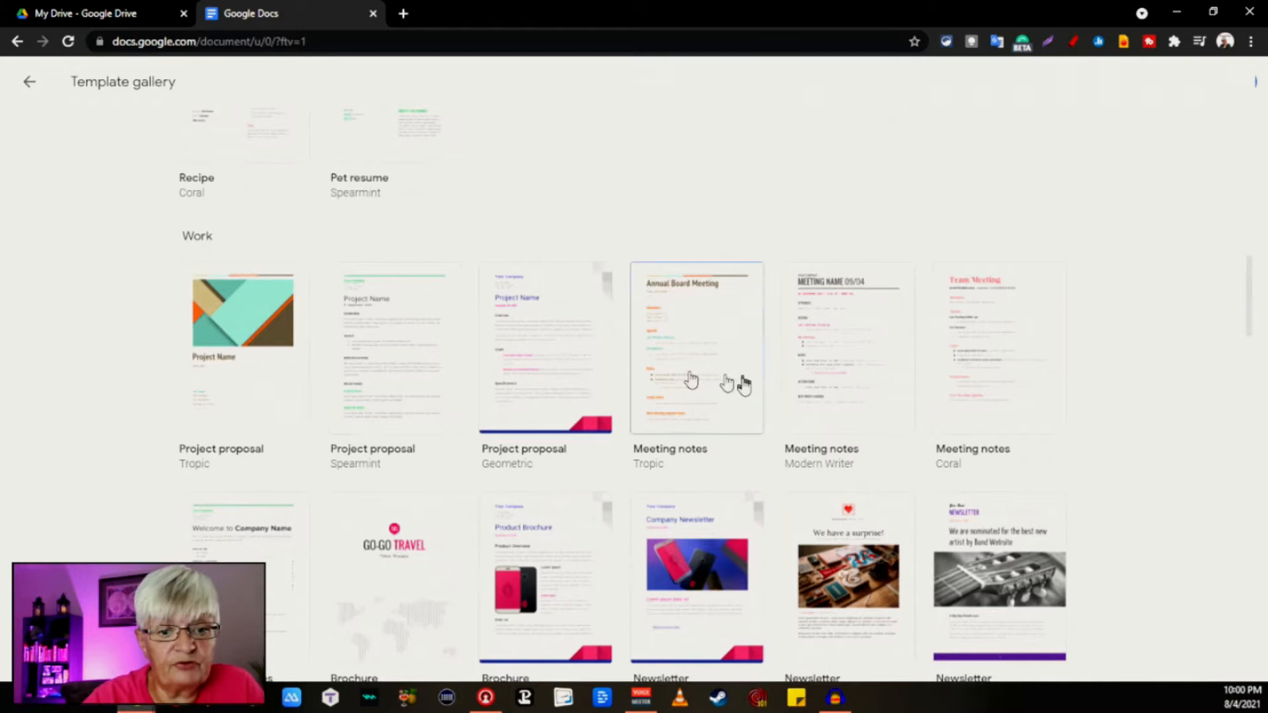
{"action": "scroll", "scroll_direction": "down", "scroll_amount": 3}
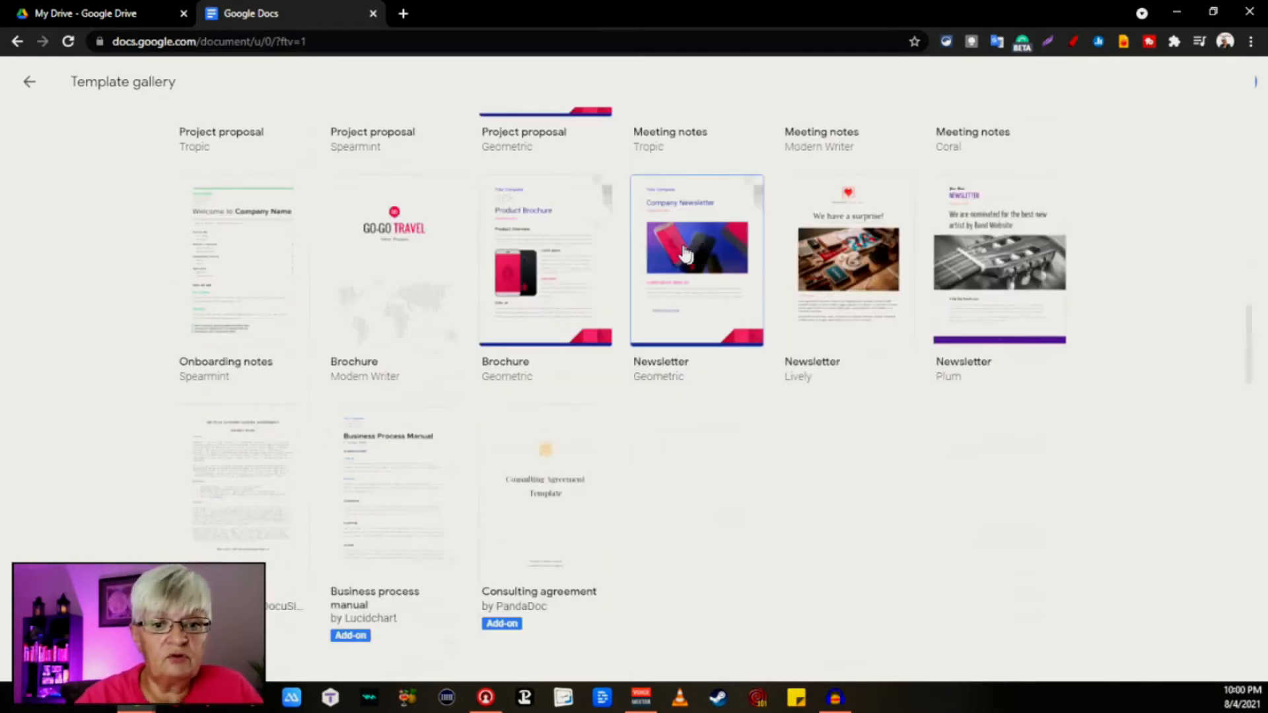
{"action": "scroll", "scroll_direction": "down", "scroll_amount": 3}
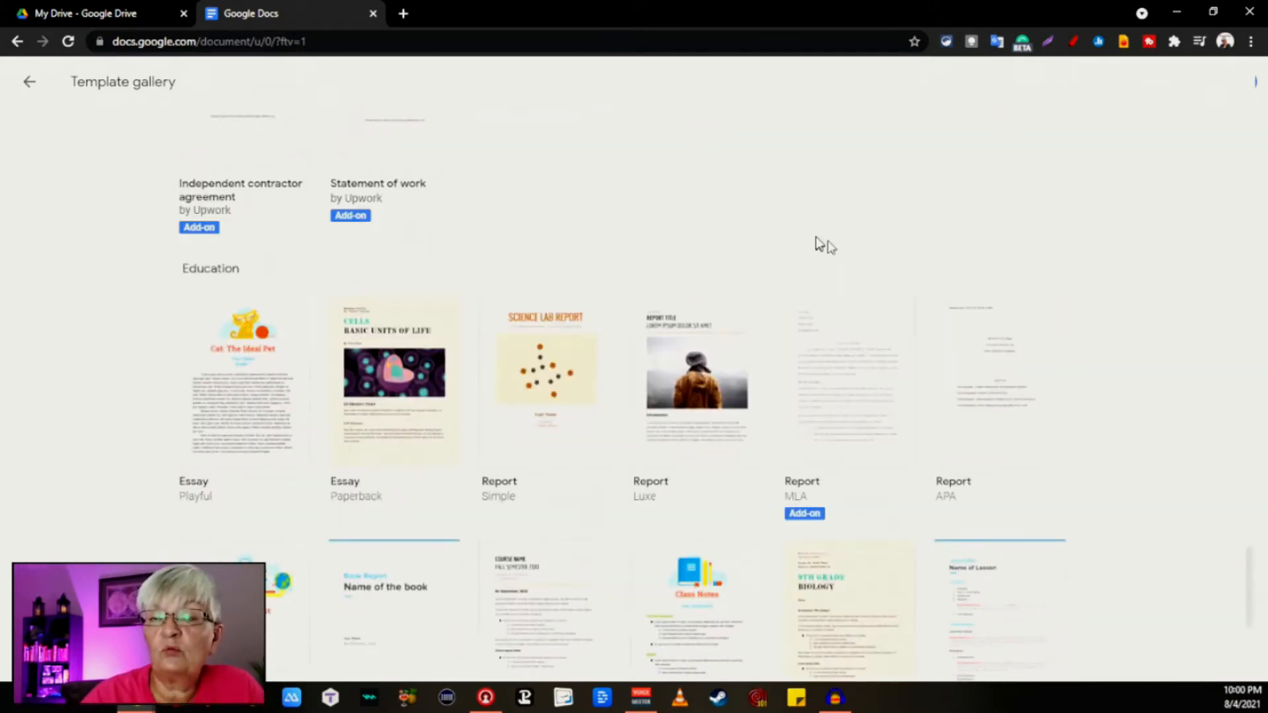
{"action": "mouse_move", "coordinate": [545, 380]}
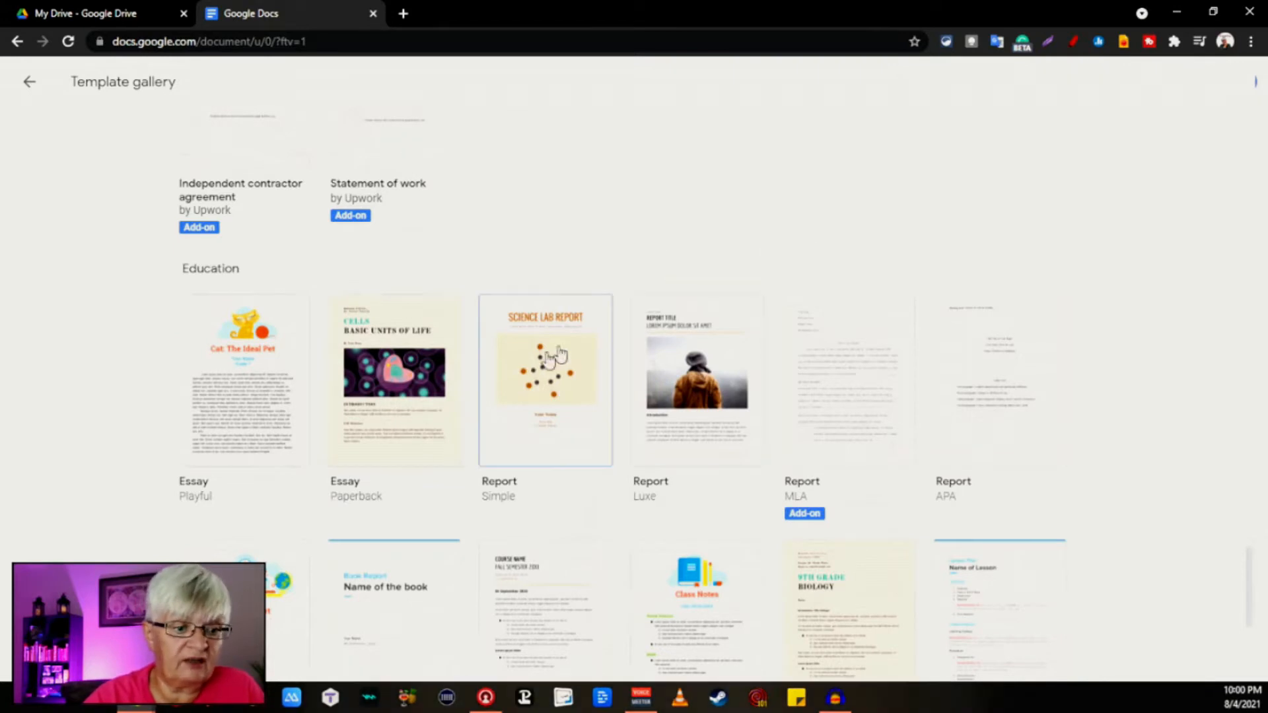
{"action": "left_click", "coordinate": [29, 82]}
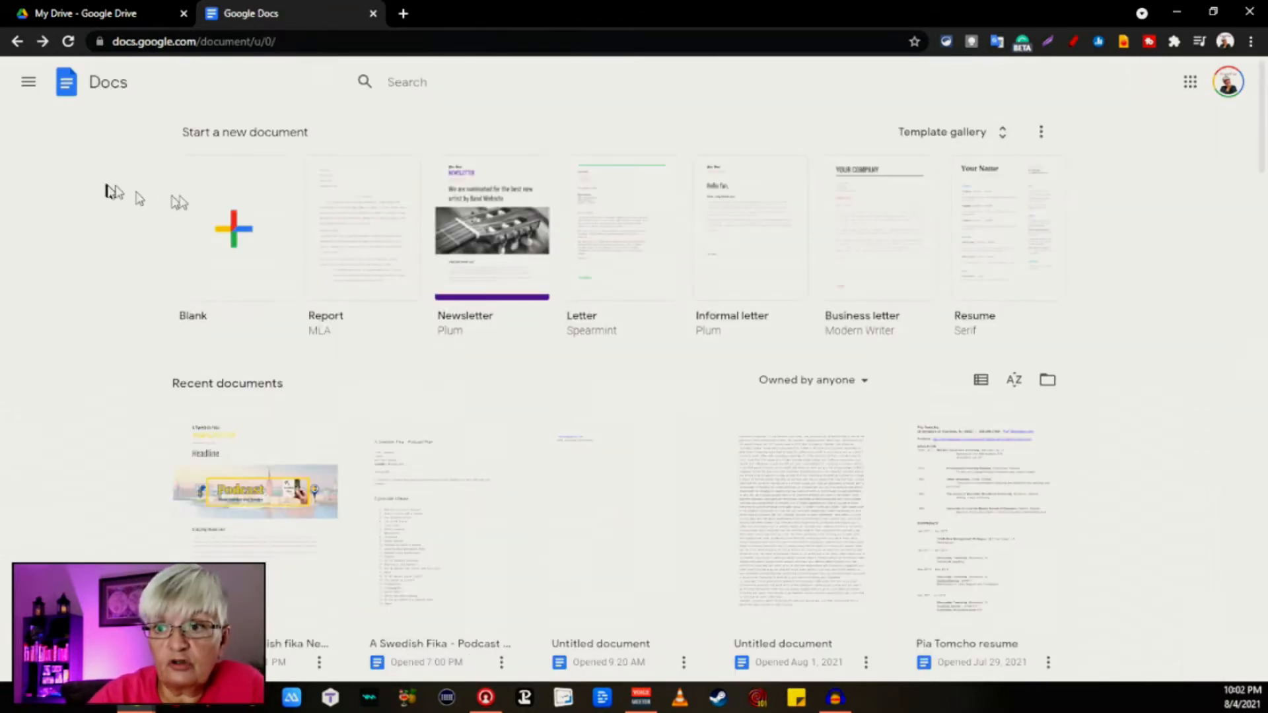
Step: Create a blank document and rename it 'ASF Newsletter template'
{"action": "left_click", "coordinate": [233, 229]}
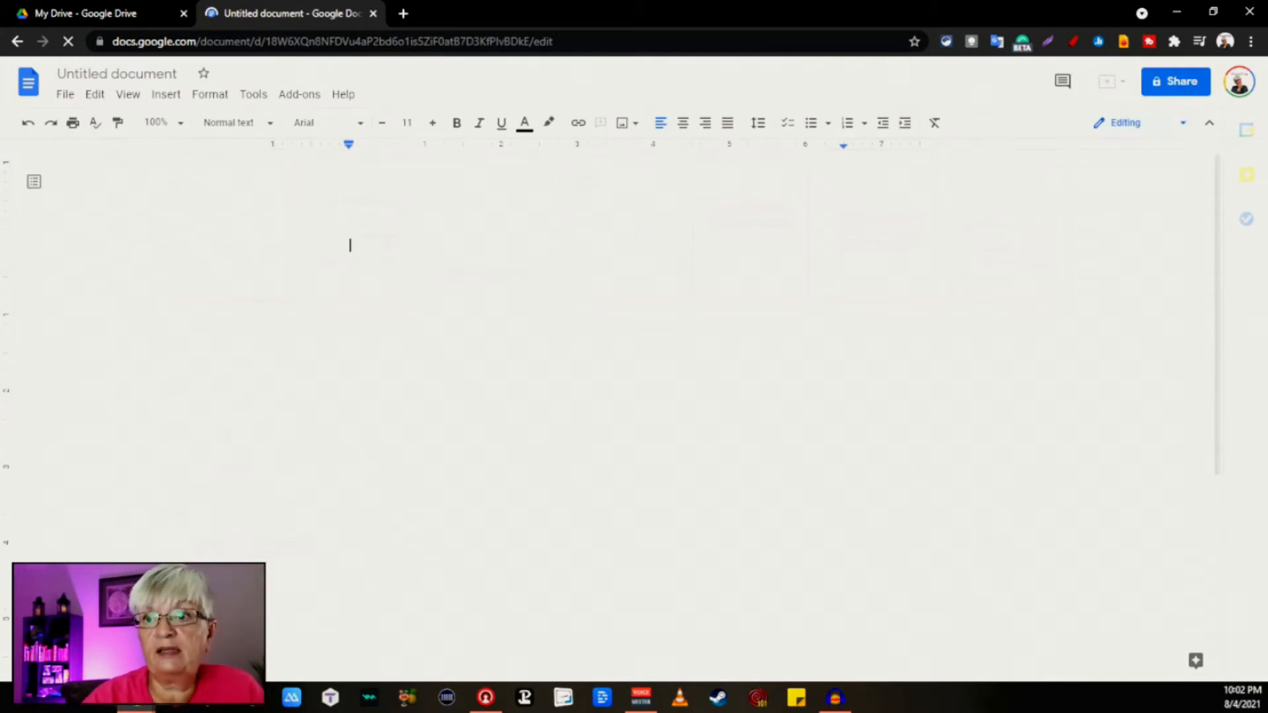
{"action": "left_click", "coordinate": [116, 73]}
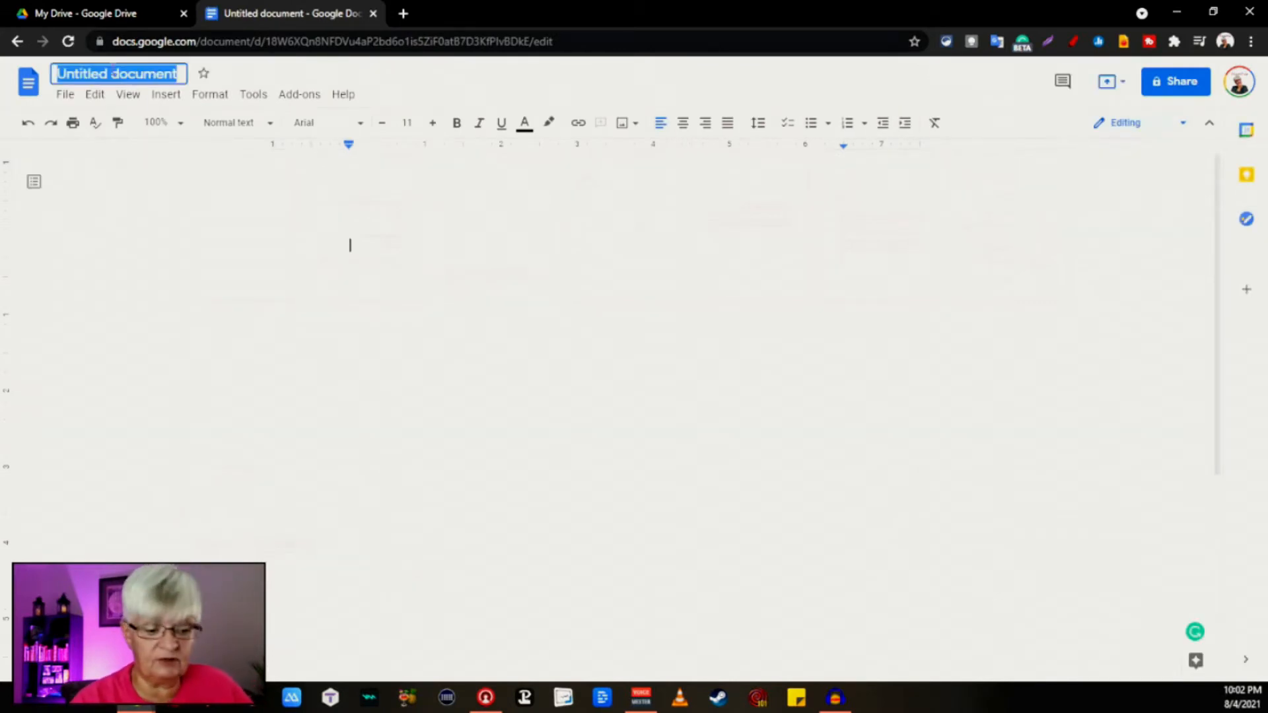
{"action": "type", "text": "ASF Newsletter template"}
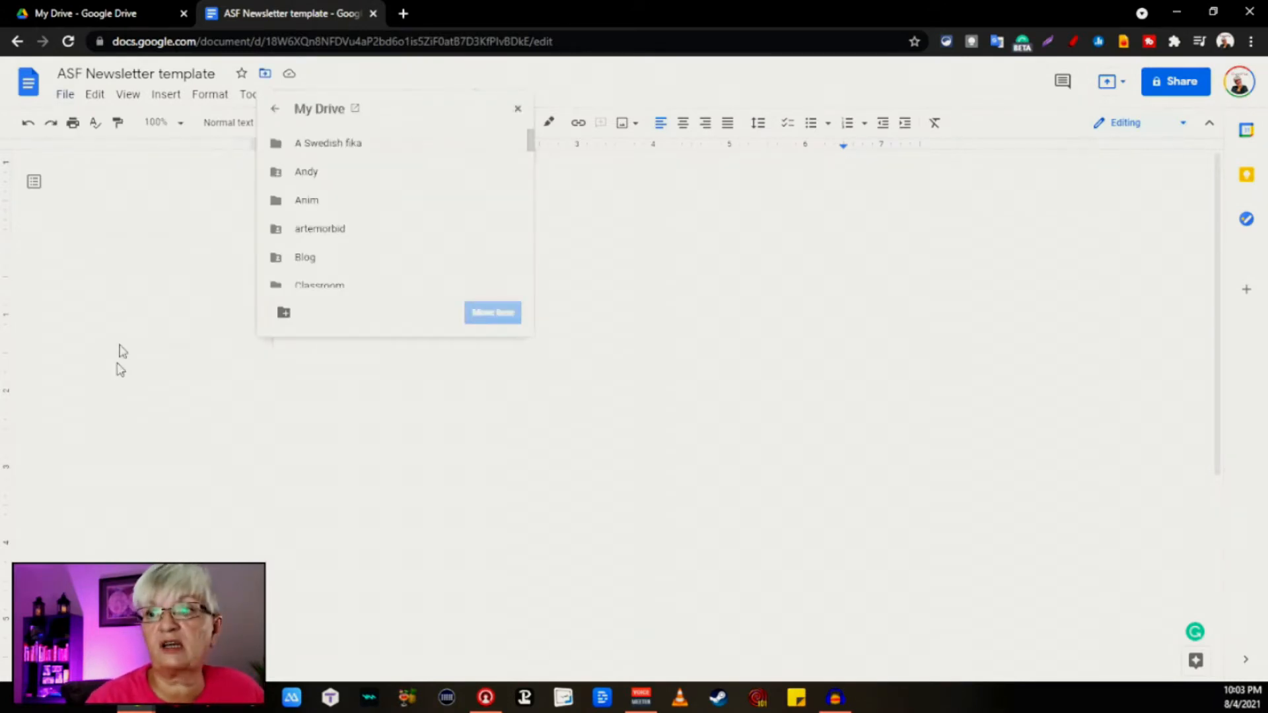
Step: Pick My Templates as the destination and move the document there
{"action": "scroll", "scroll_direction": "down", "scroll_amount": 3}
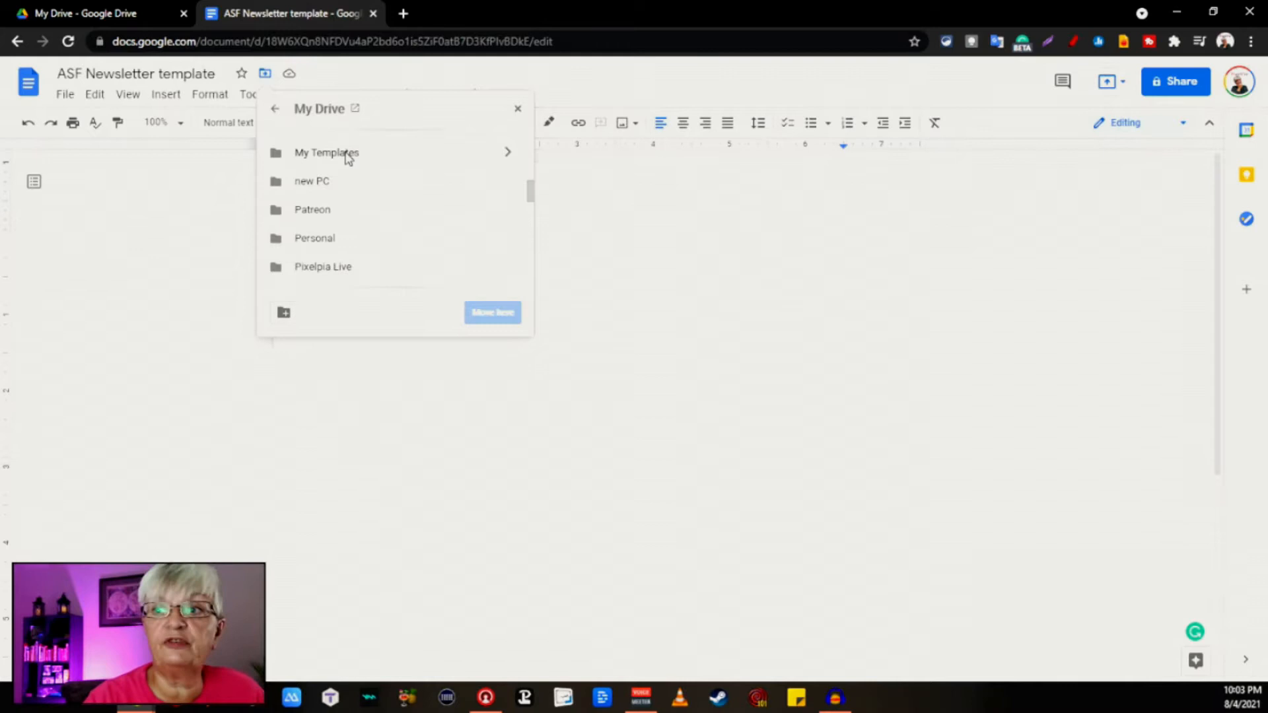
{"action": "left_click", "coordinate": [327, 152]}
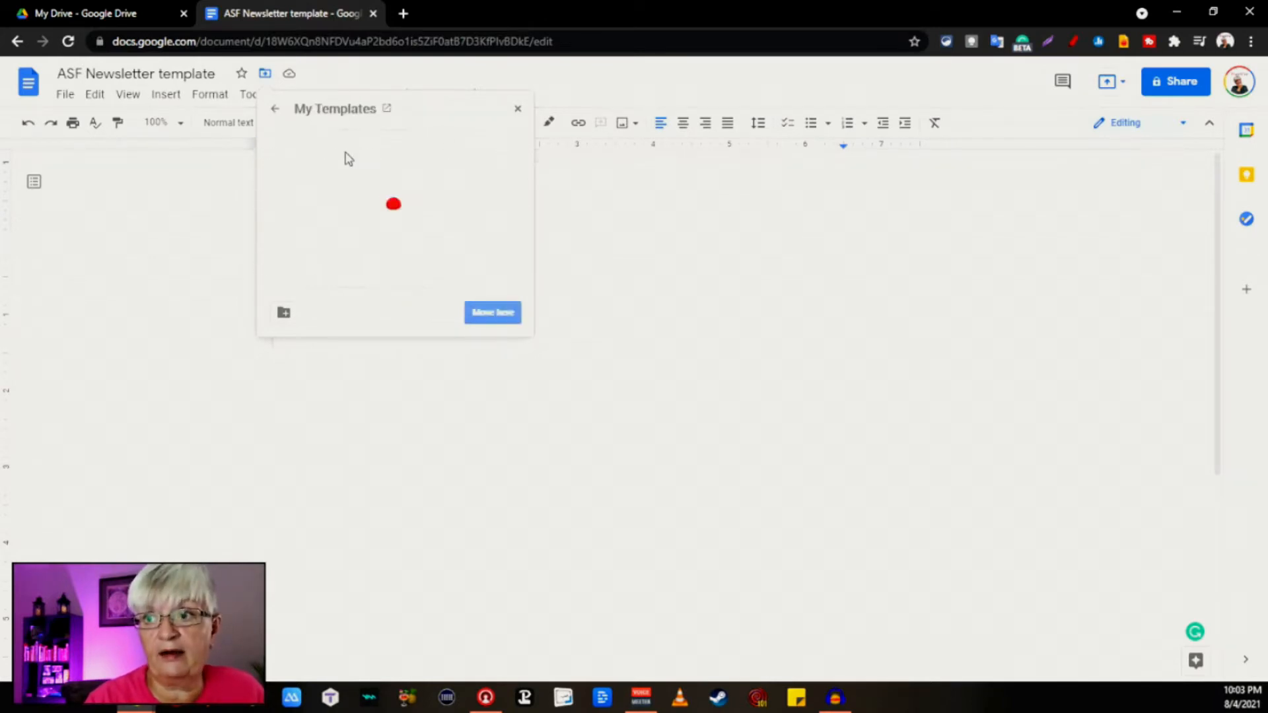
{"action": "left_click", "coordinate": [491, 313]}
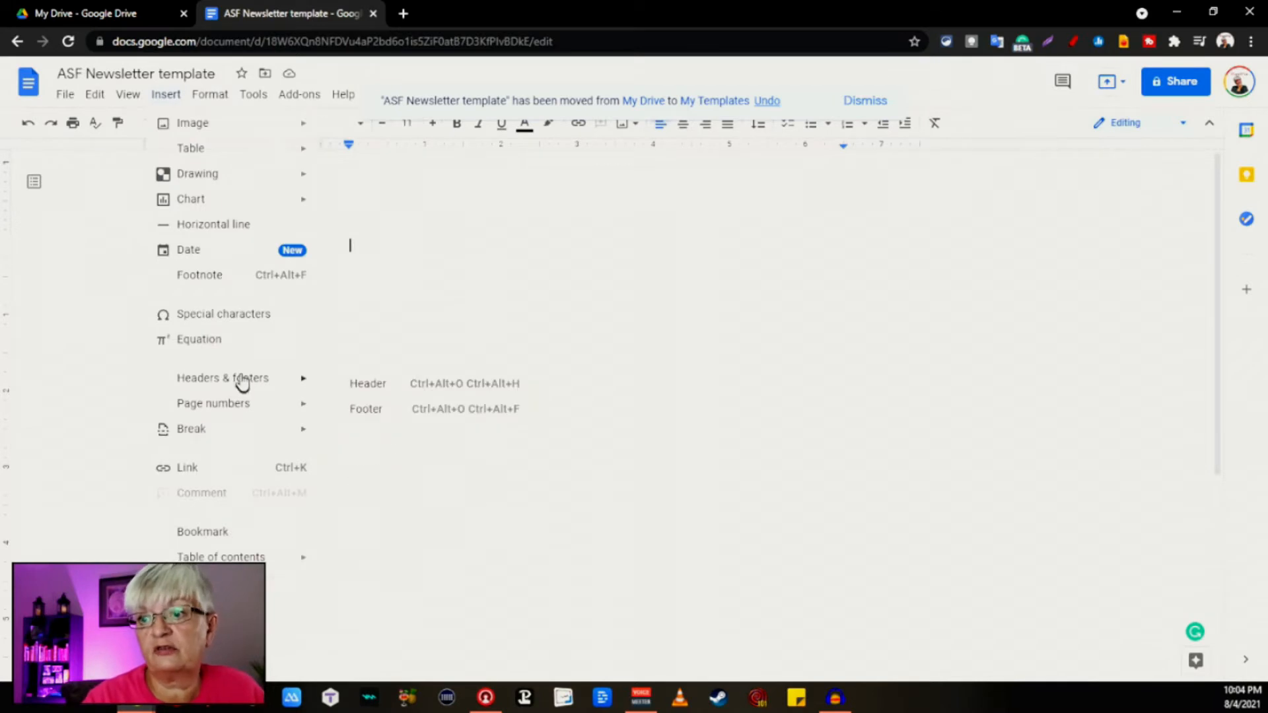
{"action": "mouse_move", "coordinate": [396, 392]}
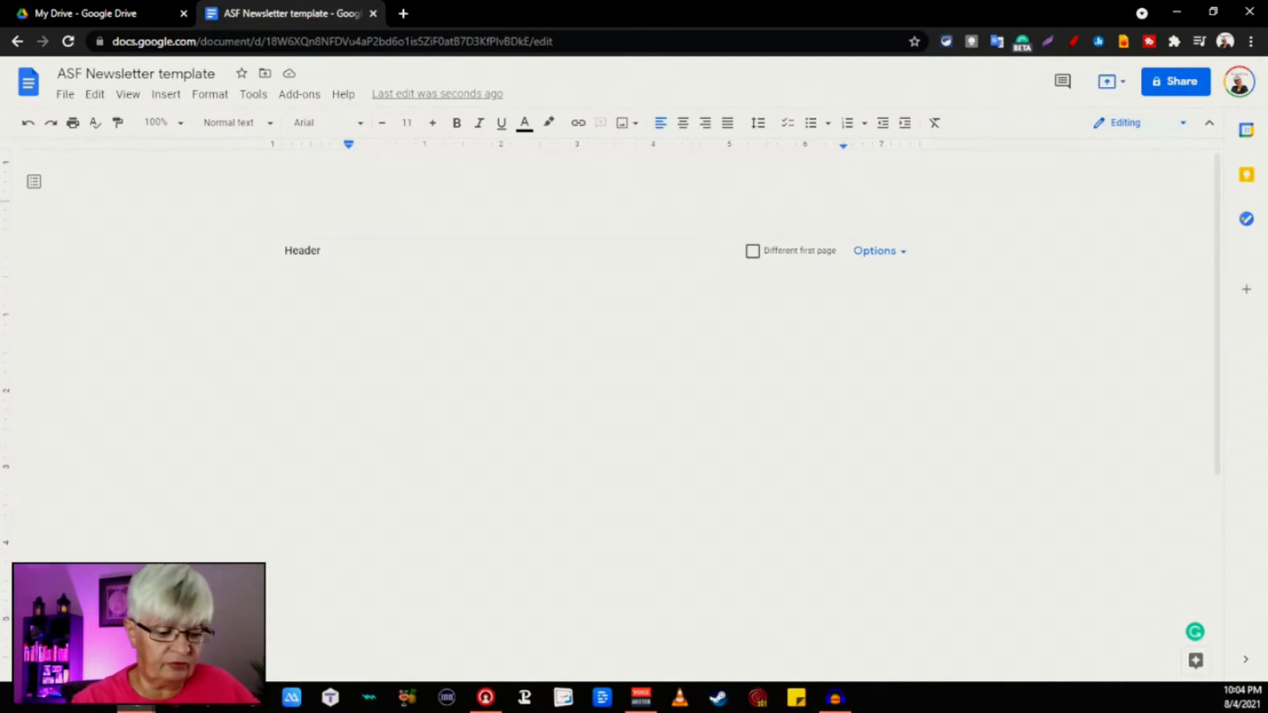
Step: Type the header title 'A Swedsih Fika' in Fjalla One size 19 with a custom yellow colour
{"action": "type", "text": "A SW"}
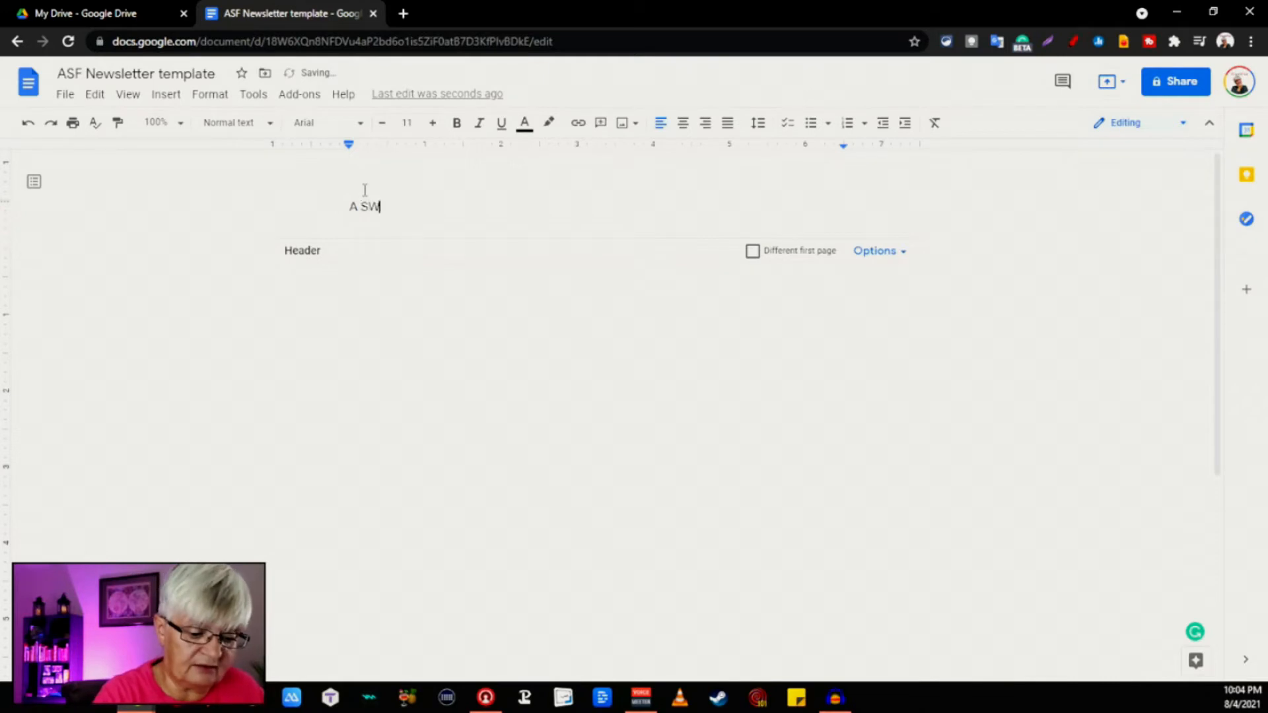
{"action": "type", "text": "EDISH FIK"}
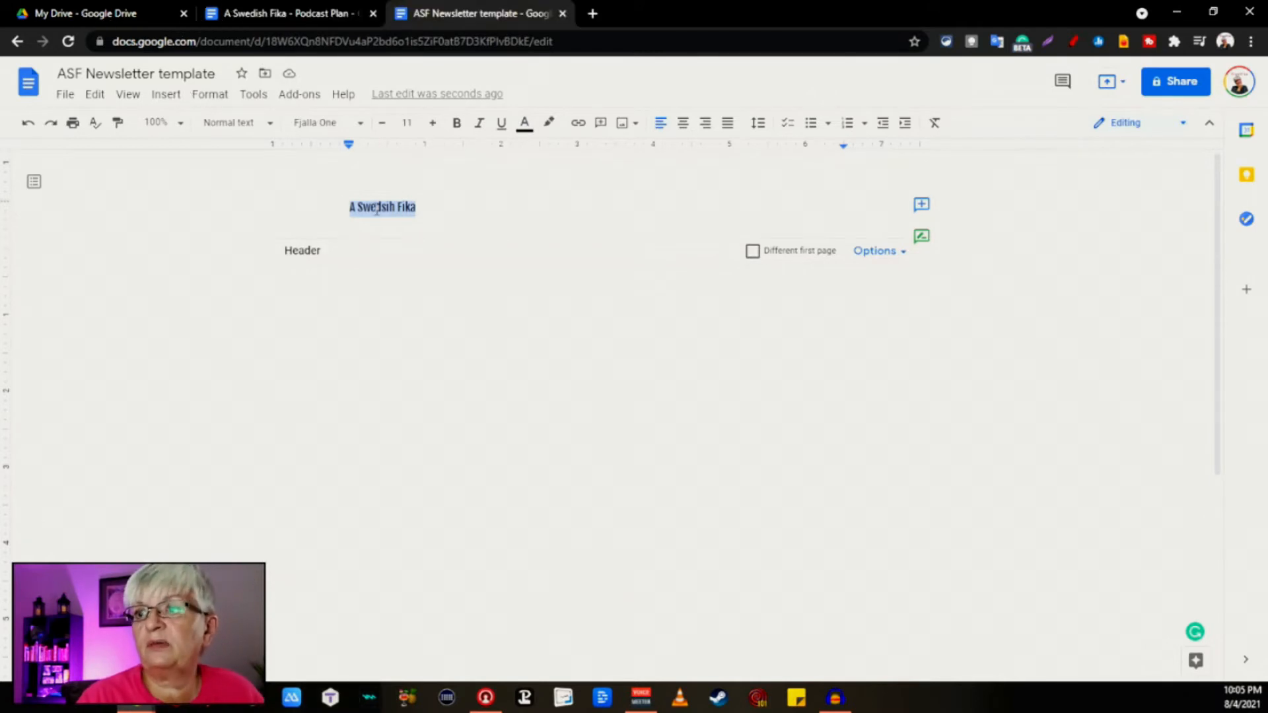
{"action": "right_click", "coordinate": [381, 206]}
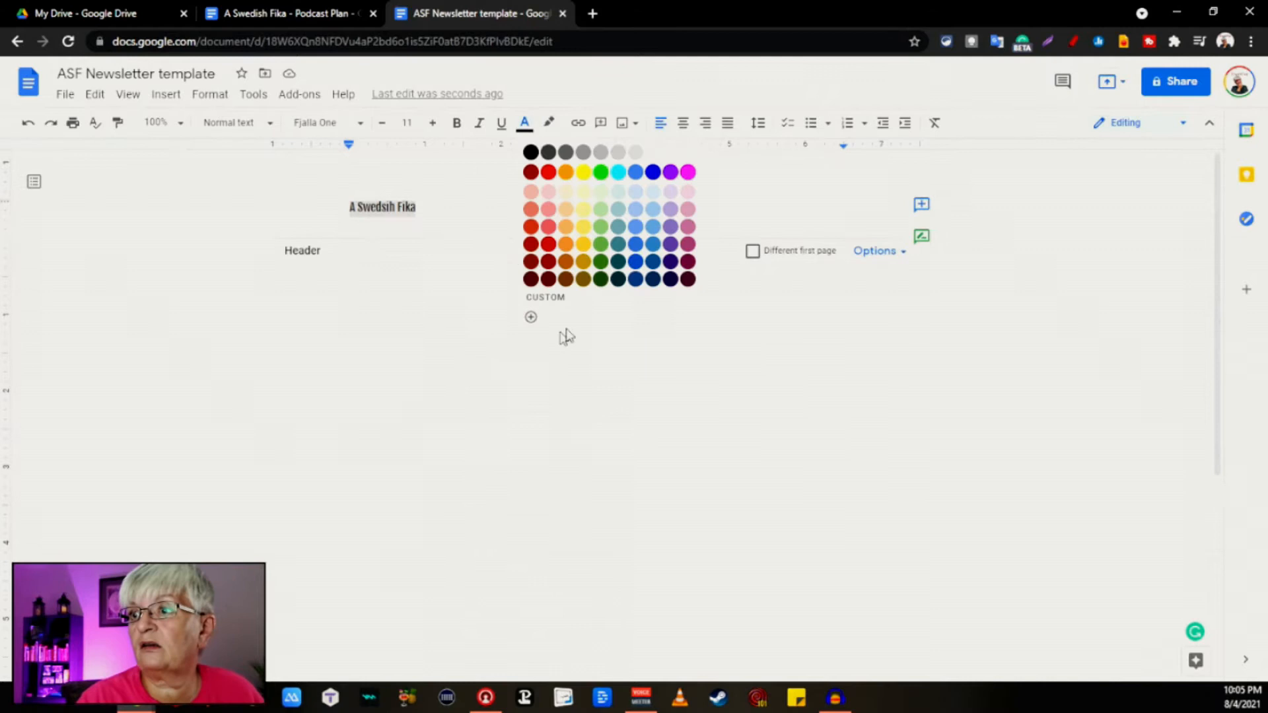
{"action": "left_click", "coordinate": [530, 316]}
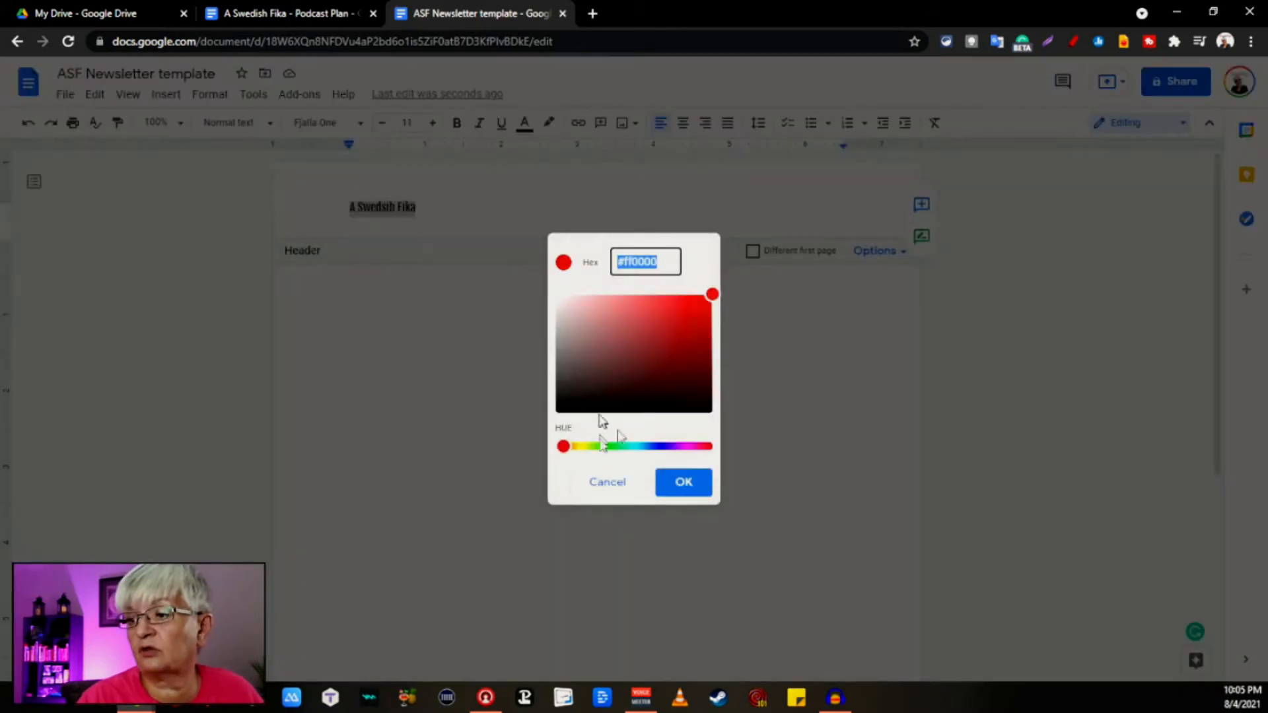
{"action": "left_click", "coordinate": [684, 483]}
{"action": "type", "text": "N"}
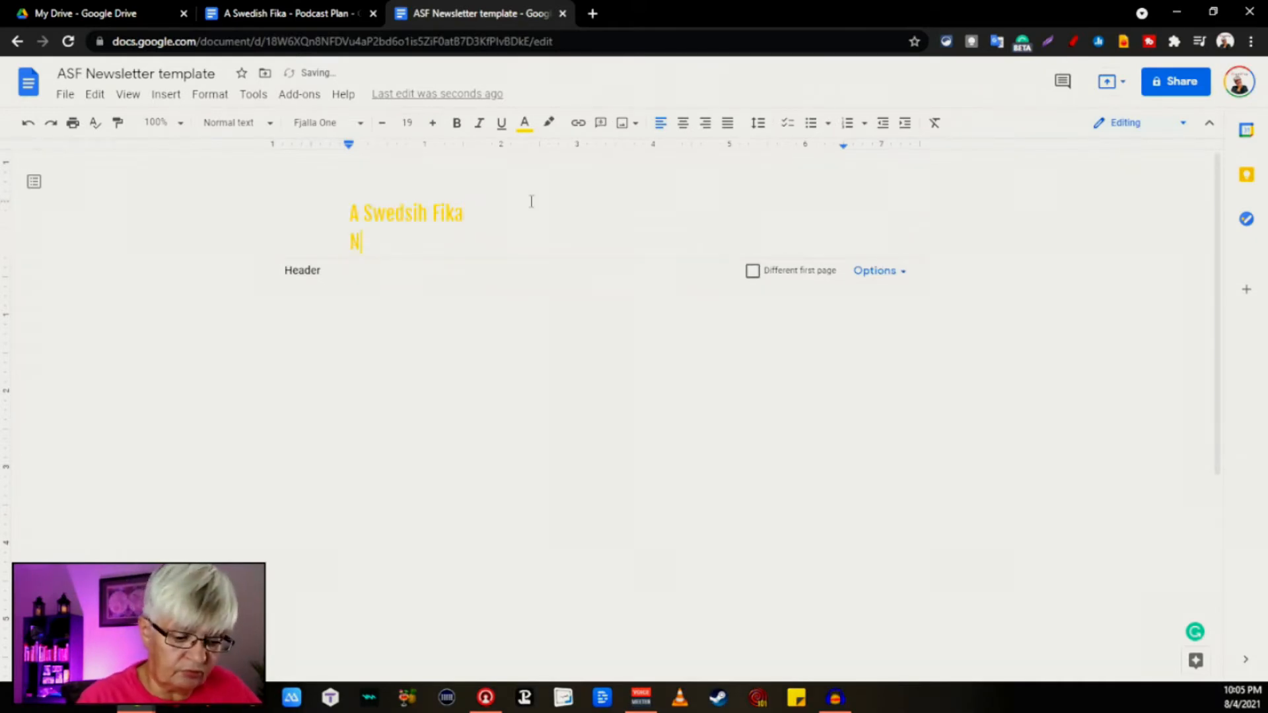
Step: Give the 'Newsletter' line a custom blue colour and a script font
{"action": "left_click", "coordinate": [532, 123]}
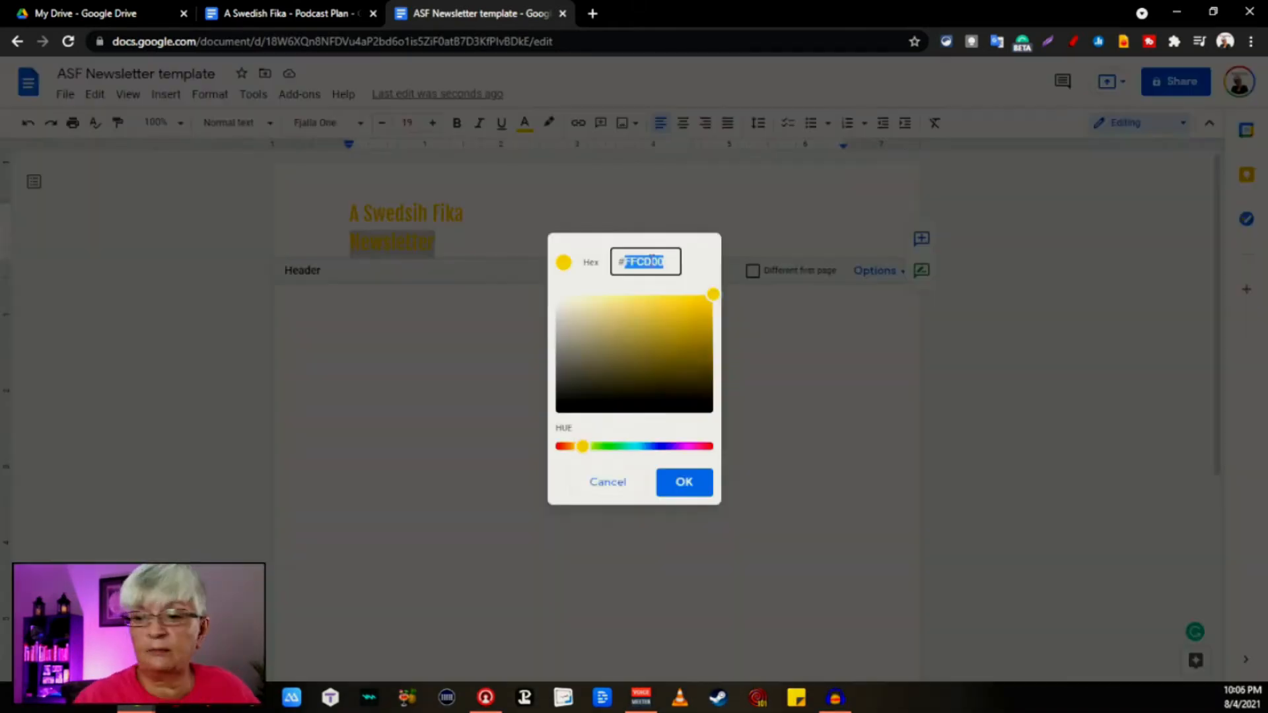
{"action": "left_click", "coordinate": [684, 481]}
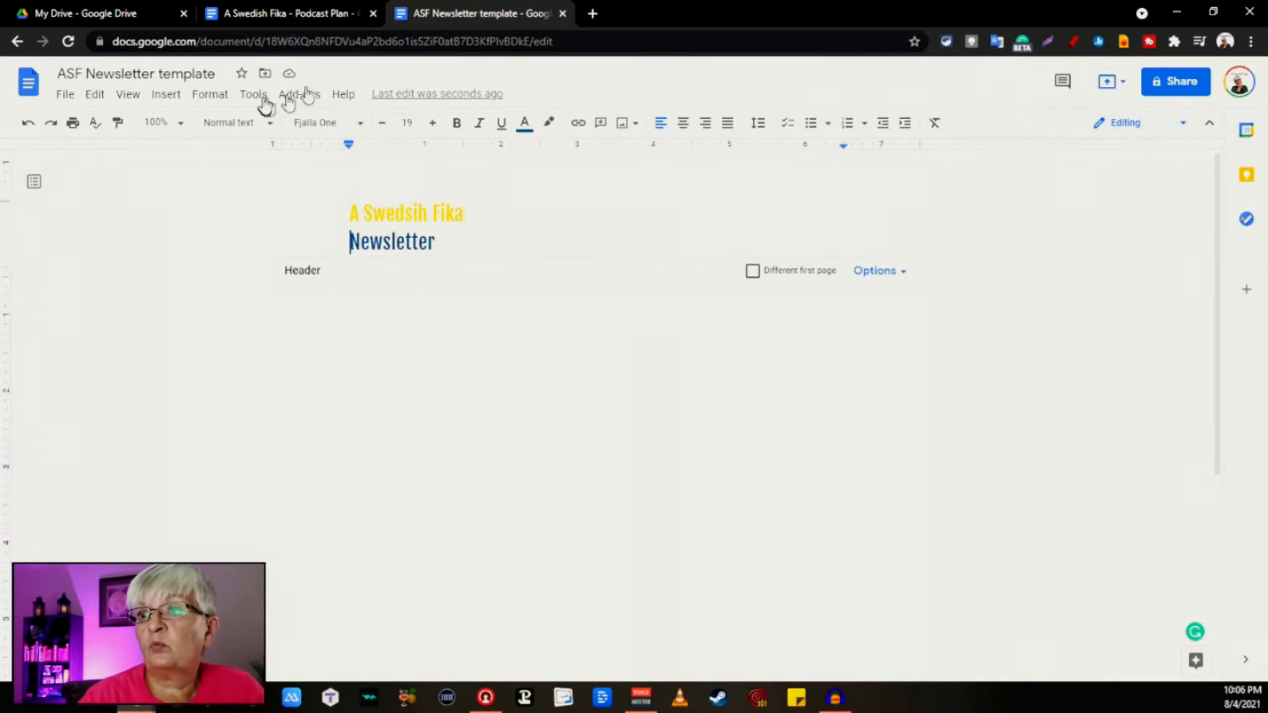
{"action": "double_click", "coordinate": [391, 240]}
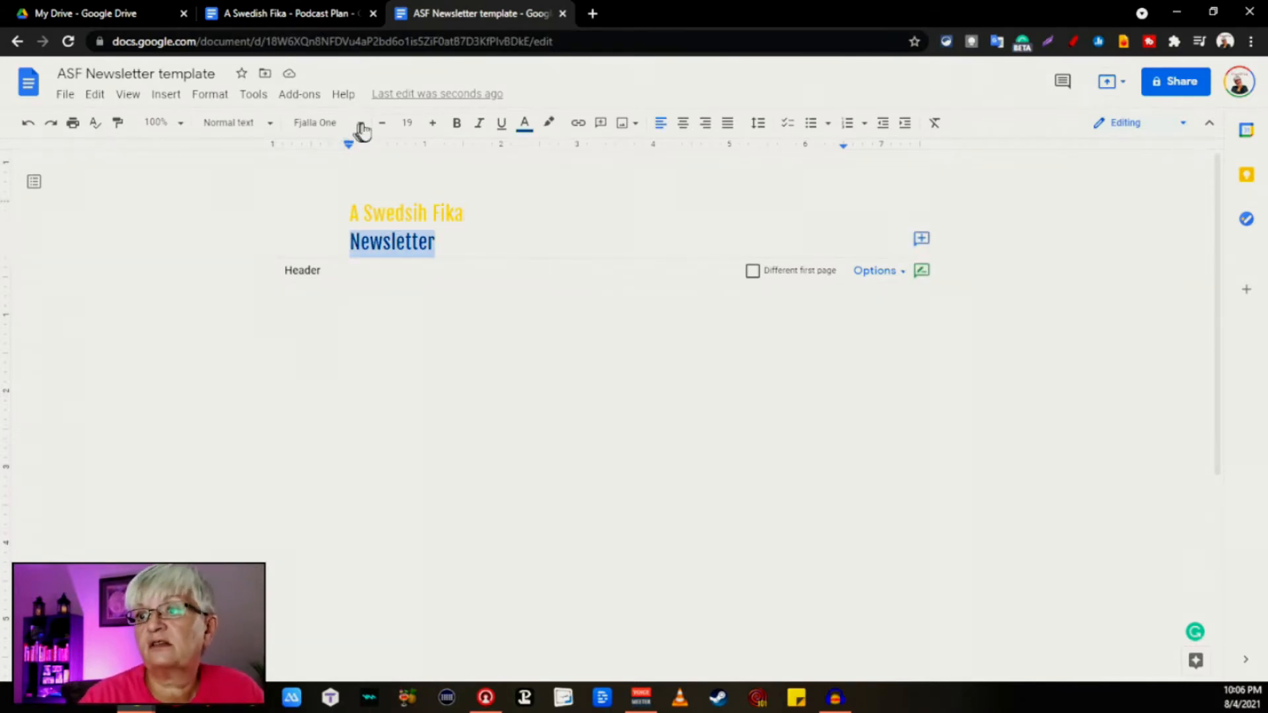
{"action": "left_click", "coordinate": [314, 122]}
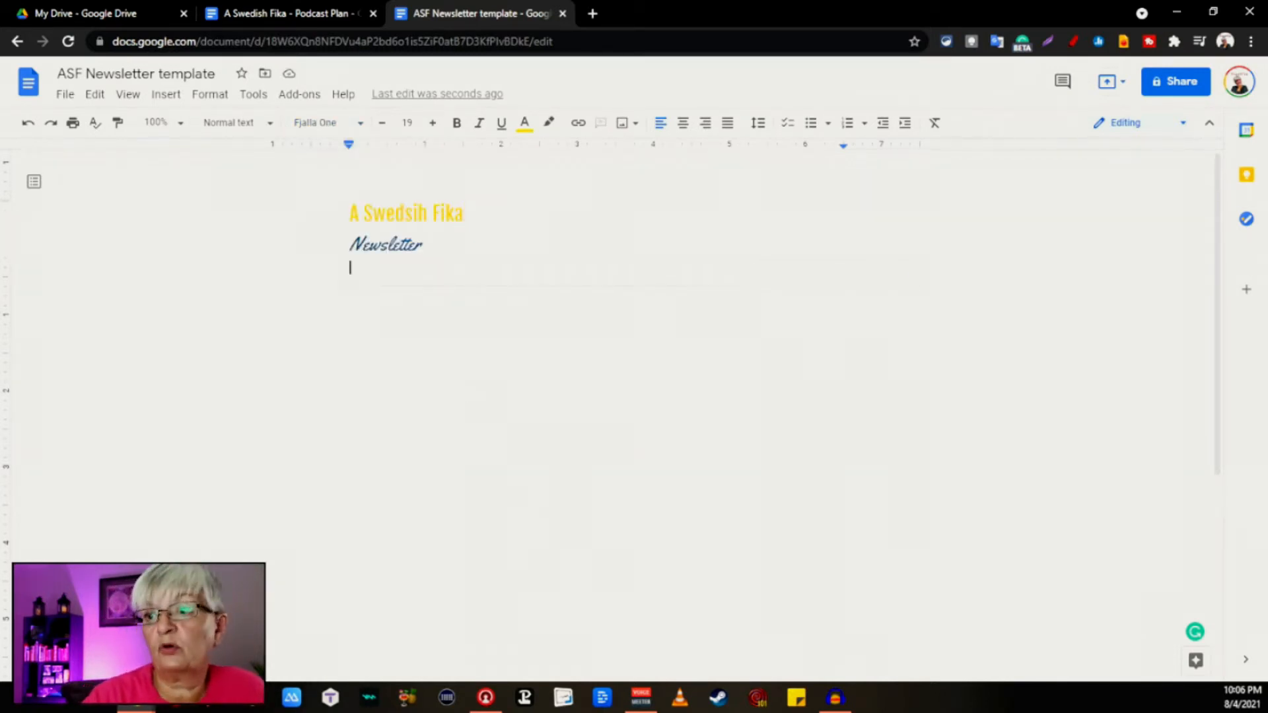
{"action": "left_click", "coordinate": [400, 251]}
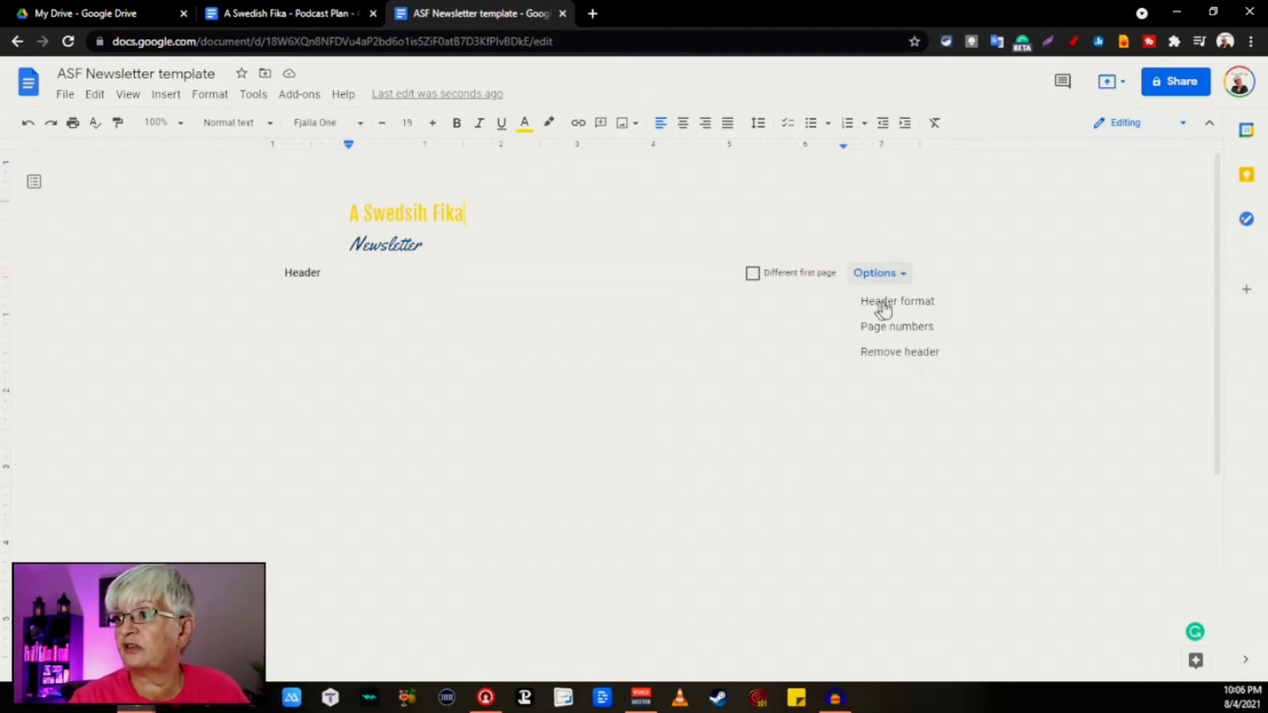
Step: Change the footer margin to 0.25 inches in Header format and apply it
{"action": "left_click", "coordinate": [897, 301]}
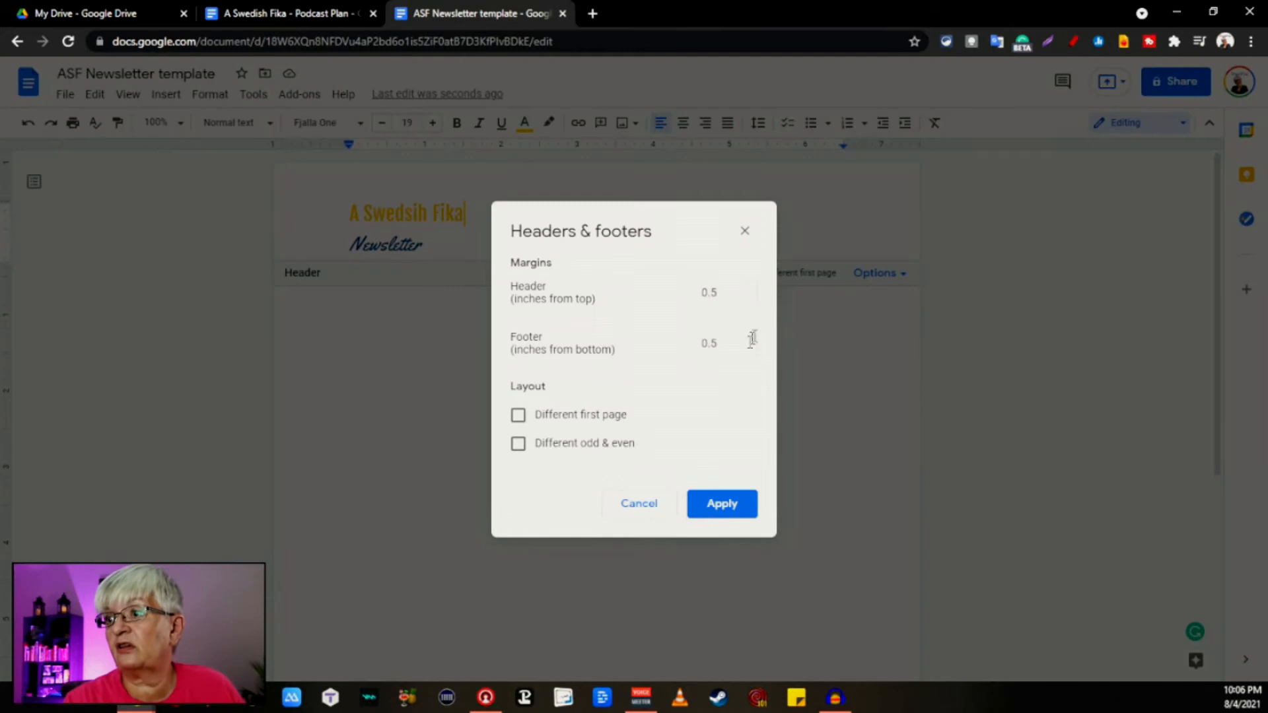
{"action": "left_click", "coordinate": [724, 343]}
{"action": "type", "text": "0.25"}
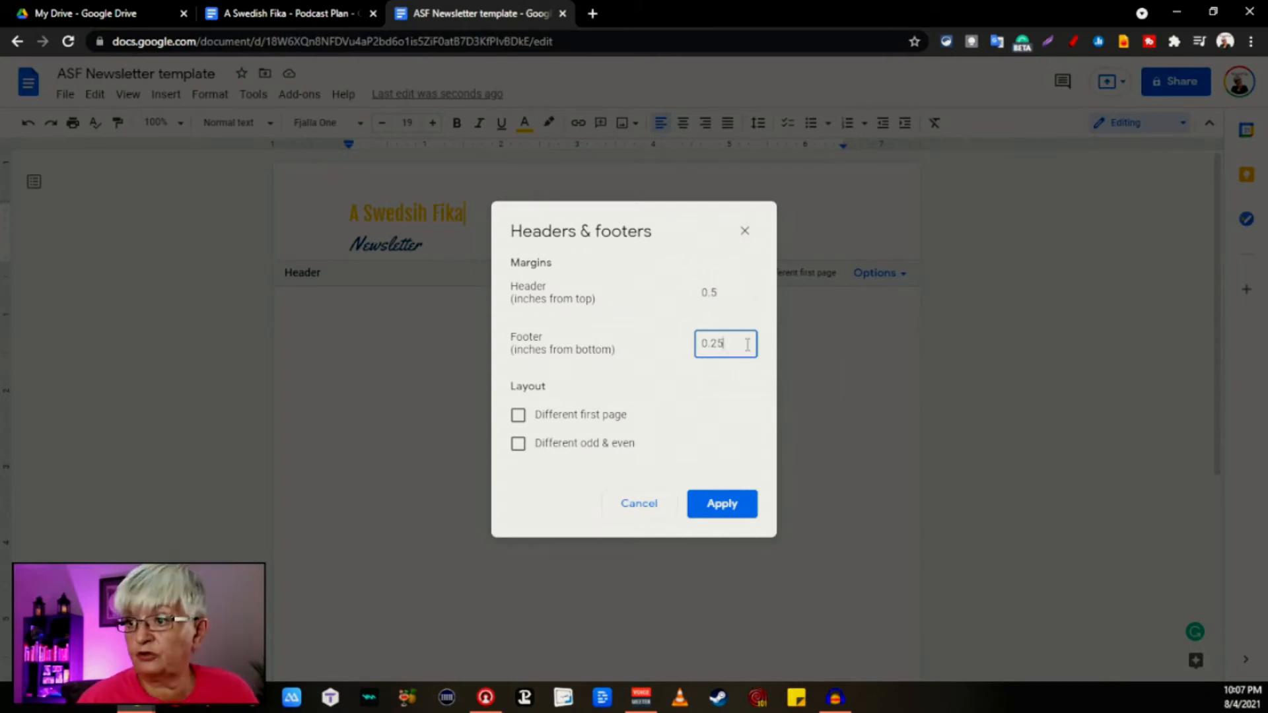
{"action": "left_click", "coordinate": [721, 503]}
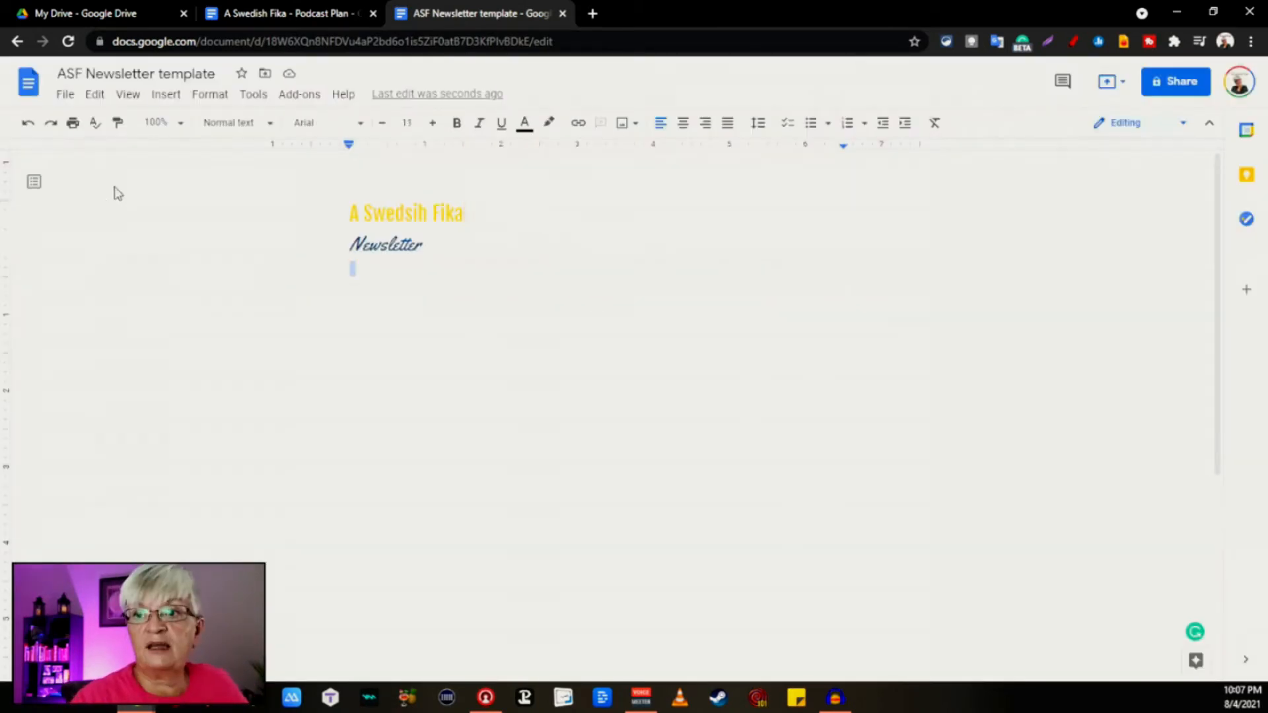
Step: Type 'August 4th, 2021' below Newsletter and set it to Cantarell size 10
{"action": "left_click", "coordinate": [165, 94]}
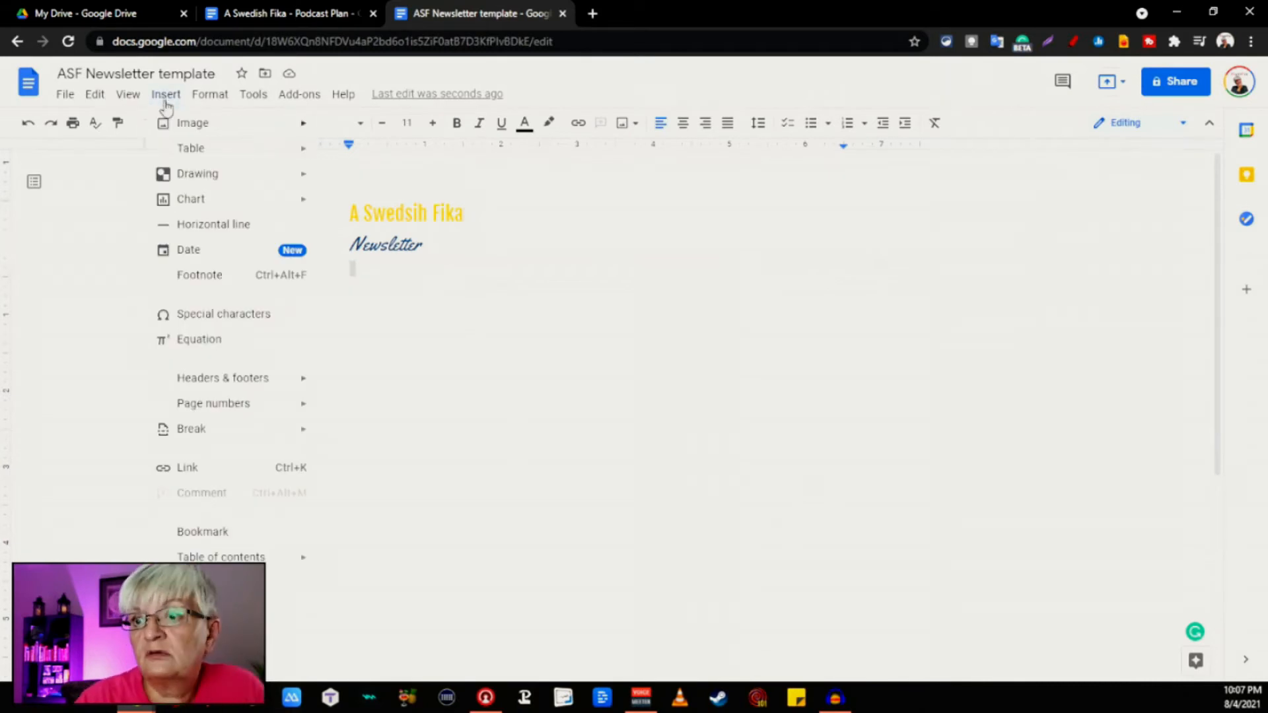
{"action": "type", "text": "Augu"}
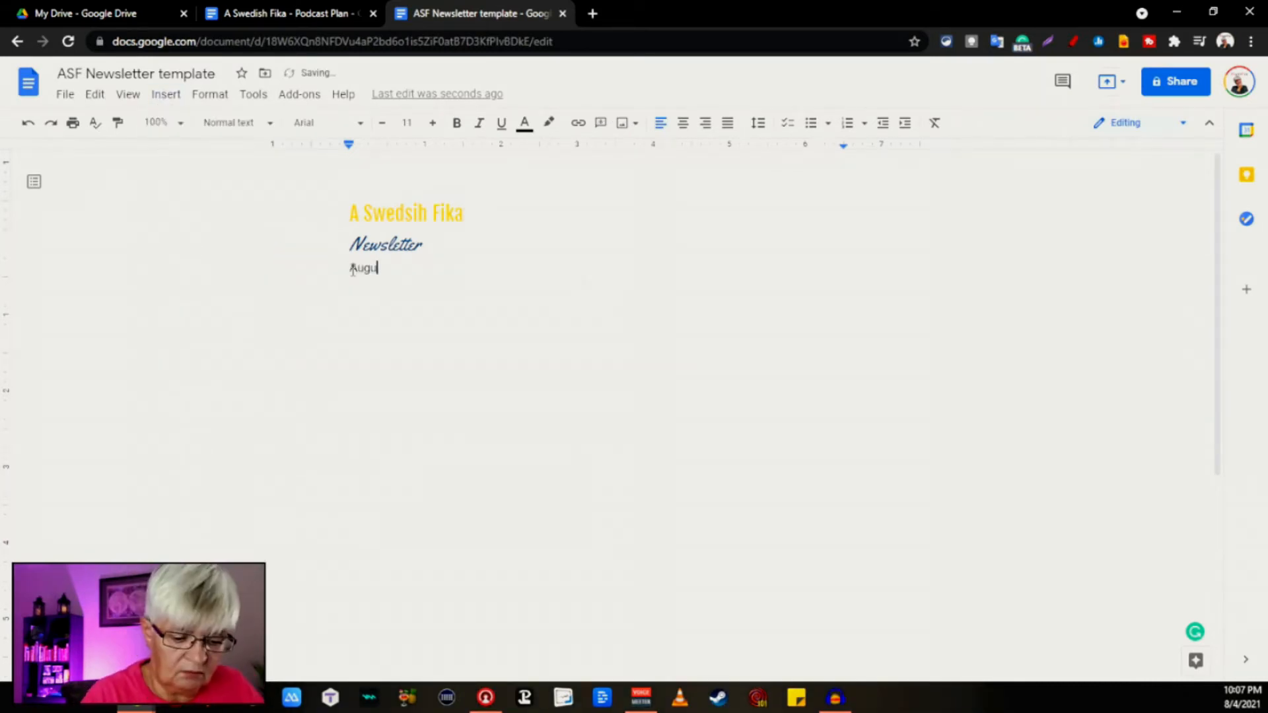
{"action": "type", "text": "st, 4"}
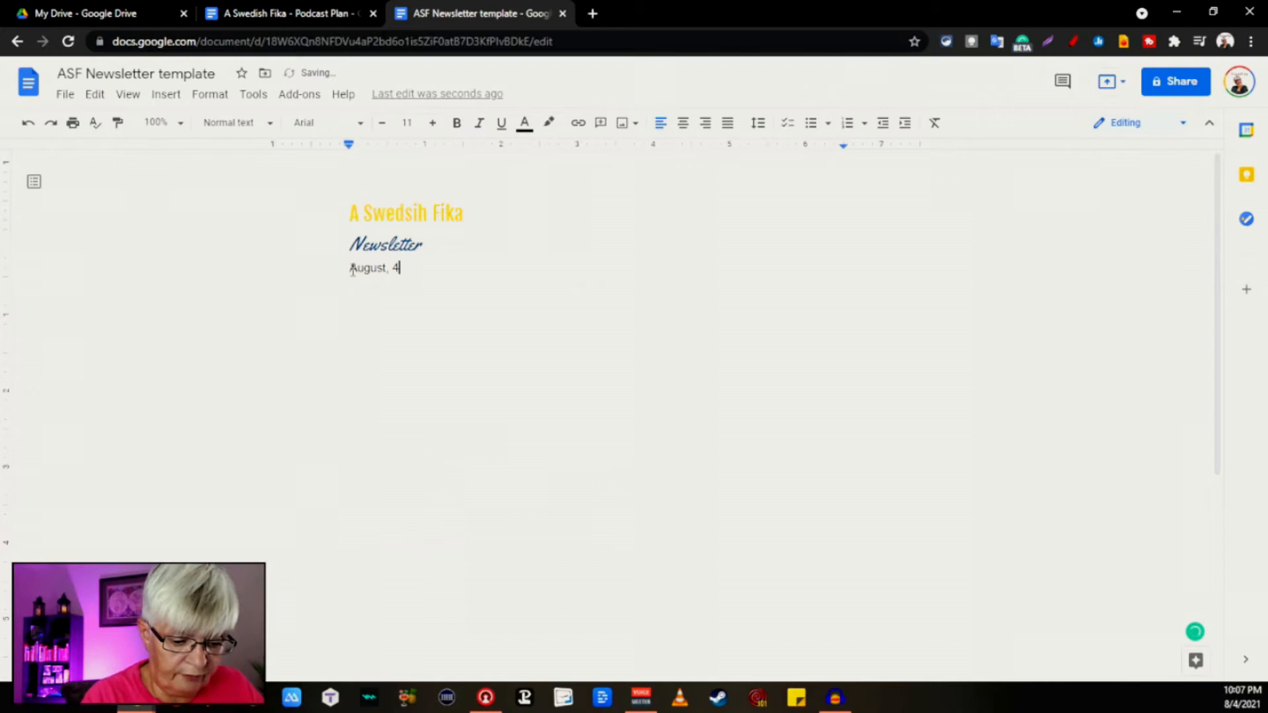
{"action": "type", "text": "th, 2021"}
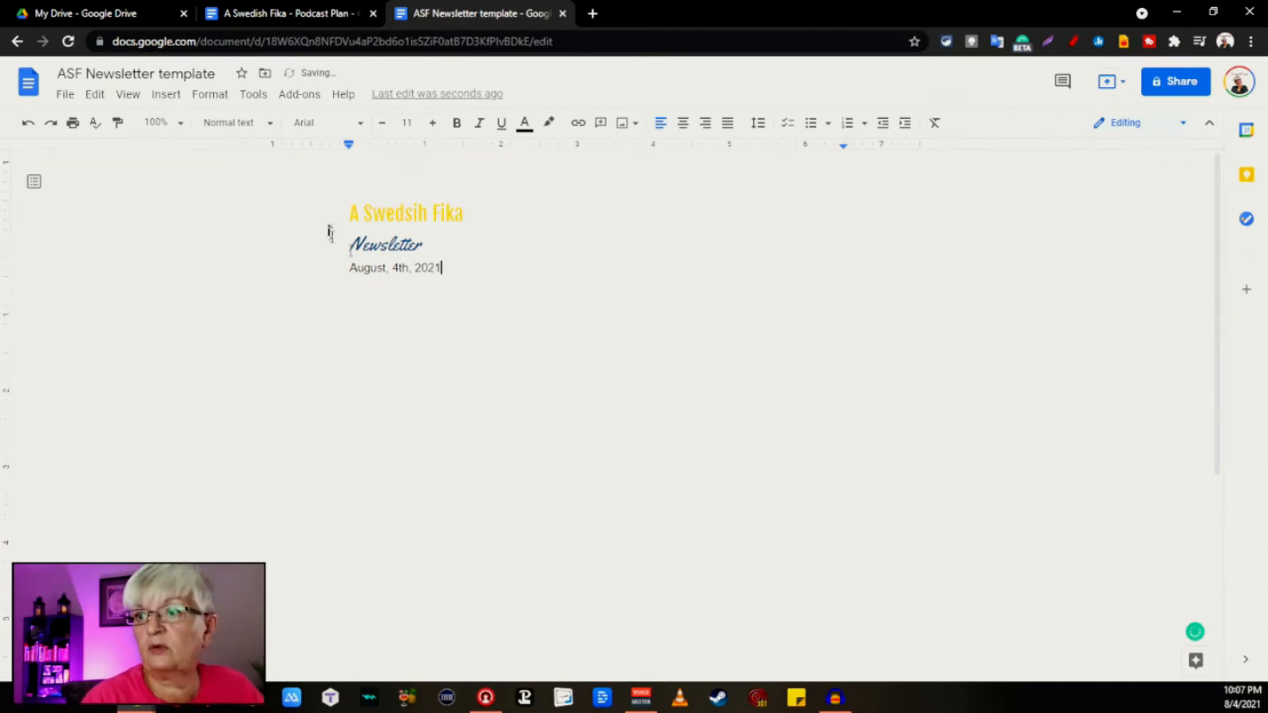
{"action": "left_click", "coordinate": [327, 122]}
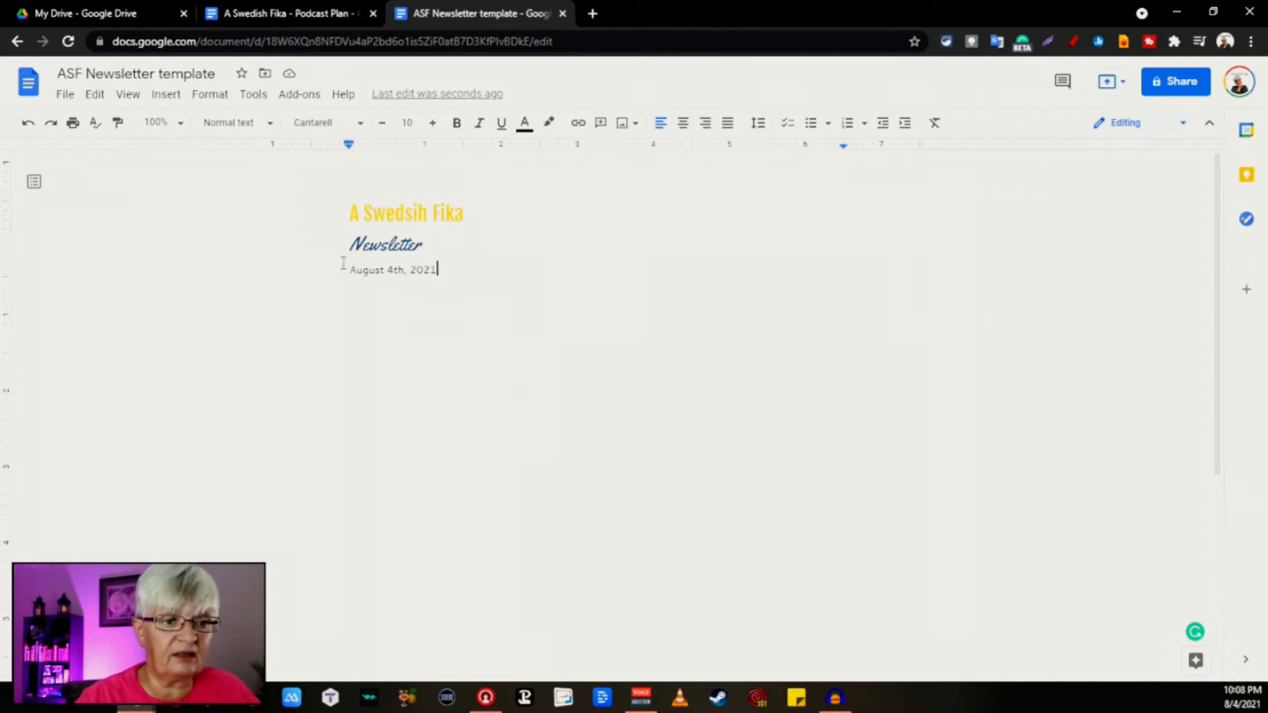
{"action": "left_click", "coordinate": [165, 94]}
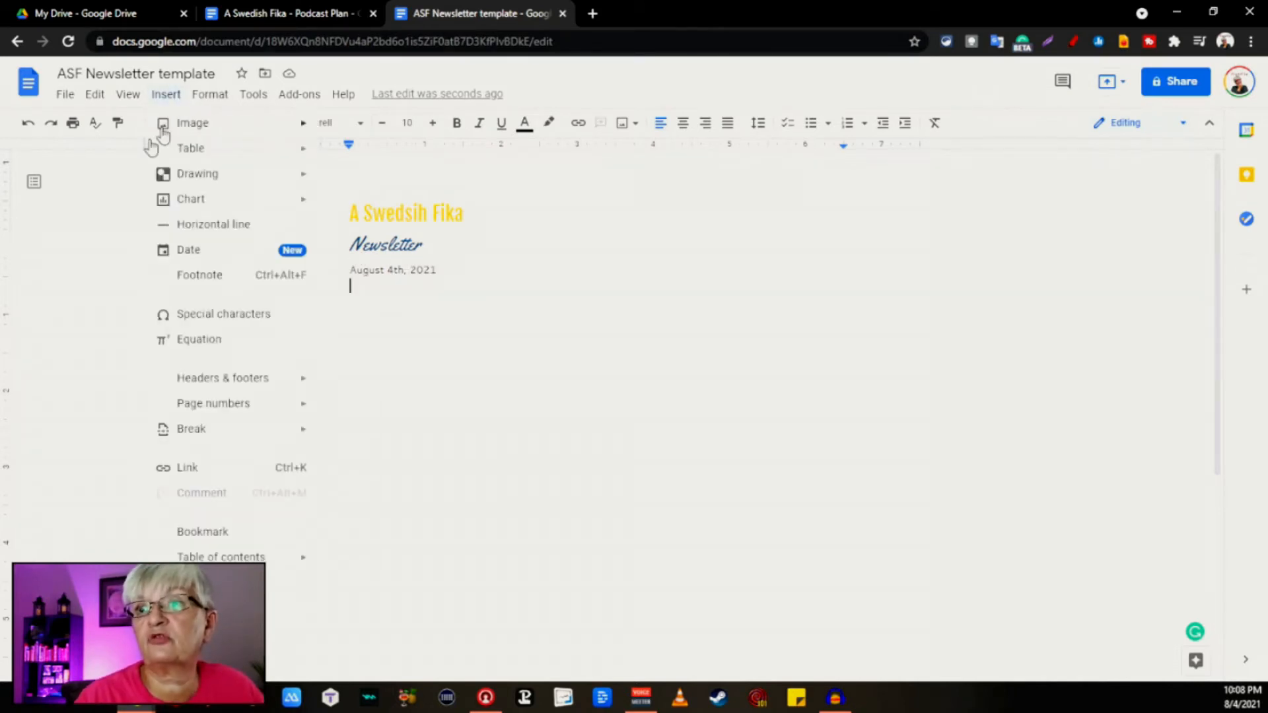
Step: Upload the 'Podcast – About Sweden and Swedes' banner image from the computer
{"action": "left_click", "coordinate": [192, 122]}
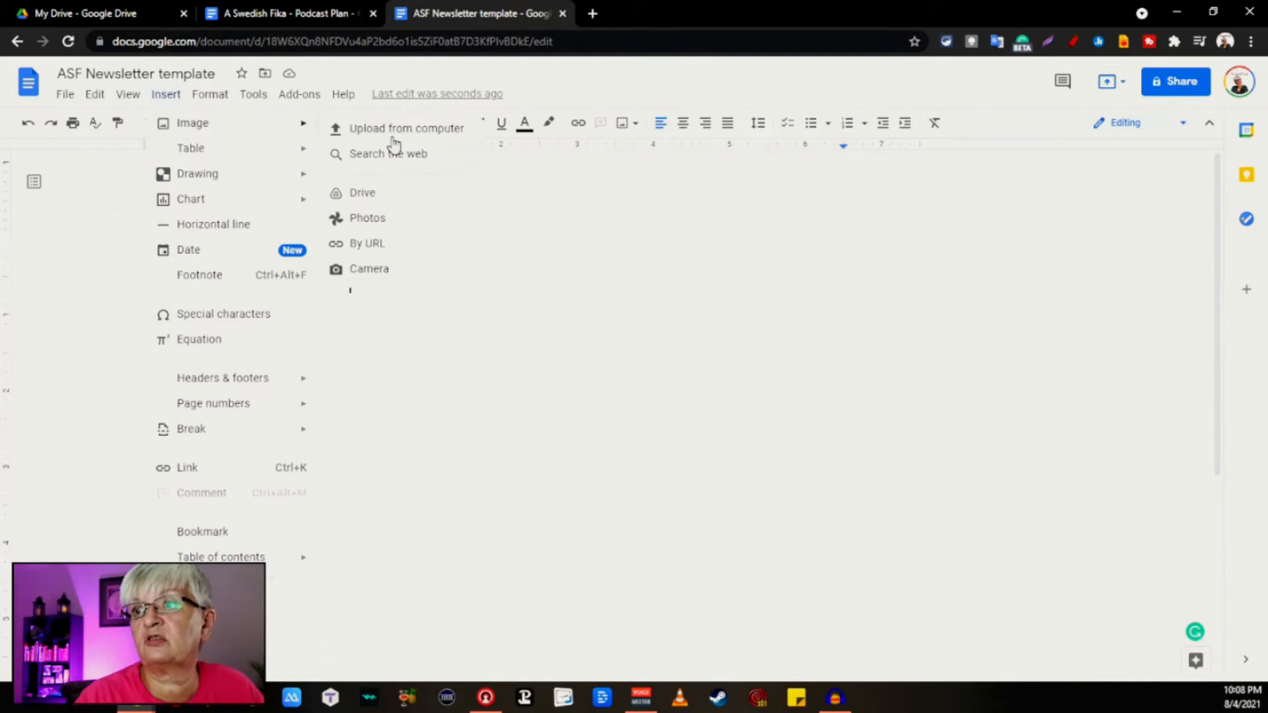
{"action": "left_click", "coordinate": [406, 128]}
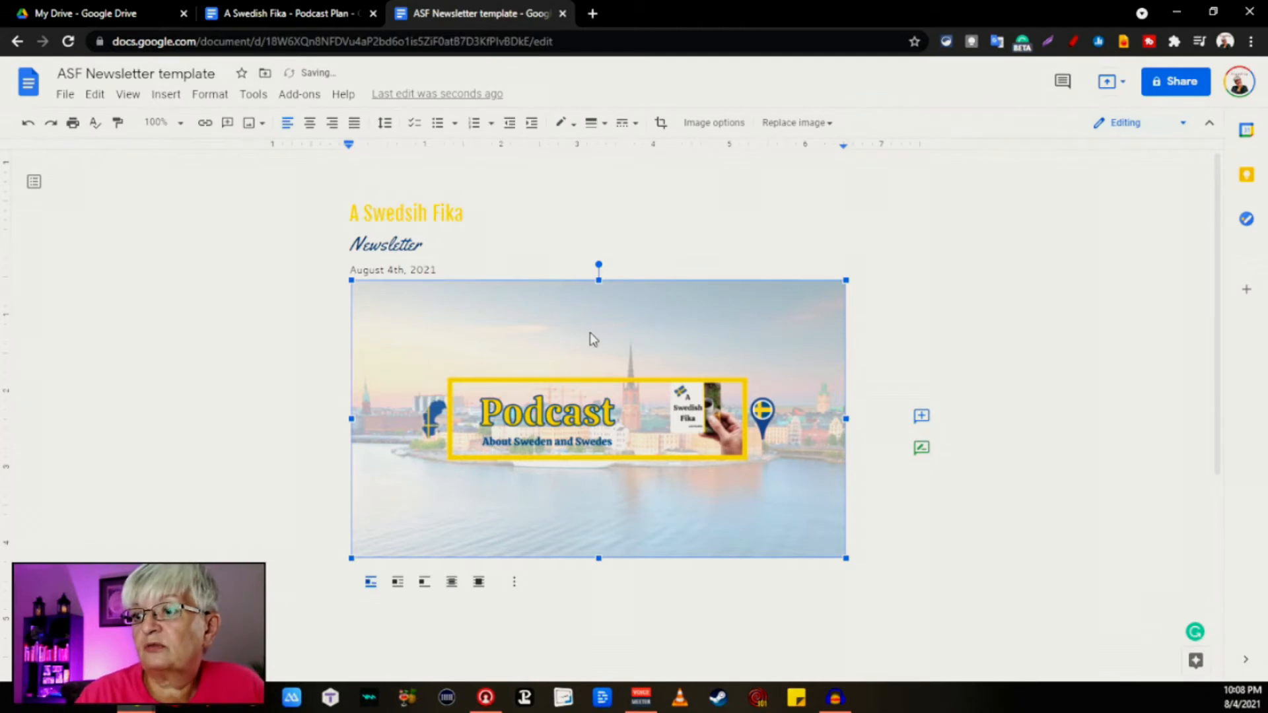
{"action": "right_click", "coordinate": [594, 338]}
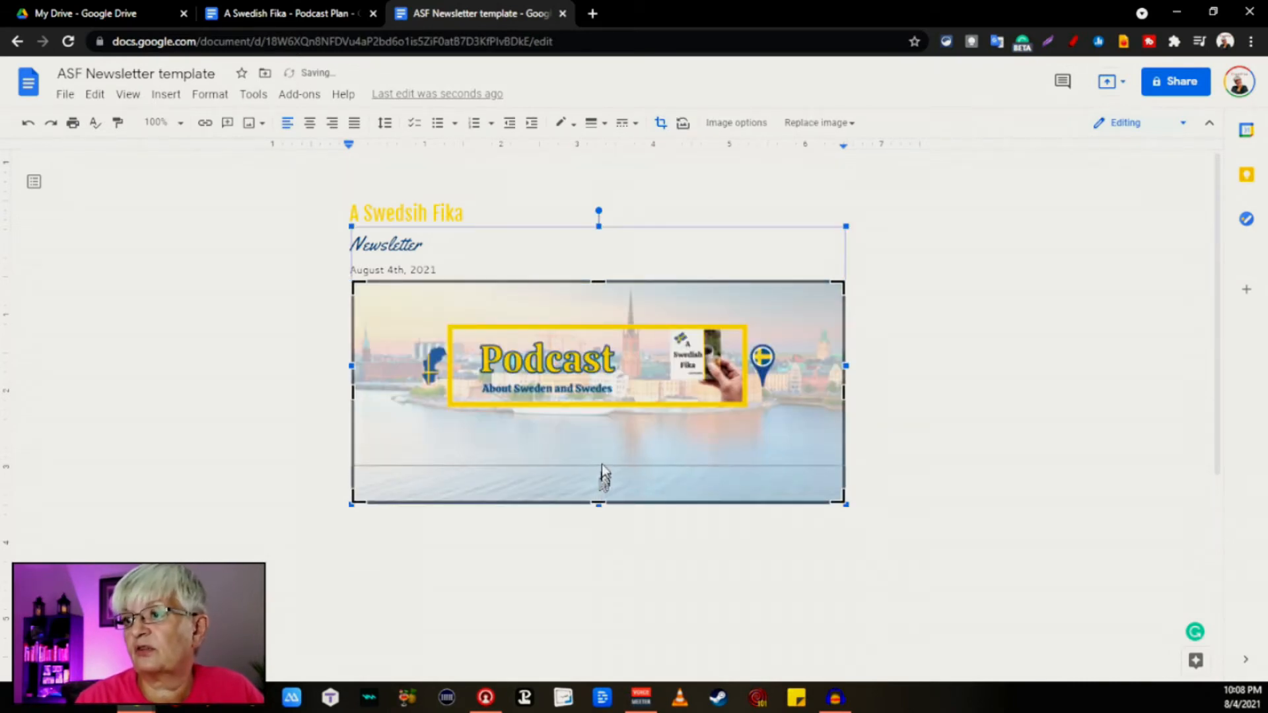
Step: Drag the banner's bottom crop handle upward to trim off its lower part
{"action": "left_click_drag", "start_coordinate": [599, 504], "coordinate": [599, 436]}
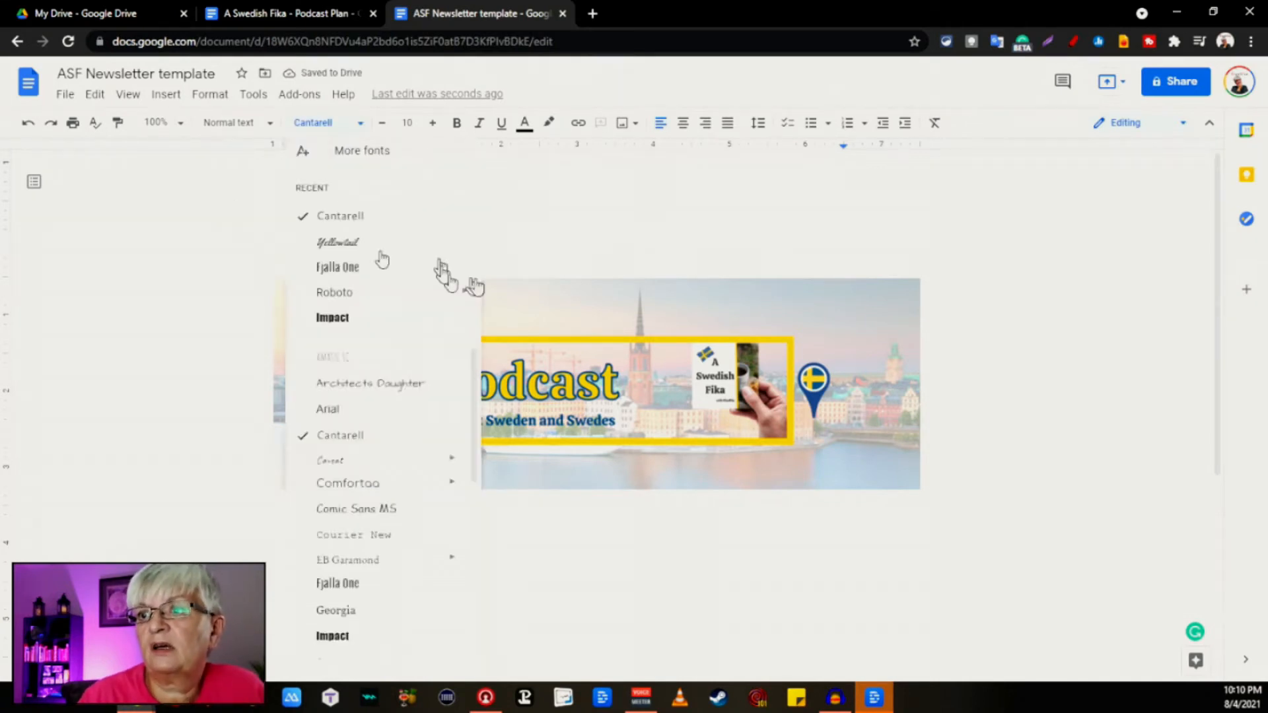
Step: Set Fjalla One as the font for the empty line below the banner
{"action": "left_click", "coordinate": [338, 266]}
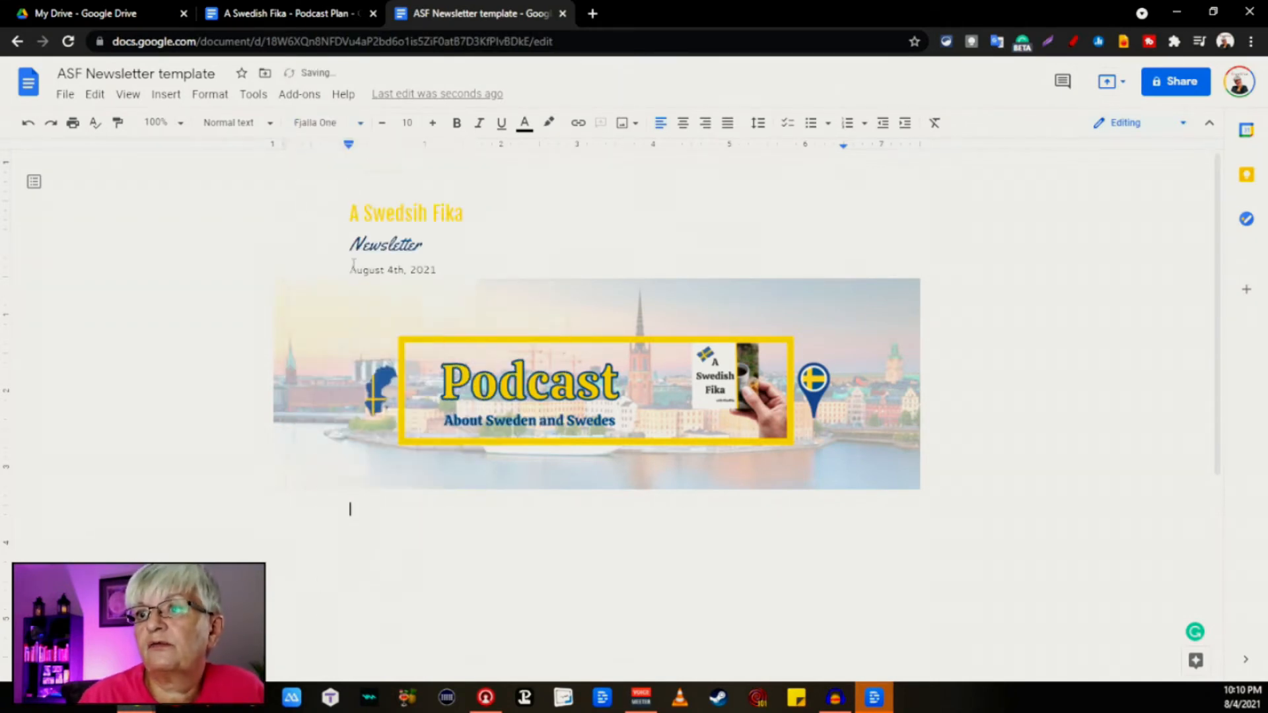
Step: Copy the two lorem paragraphs from the Template Swedish fika Newsletter under a News heading
{"action": "left_click", "coordinate": [232, 122]}
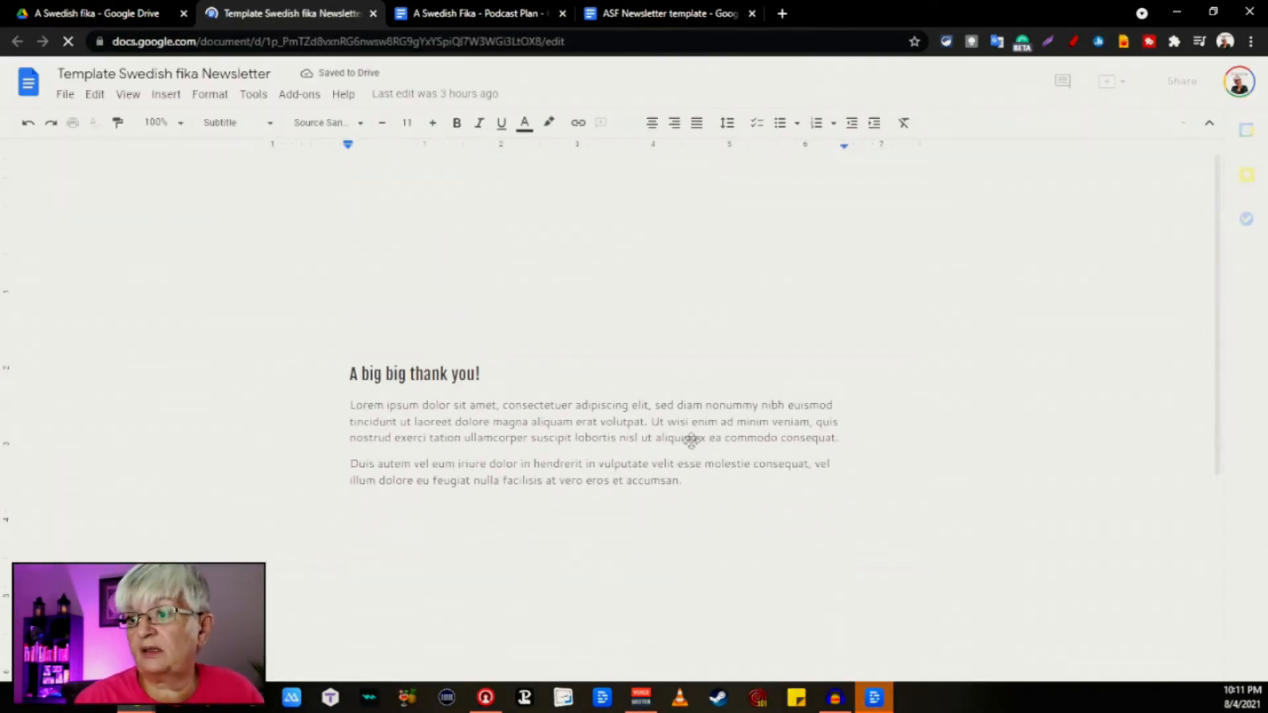
{"action": "left_click_drag", "start_coordinate": [350, 405], "coordinate": [681, 480]}
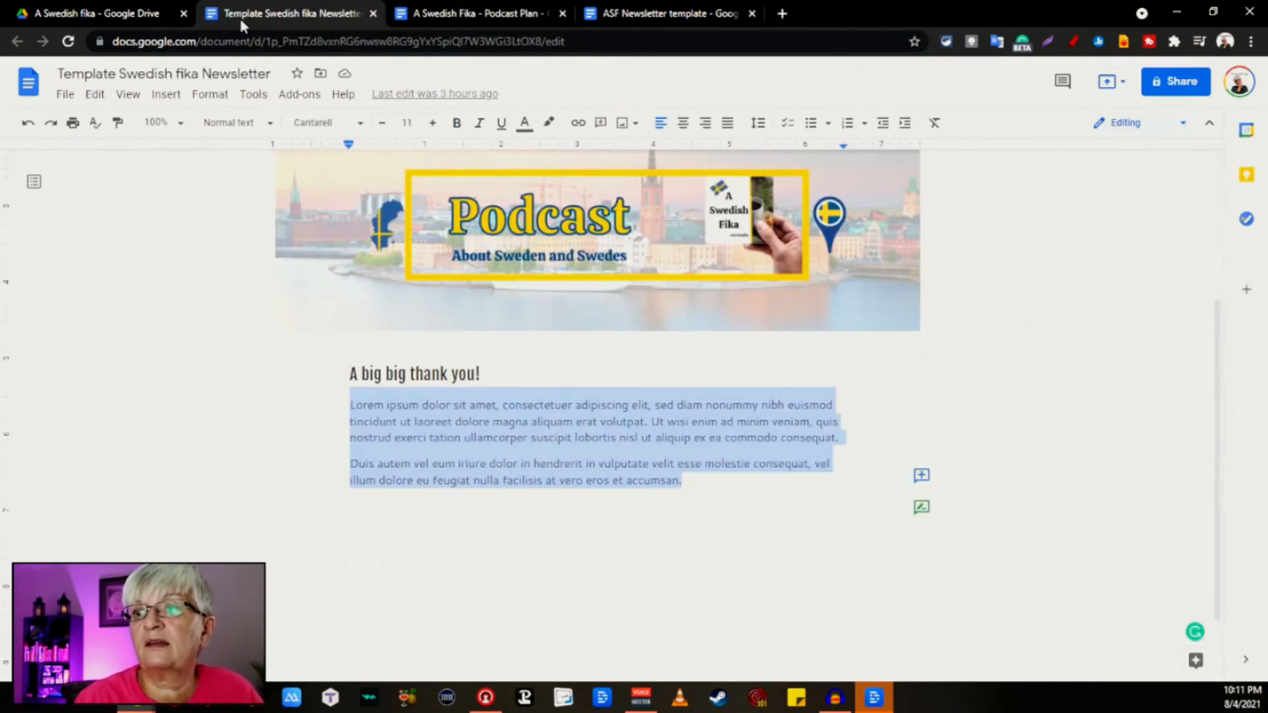
{"action": "left_click", "coordinate": [663, 14]}
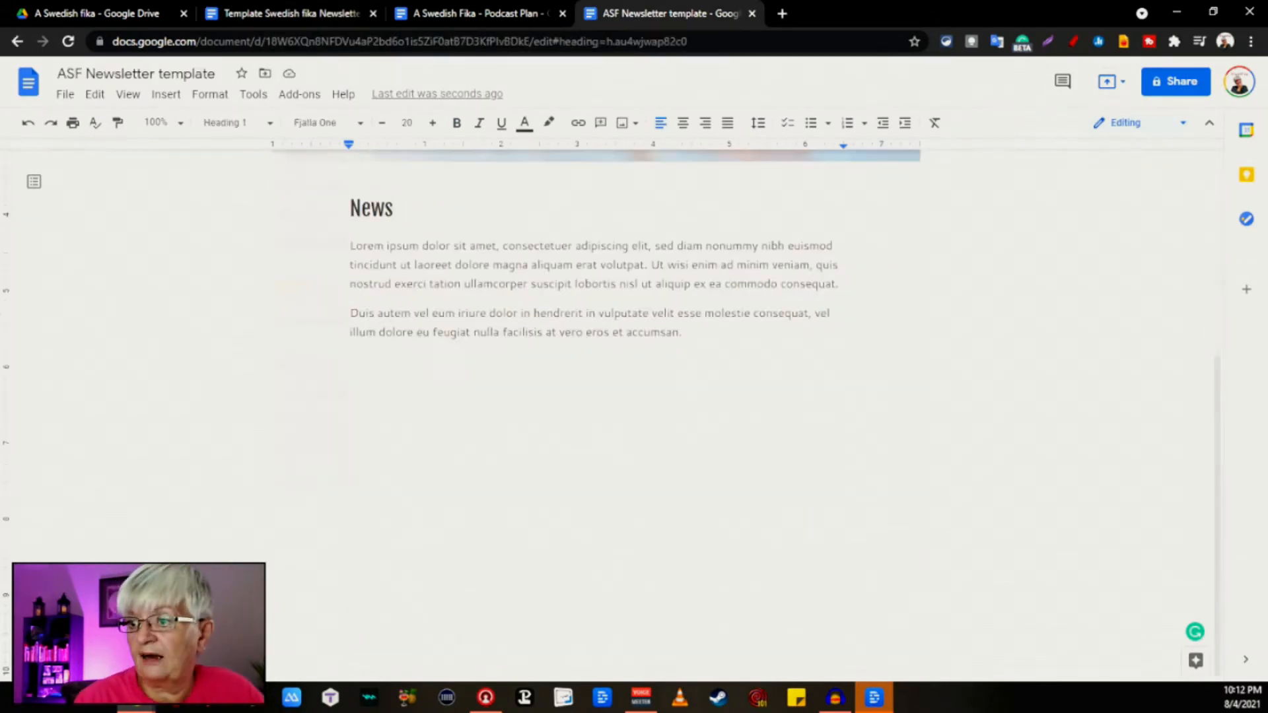
{"action": "double_click", "coordinate": [514, 619]}
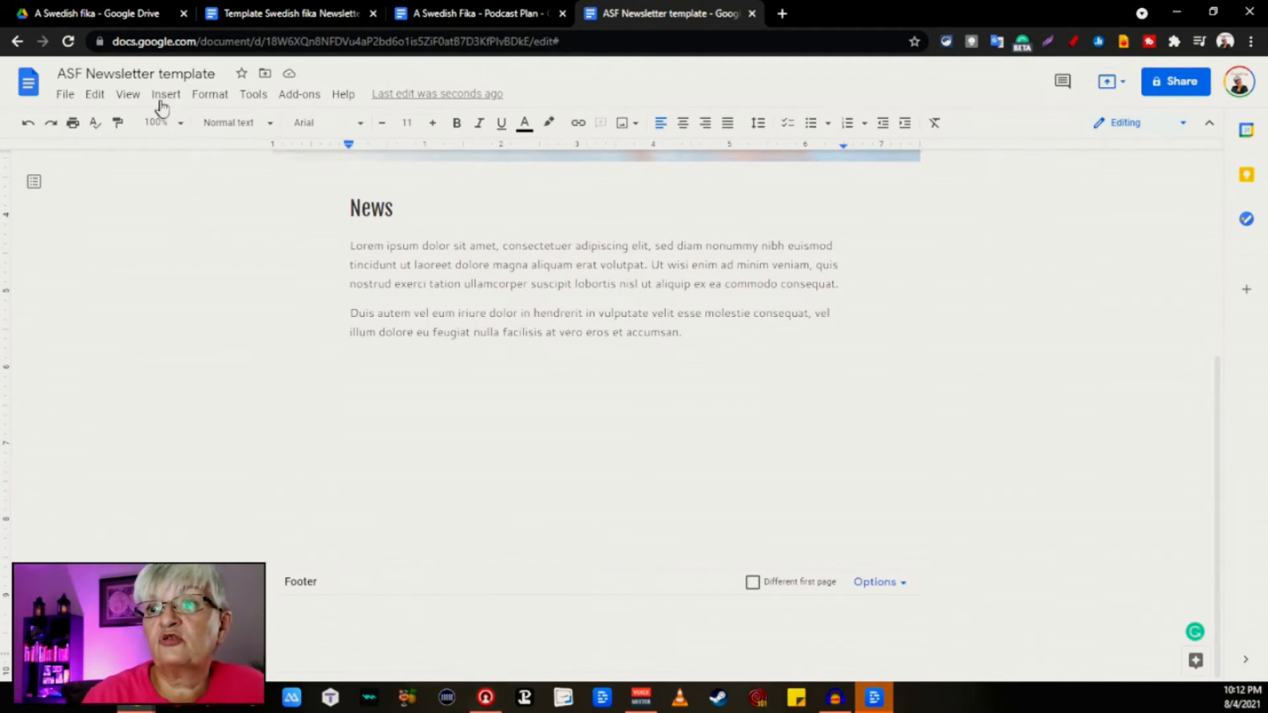
Step: Insert a © symbol at the footer's start by searching special characters for 'copy'
{"action": "left_click", "coordinate": [165, 94]}
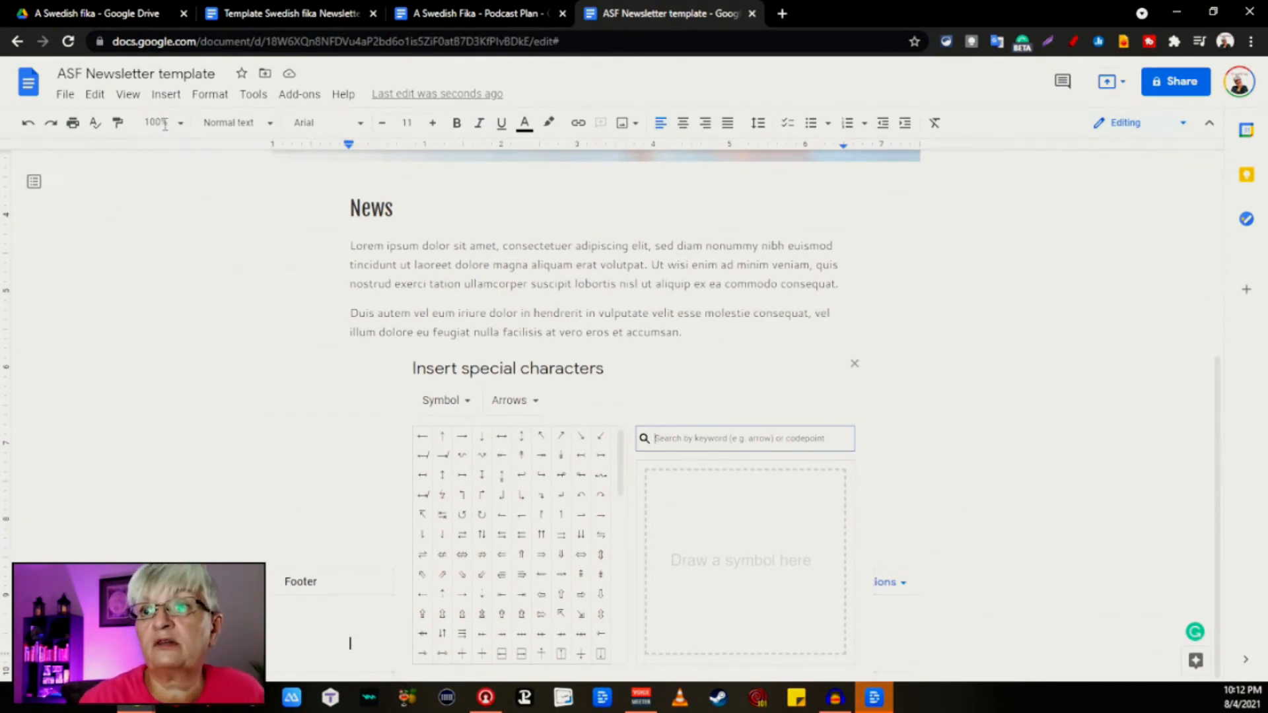
{"action": "left_click", "coordinate": [209, 94]}
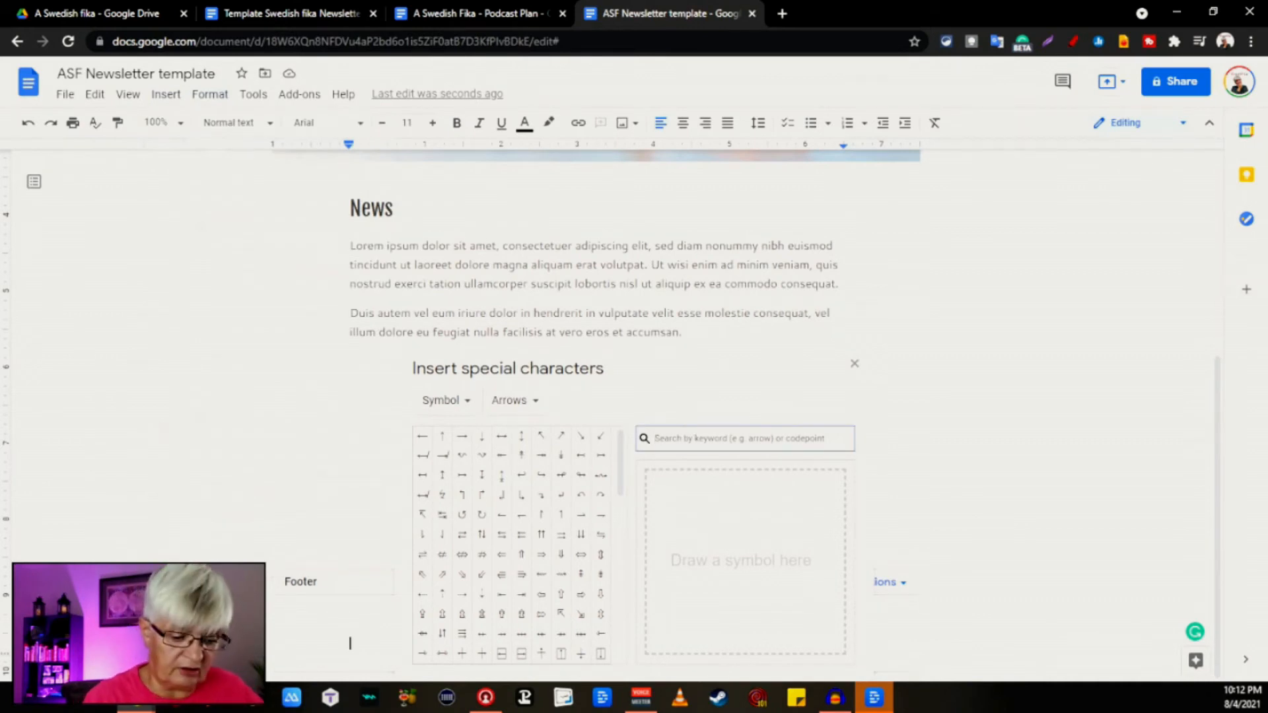
{"action": "type", "text": "copy"}
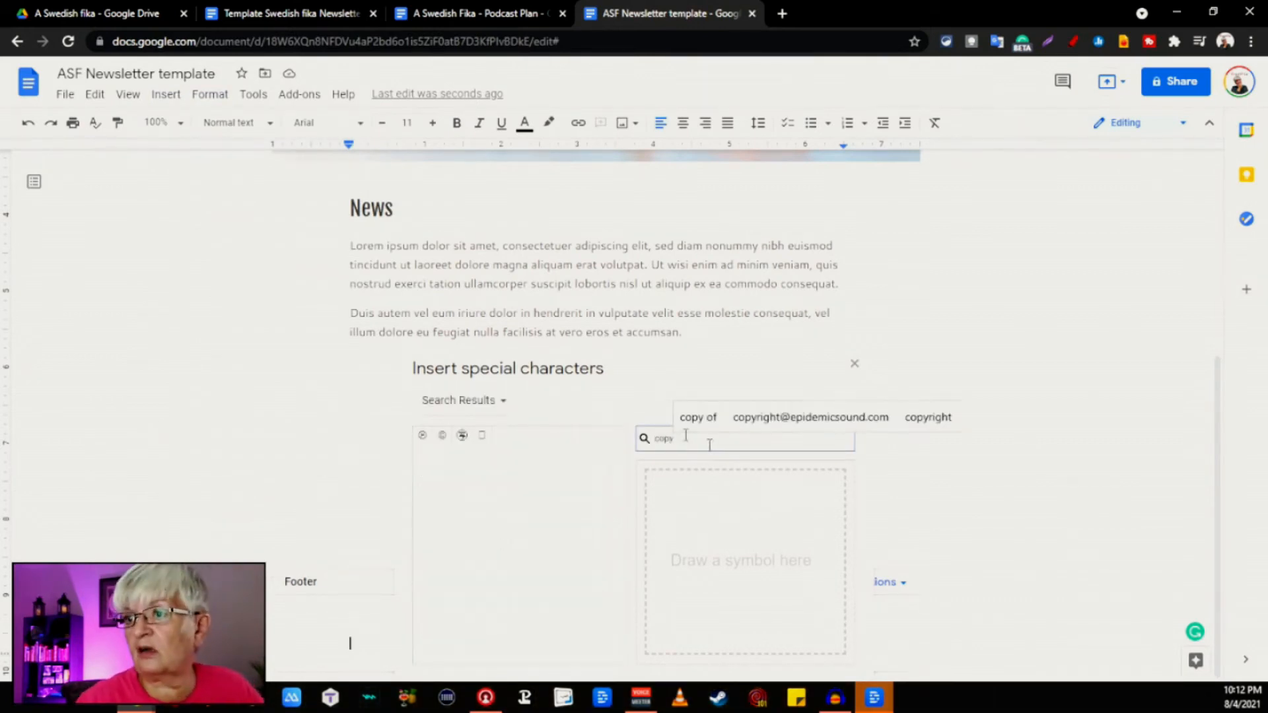
{"action": "left_click", "coordinate": [442, 435]}
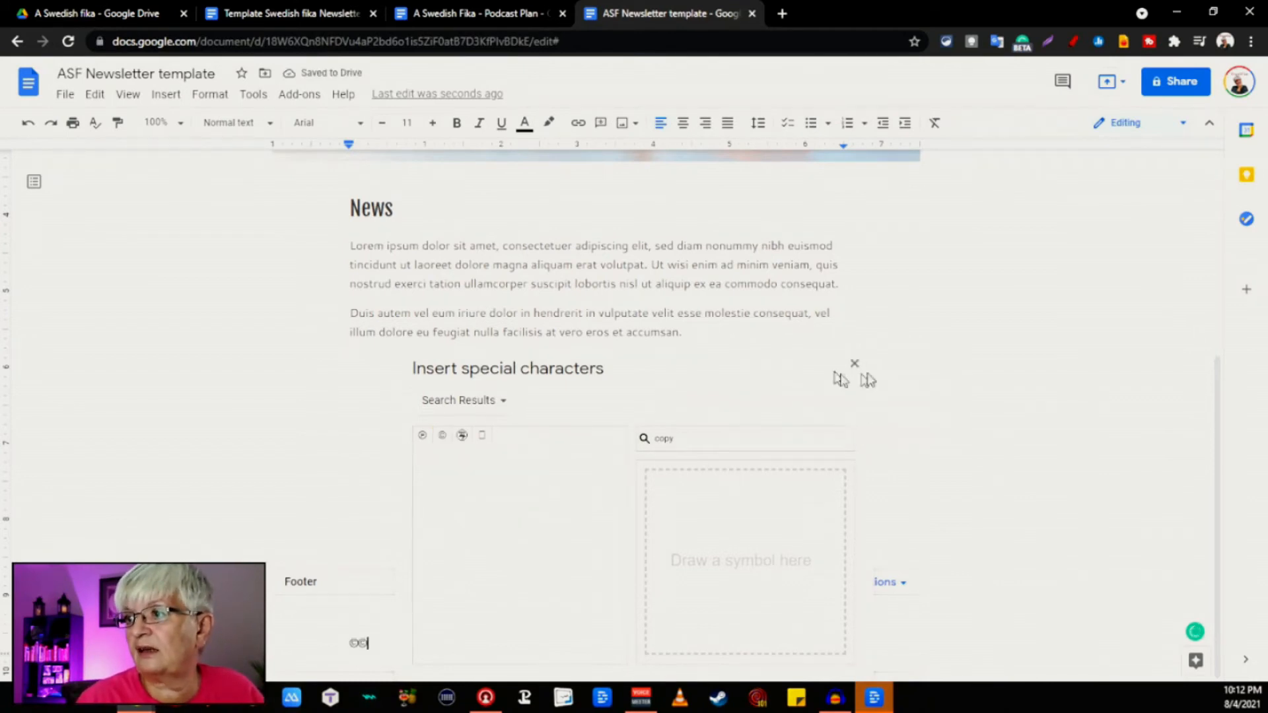
{"action": "left_click", "coordinate": [854, 364]}
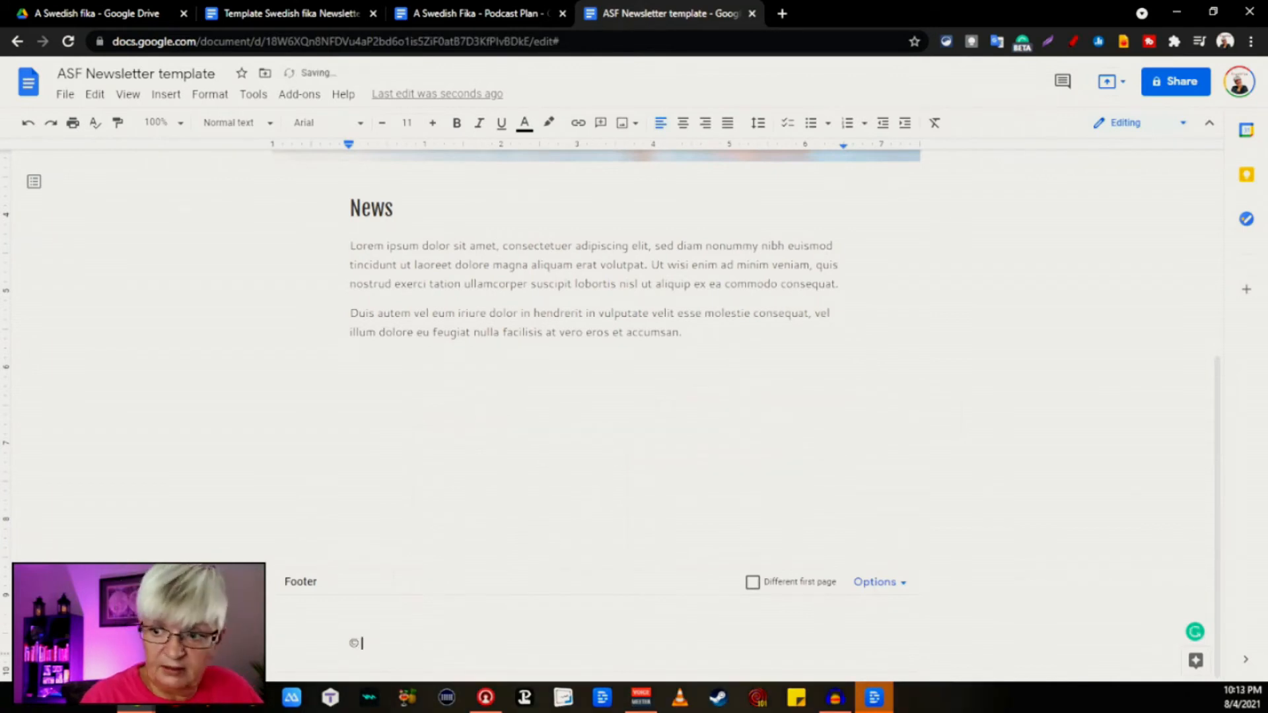
Step: Complete the footer as '© 2001, PixelPia' and center it on the page
{"action": "type", "text": "2001, PixelPia"}
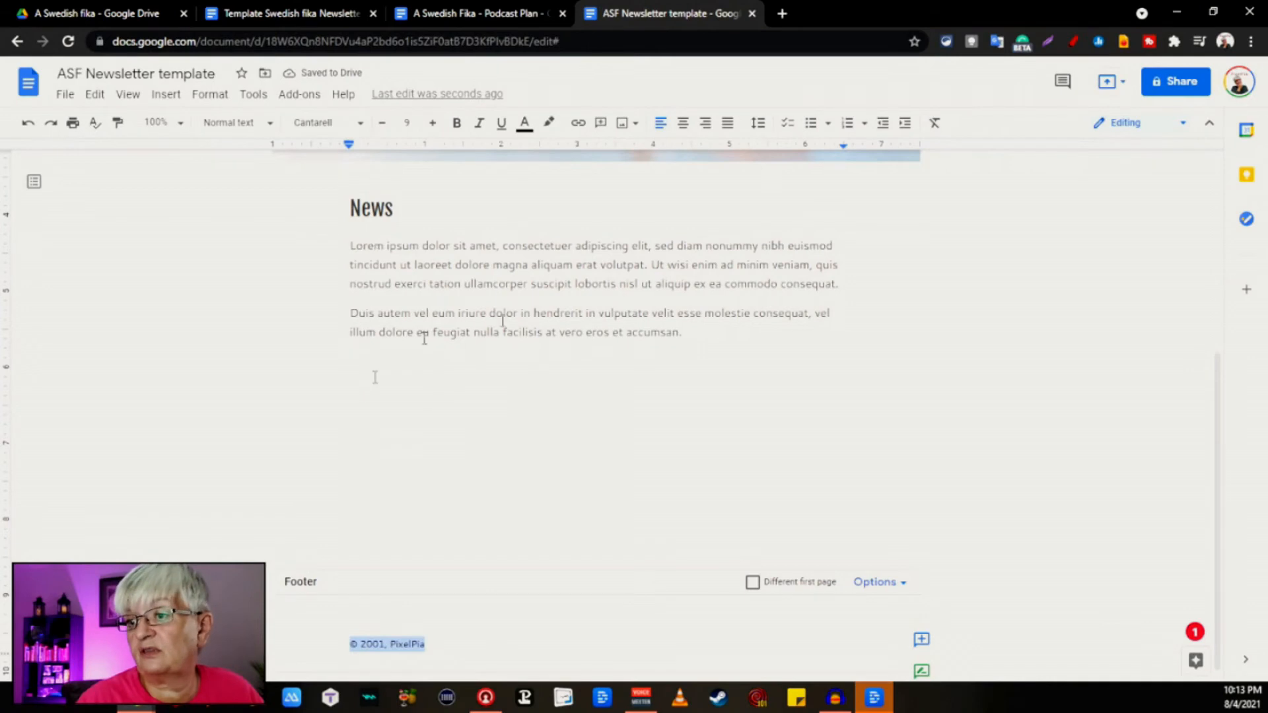
{"action": "left_click", "coordinate": [683, 122]}
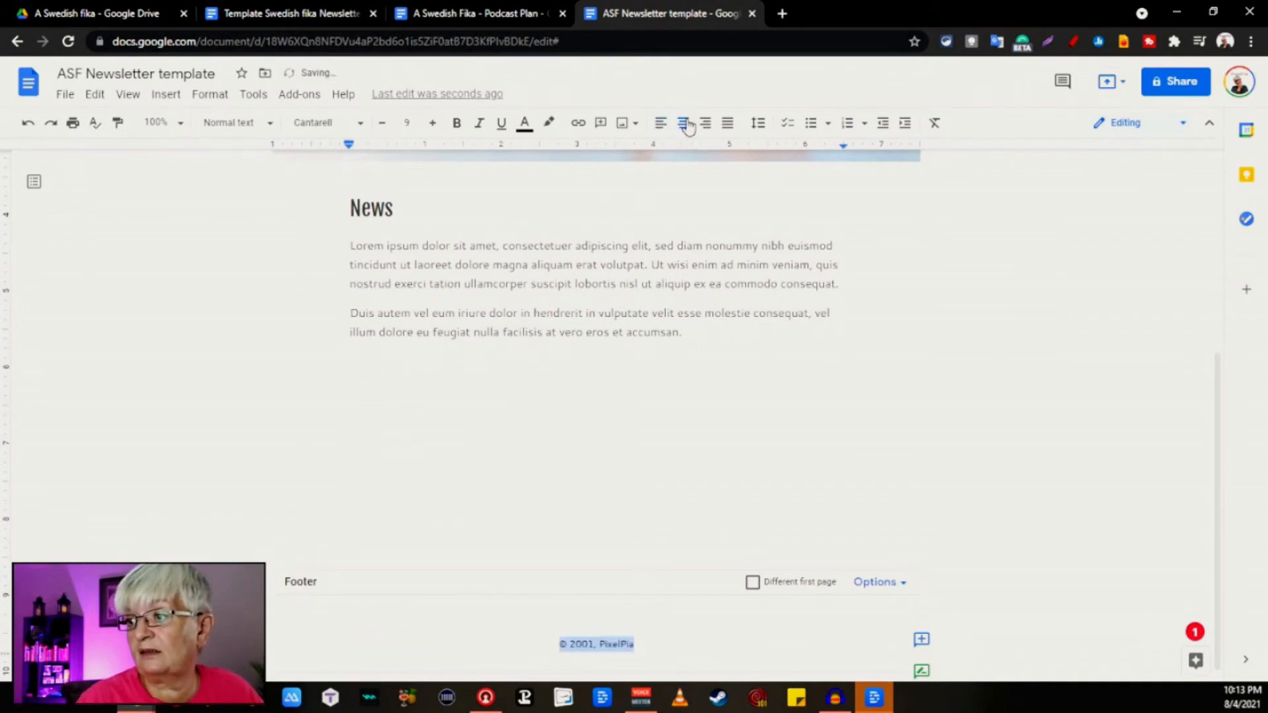
{"action": "scroll", "scroll_direction": "up", "scroll_amount": 3}
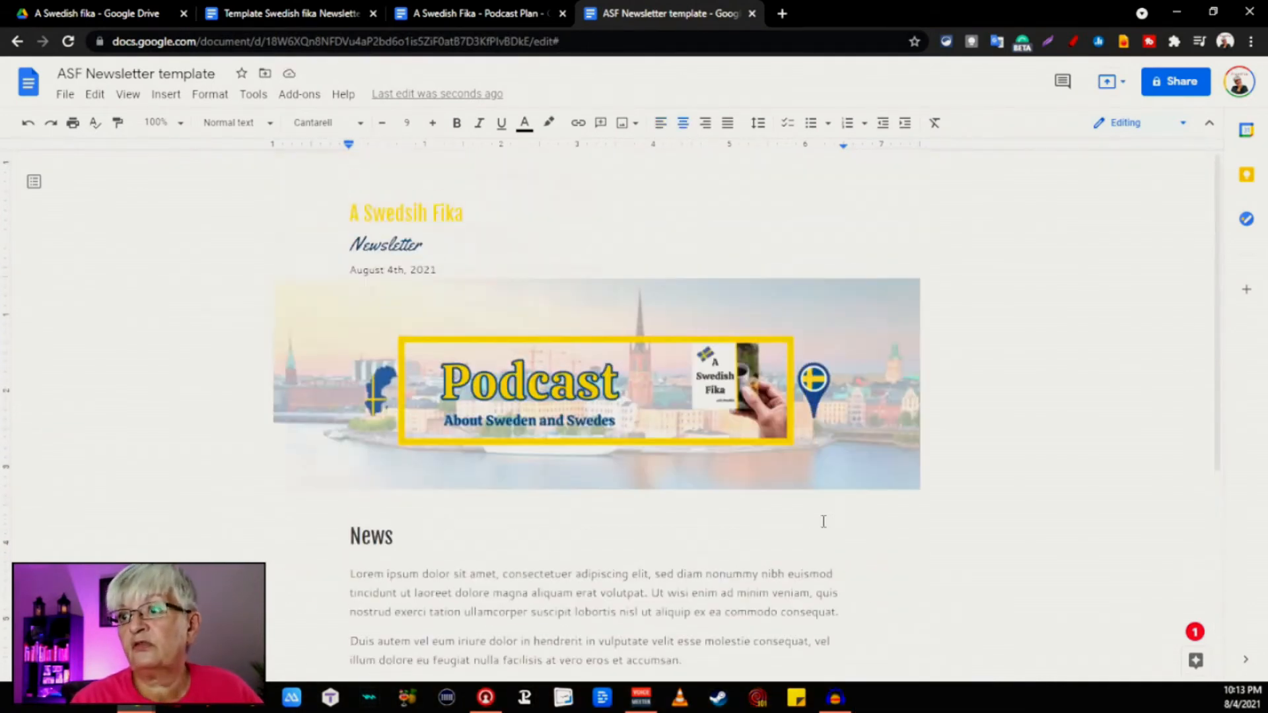
{"action": "scroll", "scroll_direction": "down", "scroll_amount": 3}
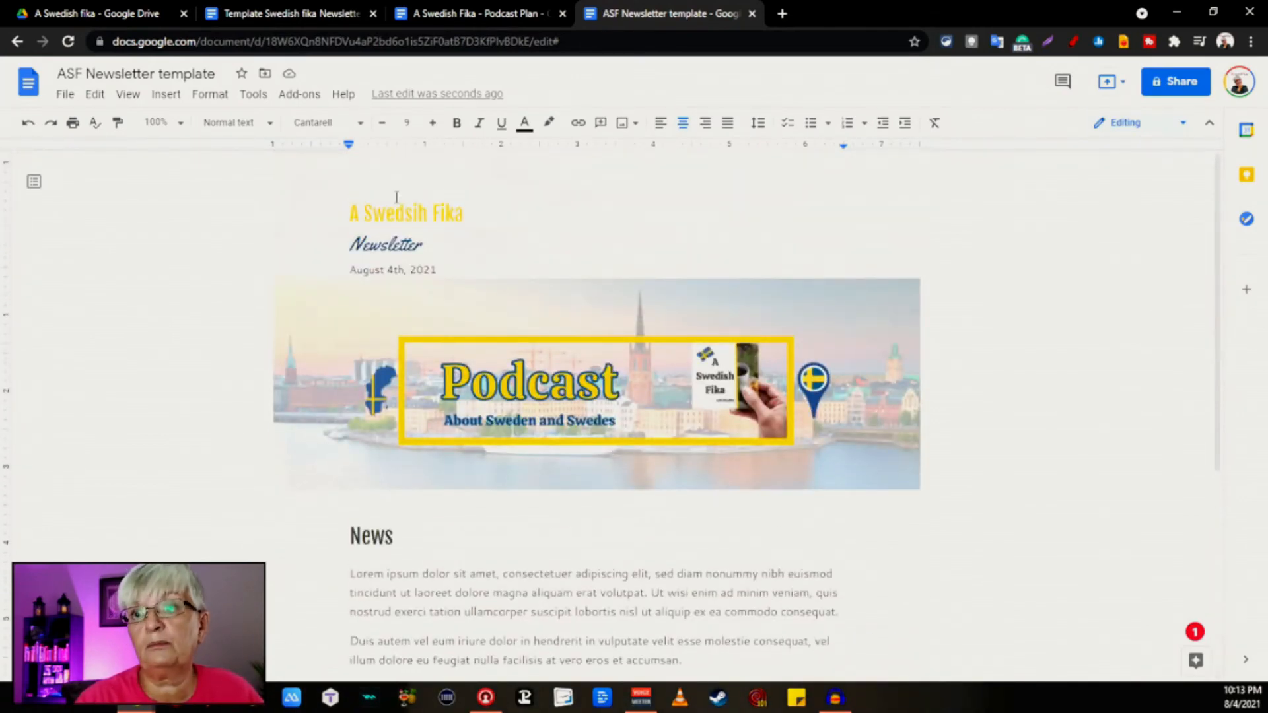
{"action": "mouse_move", "coordinate": [134, 74]}
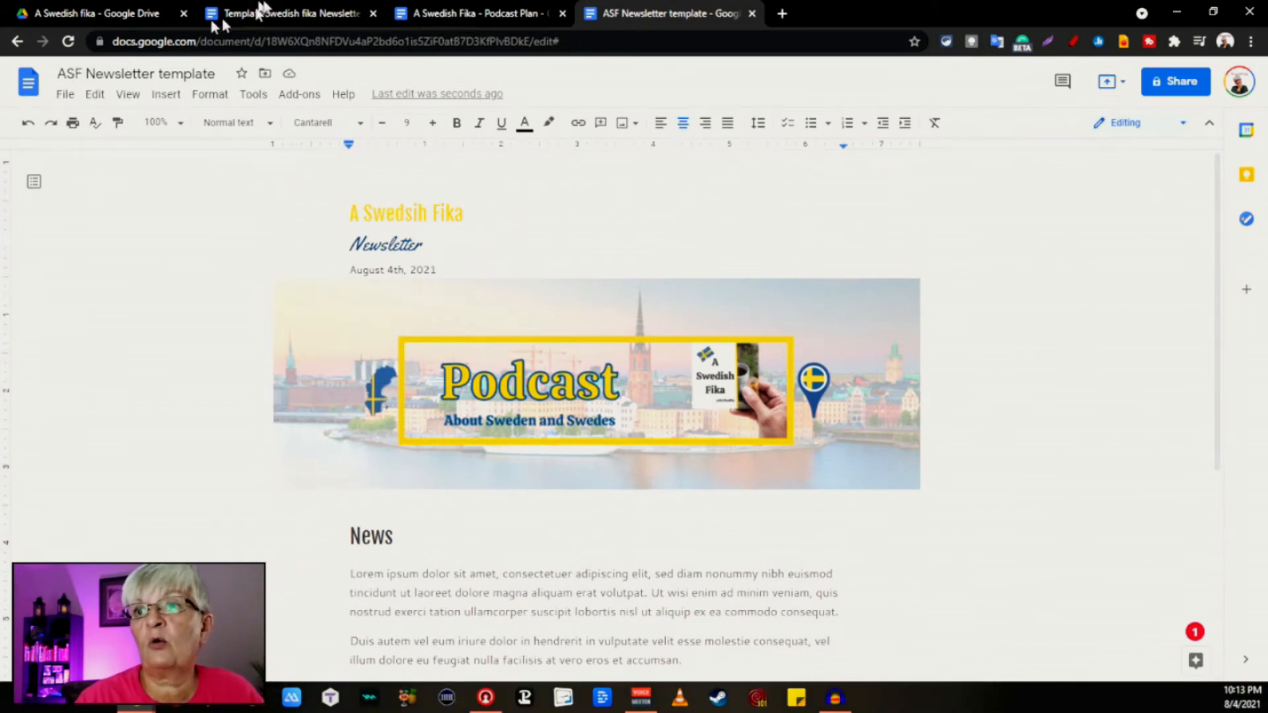
Step: Close the open docs, copy ASF Newsletter template from My Templates, and open the copy
{"action": "left_click", "coordinate": [283, 13]}
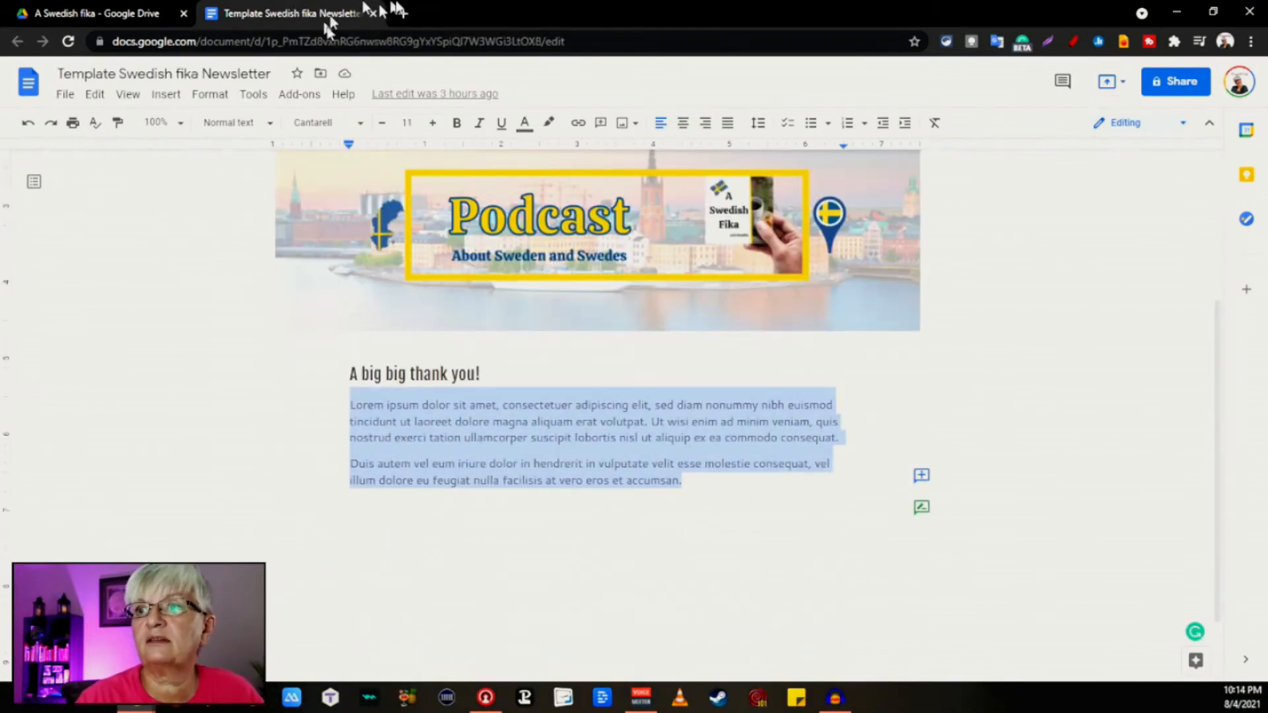
{"action": "left_click", "coordinate": [94, 13]}
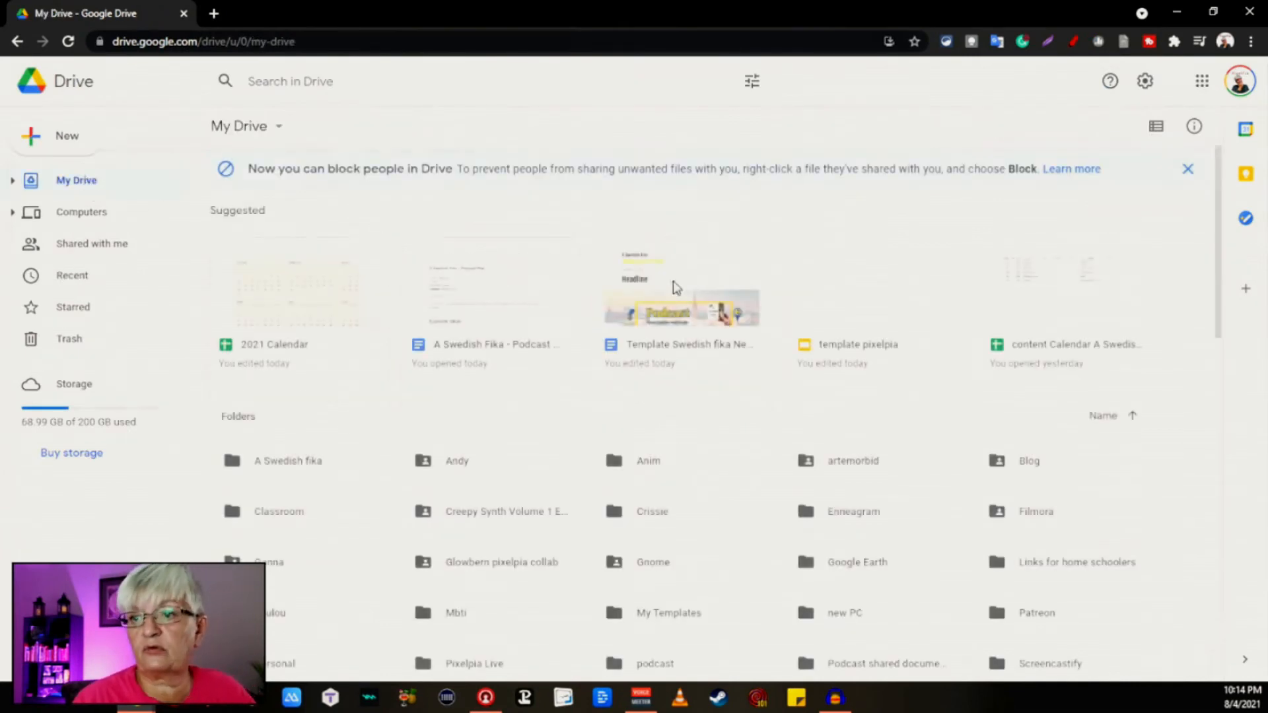
{"action": "double_click", "coordinate": [669, 612]}
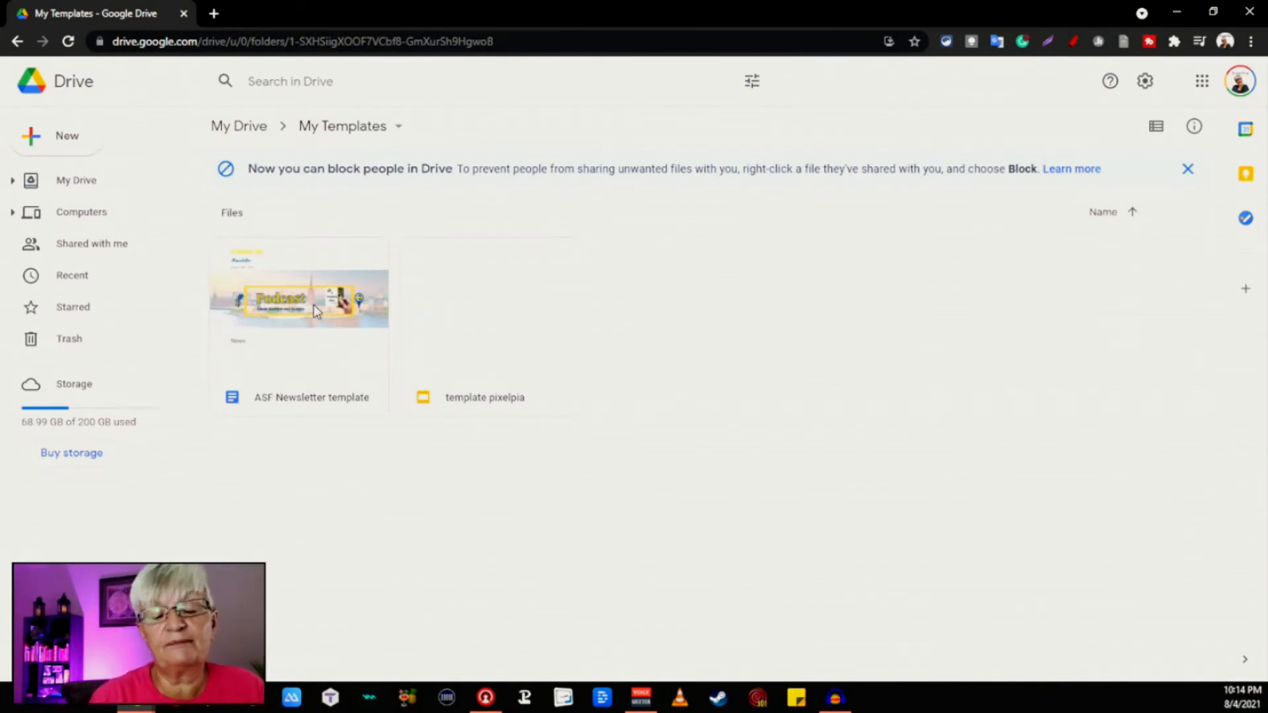
{"action": "mouse_move", "coordinate": [293, 314]}
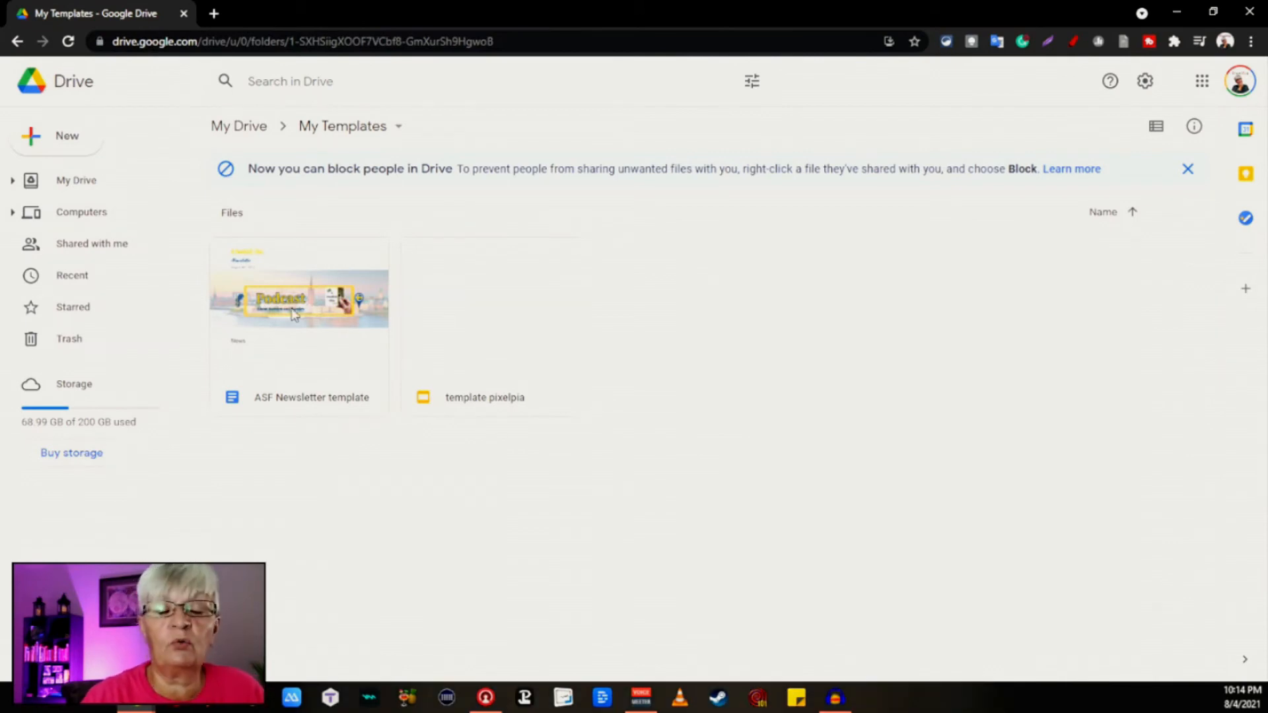
{"action": "right_click", "coordinate": [299, 299]}
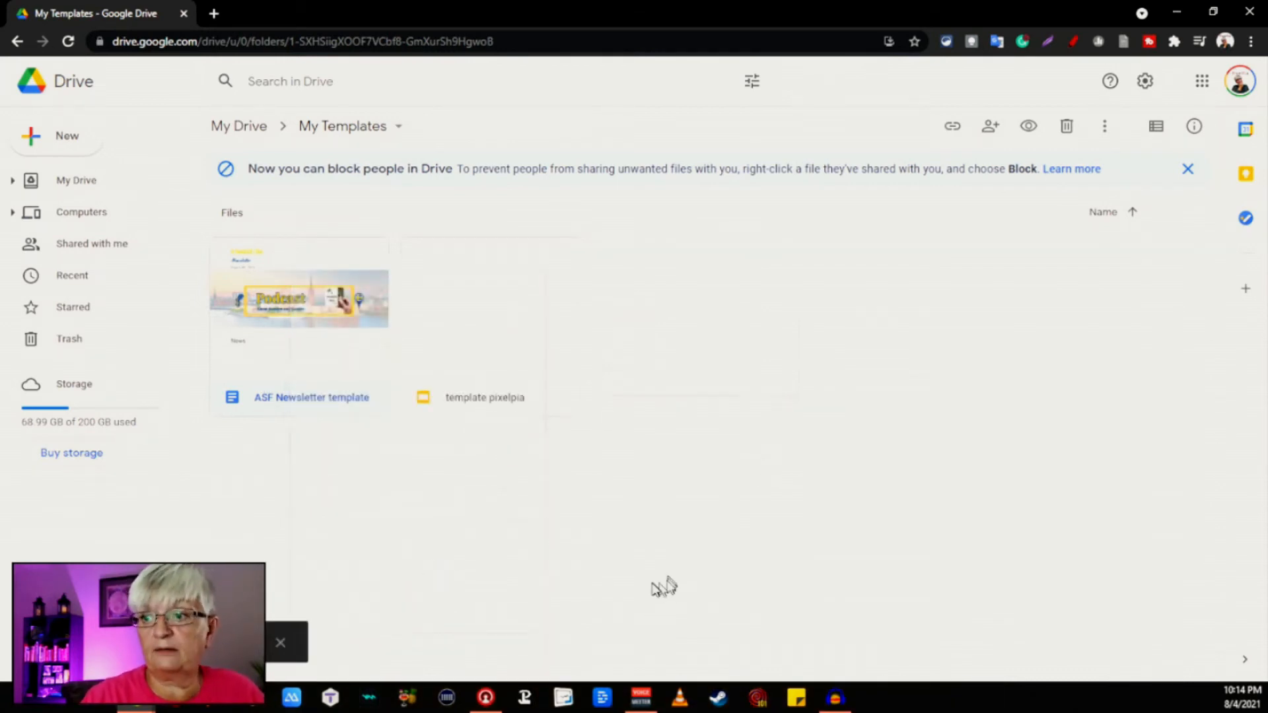
{"action": "double_click", "coordinate": [299, 298]}
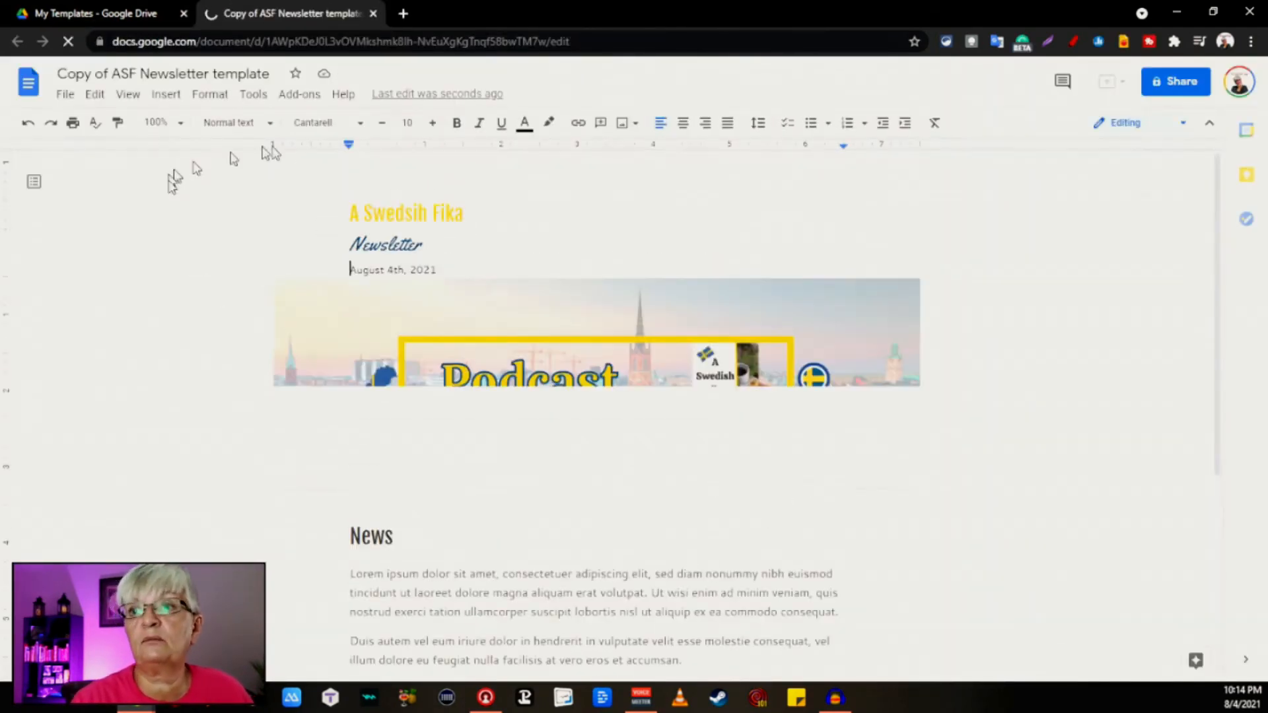
Step: Edit the 'Copy of ASF Newsletter template' title into '#1 ASF Newsletter'
{"action": "left_click", "coordinate": [161, 74]}
{"action": "type", "text": "#1"}
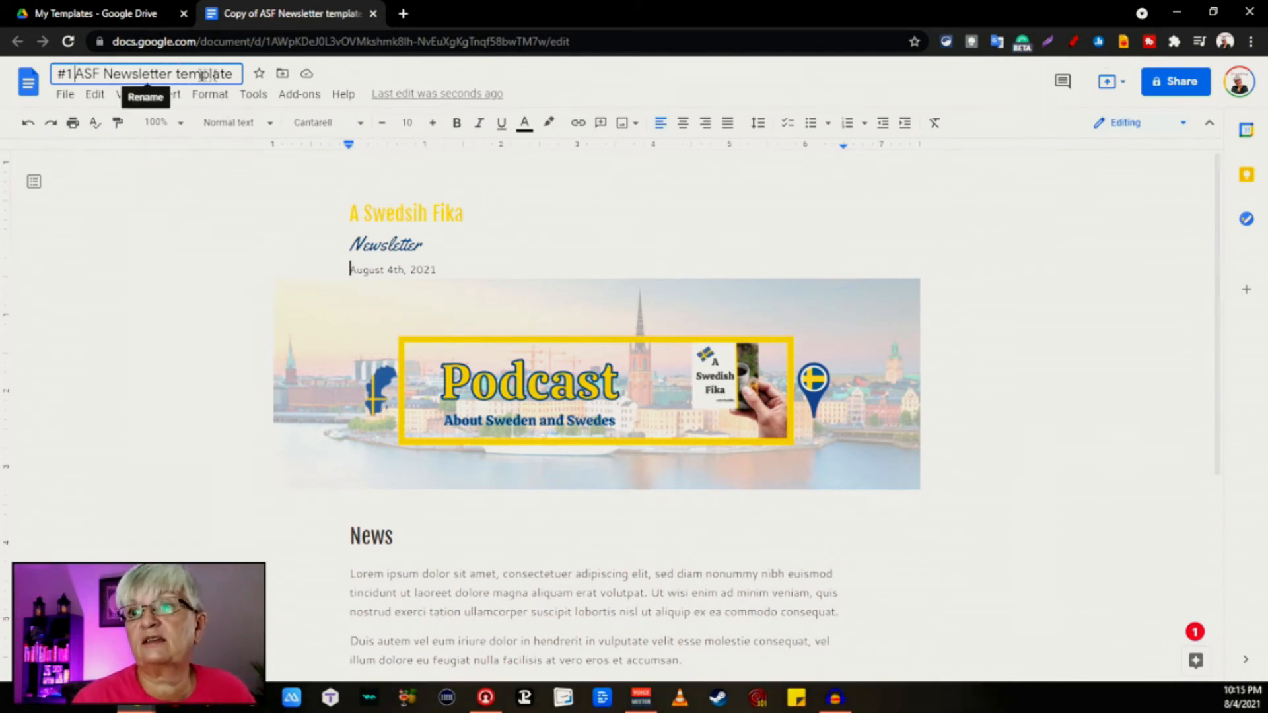
{"action": "double_click", "coordinate": [205, 73]}
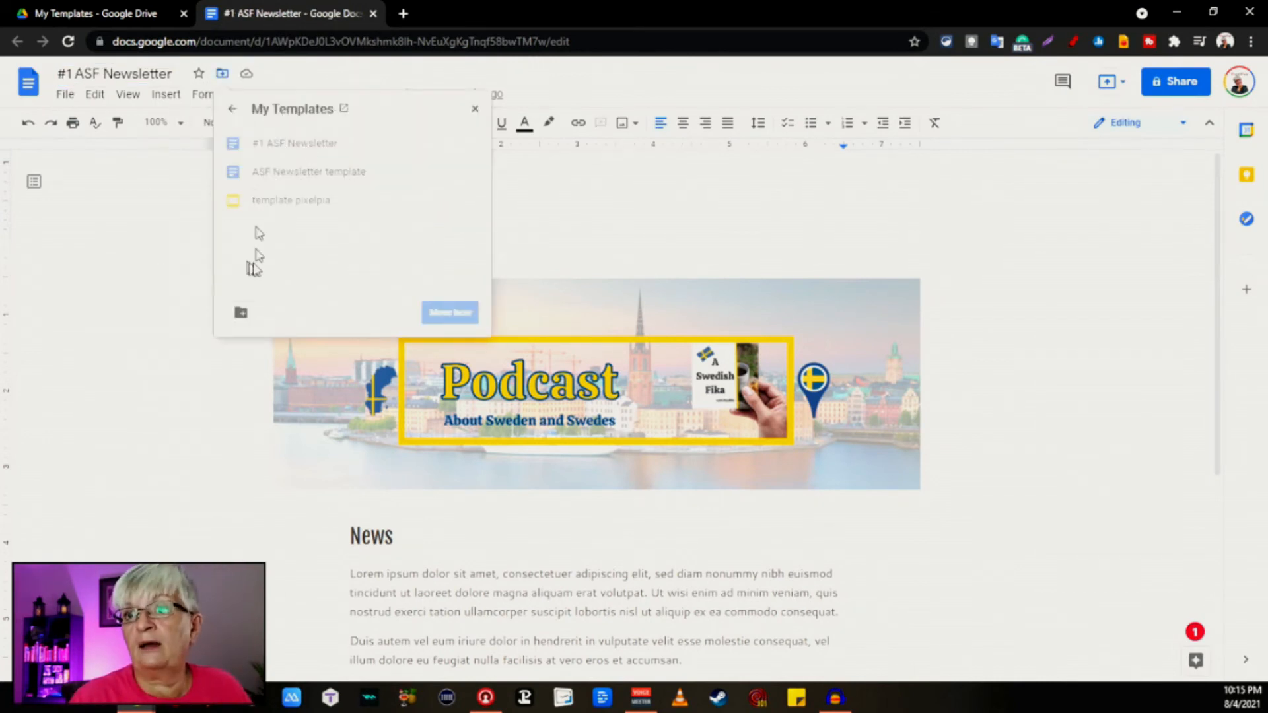
Step: Move '#1 ASF Newsletter' from My Templates into the A Swedish fika folder
{"action": "left_click", "coordinate": [474, 108]}
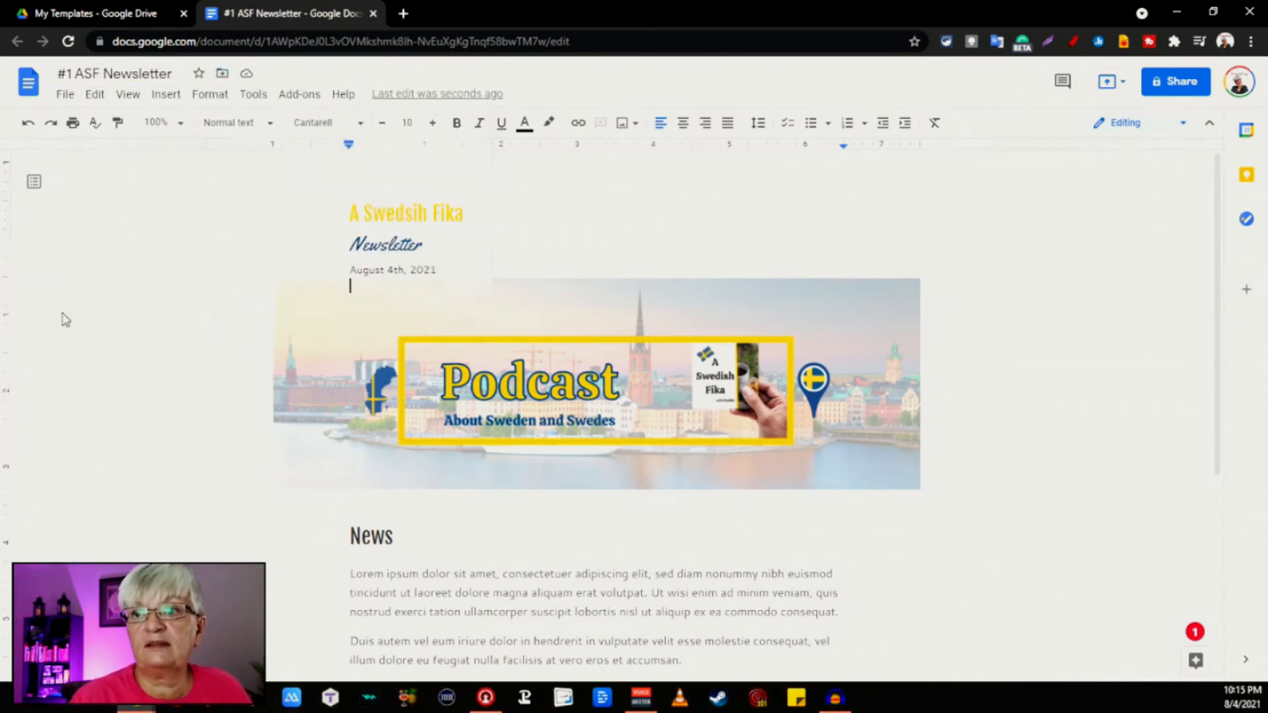
{"action": "mouse_move", "coordinate": [222, 74]}
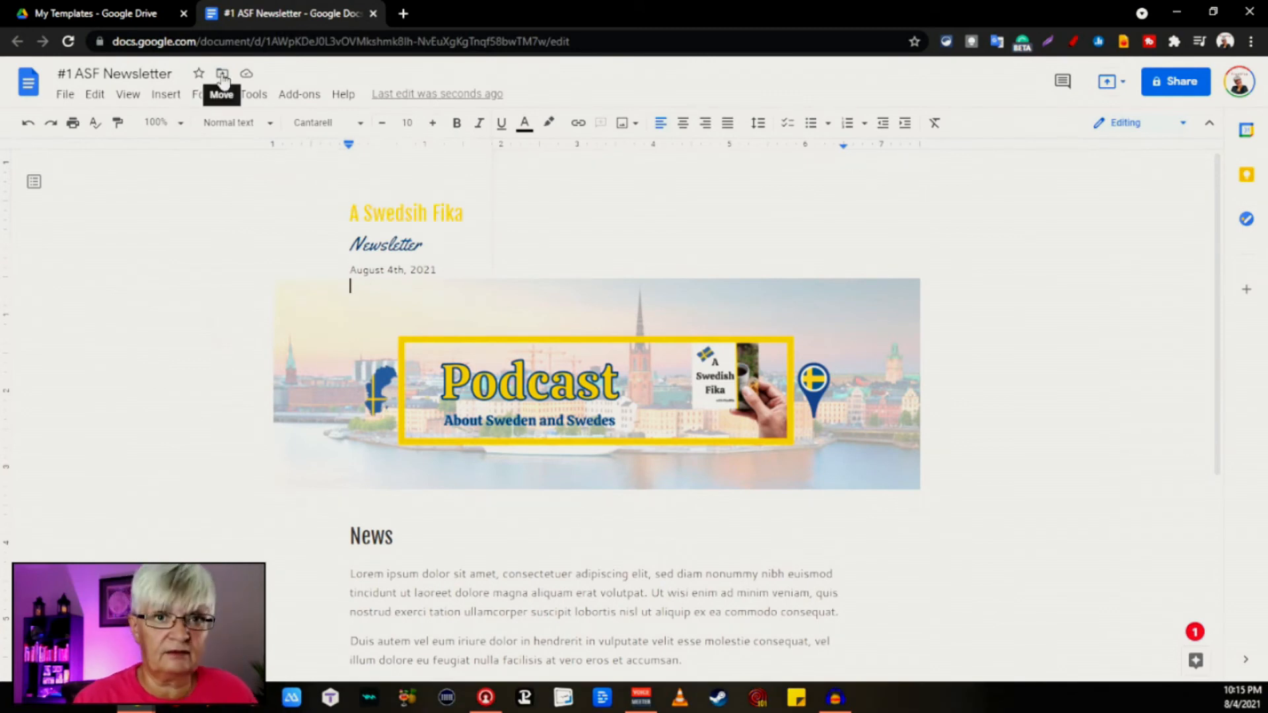
{"action": "left_click", "coordinate": [222, 73]}
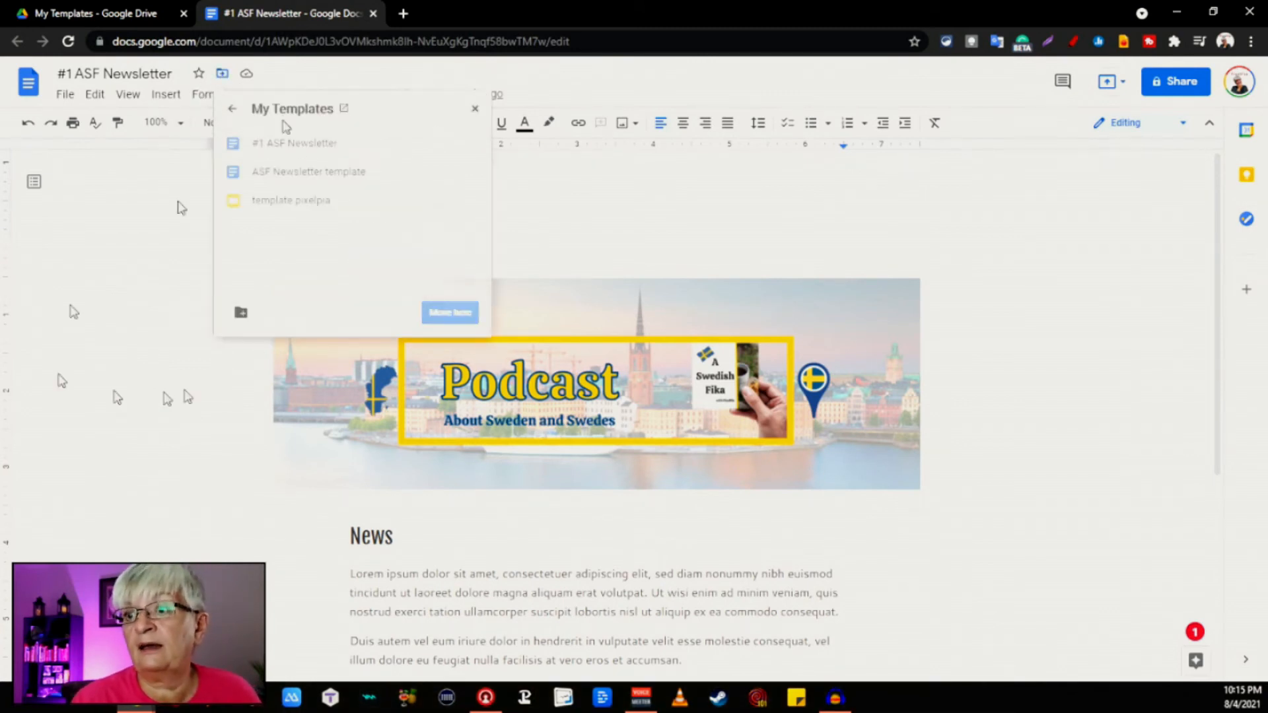
{"action": "left_click", "coordinate": [232, 108]}
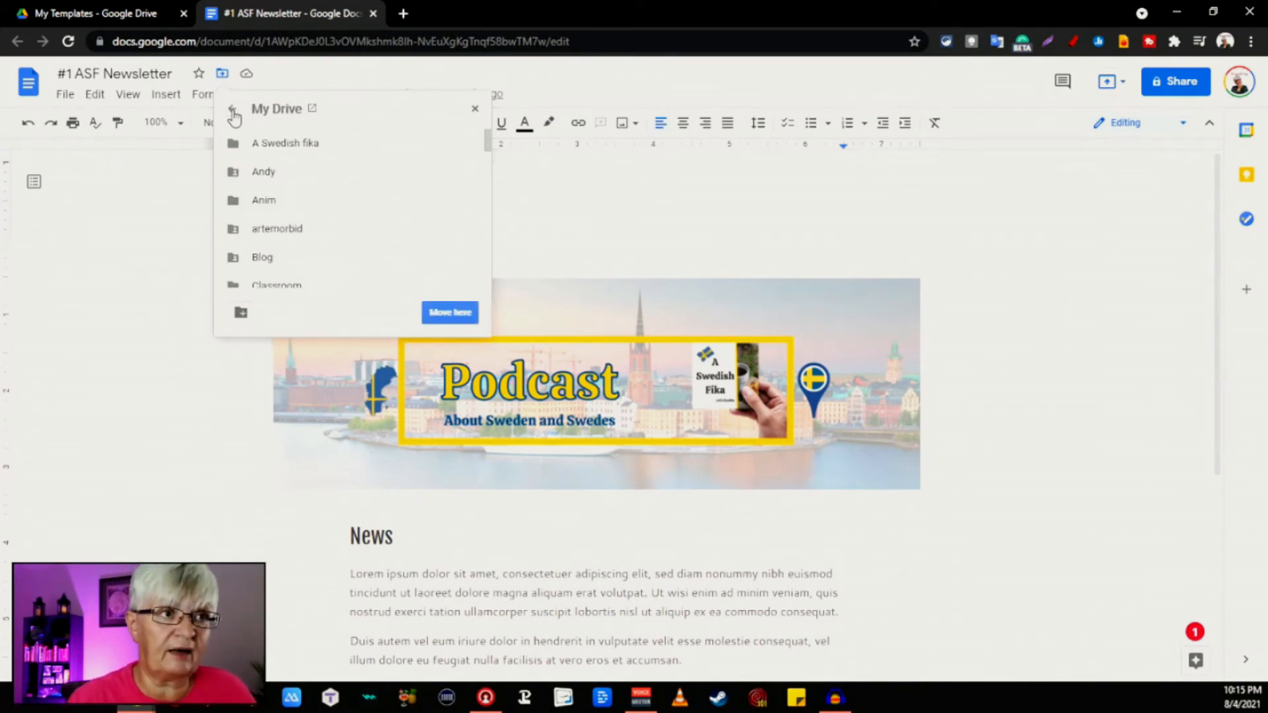
{"action": "left_click", "coordinate": [284, 143]}
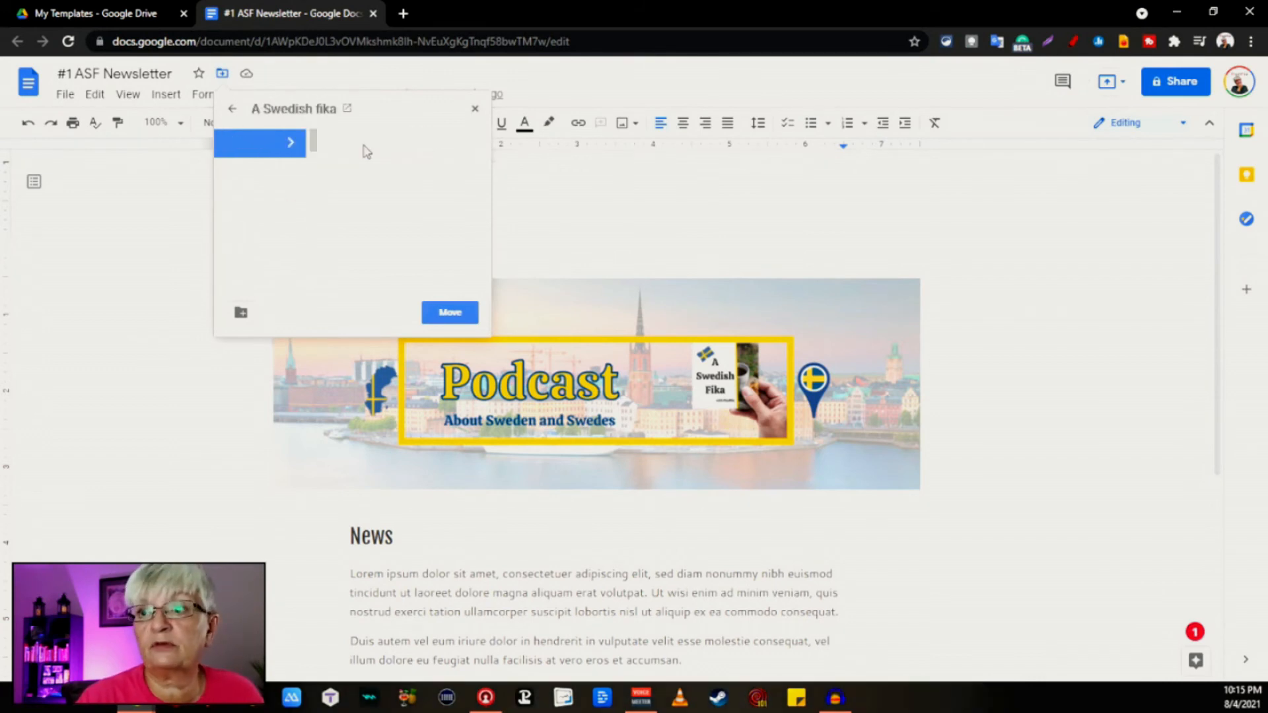
{"action": "left_click", "coordinate": [259, 143]}
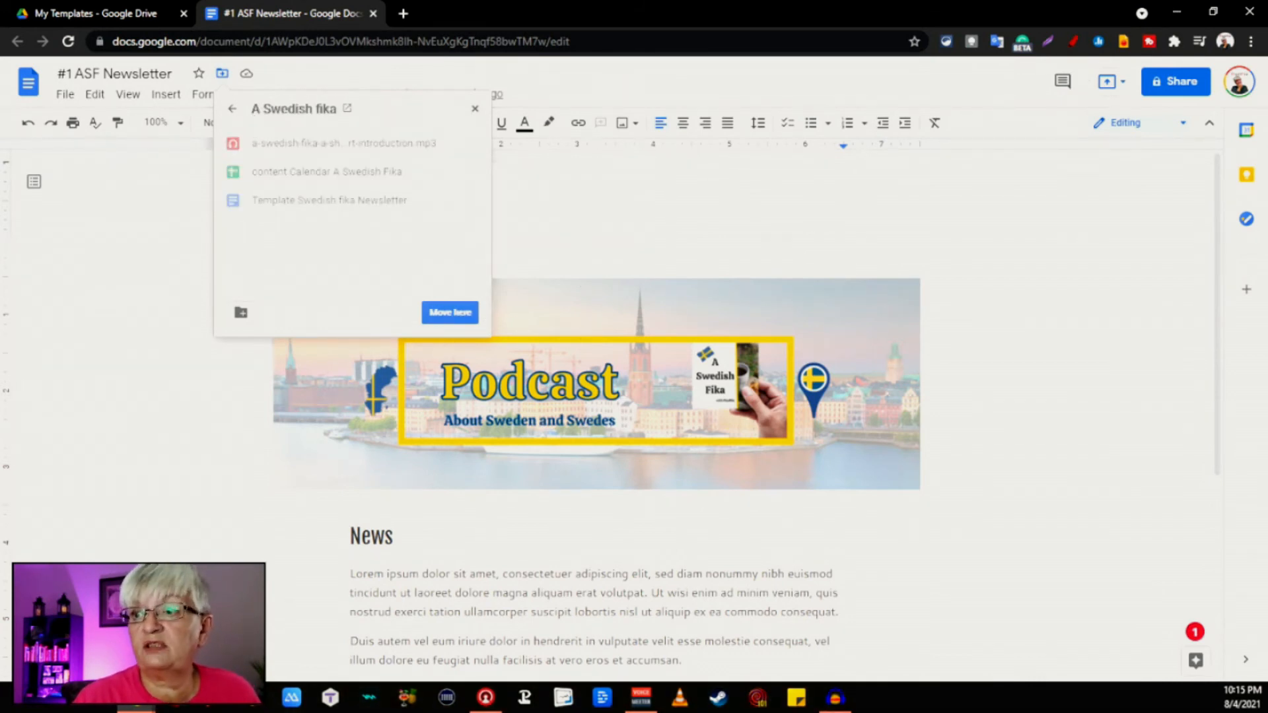
{"action": "left_click", "coordinate": [449, 313]}
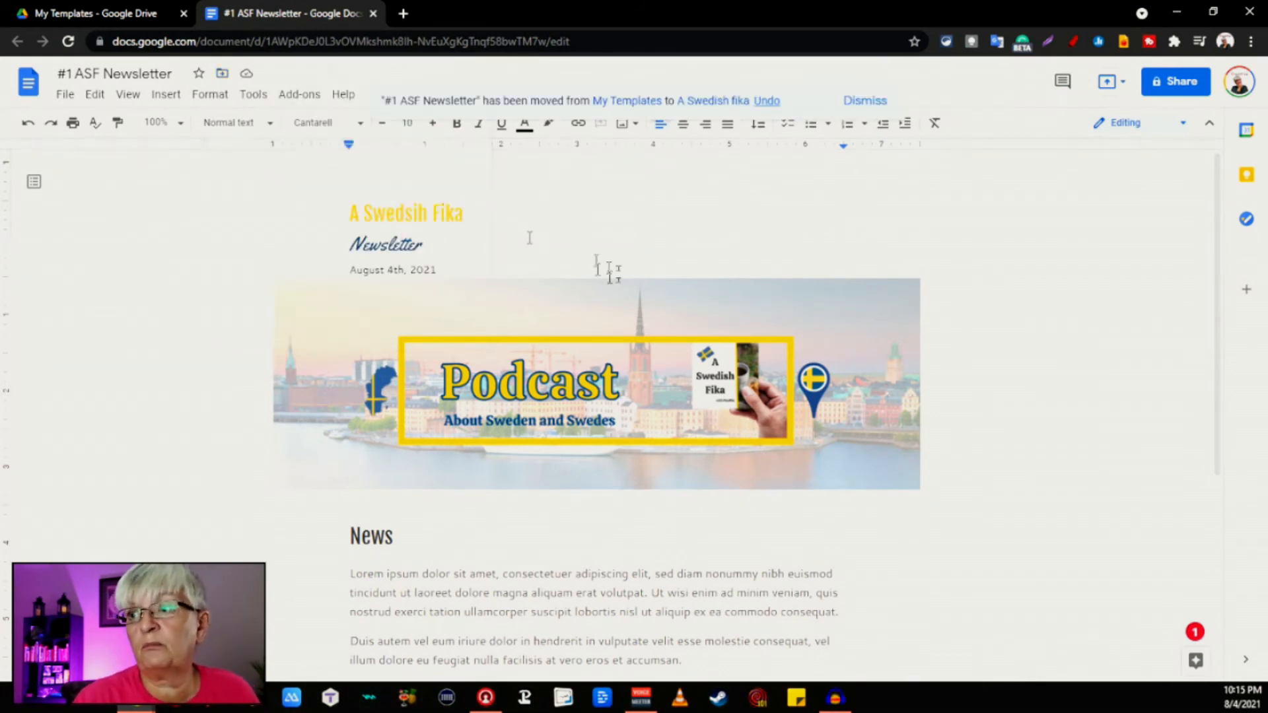
Step: Replace the News placeholder with 'Hejsan Hej' and 'This is my first newsletter'
{"action": "type", "text": "Hejsan Hej"}
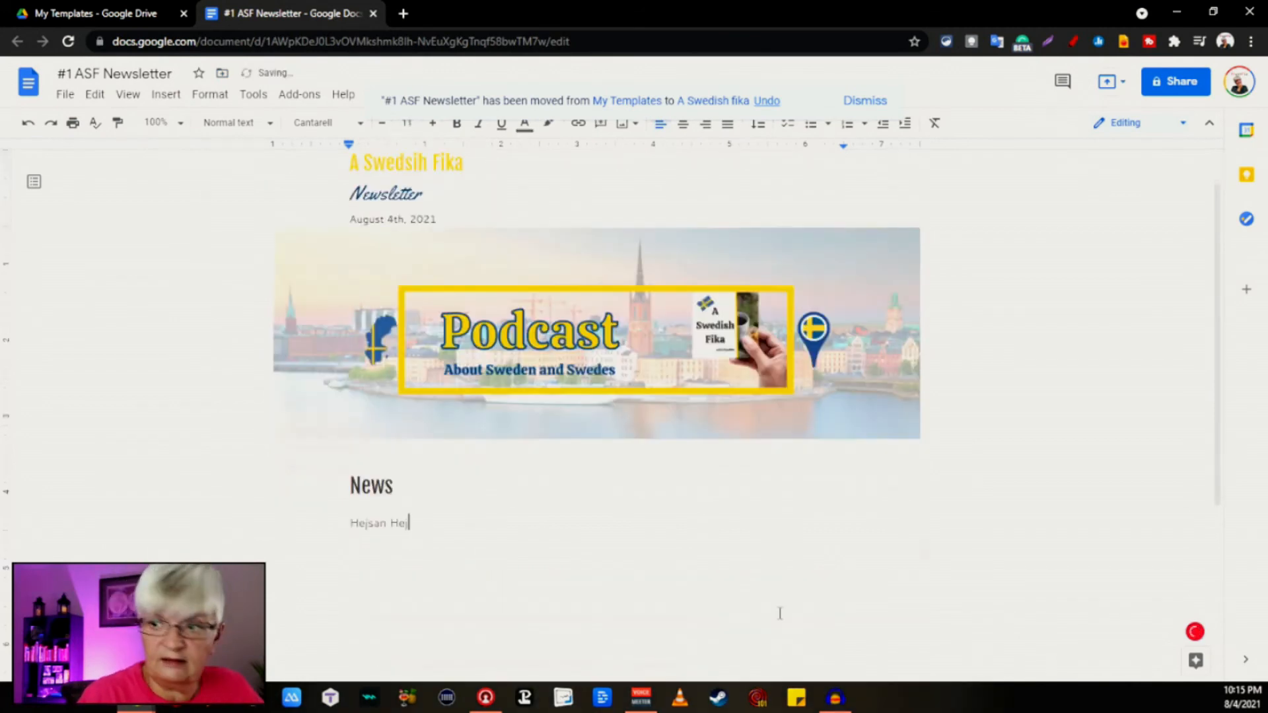
{"action": "type", "text": "This is my"}
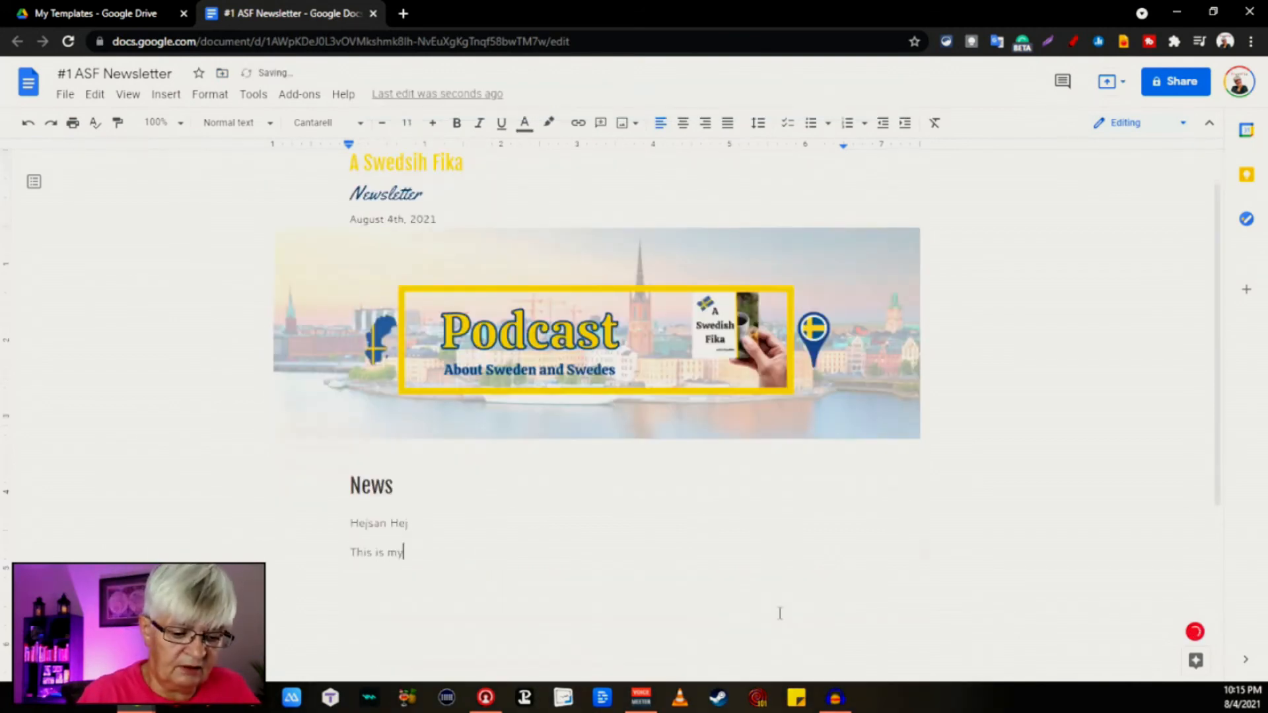
{"action": "type", "text": "first newsletter"}
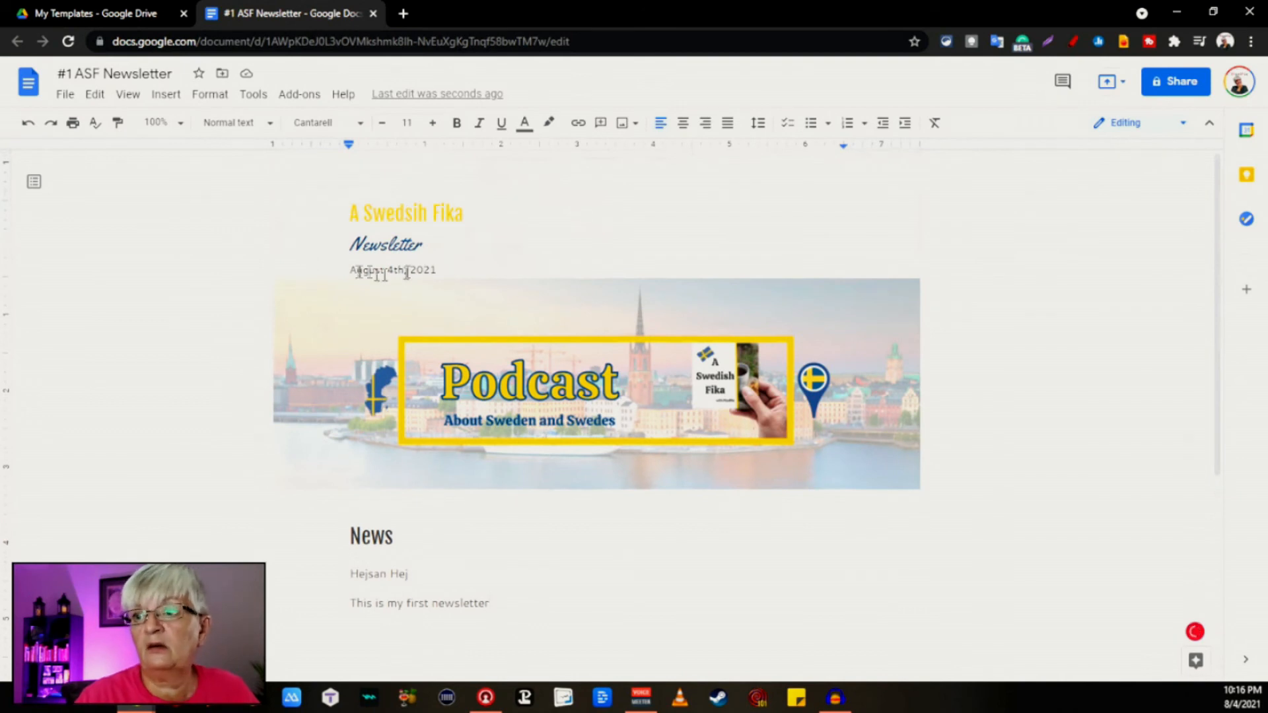
{"action": "scroll", "scroll_direction": "down", "scroll_amount": 3}
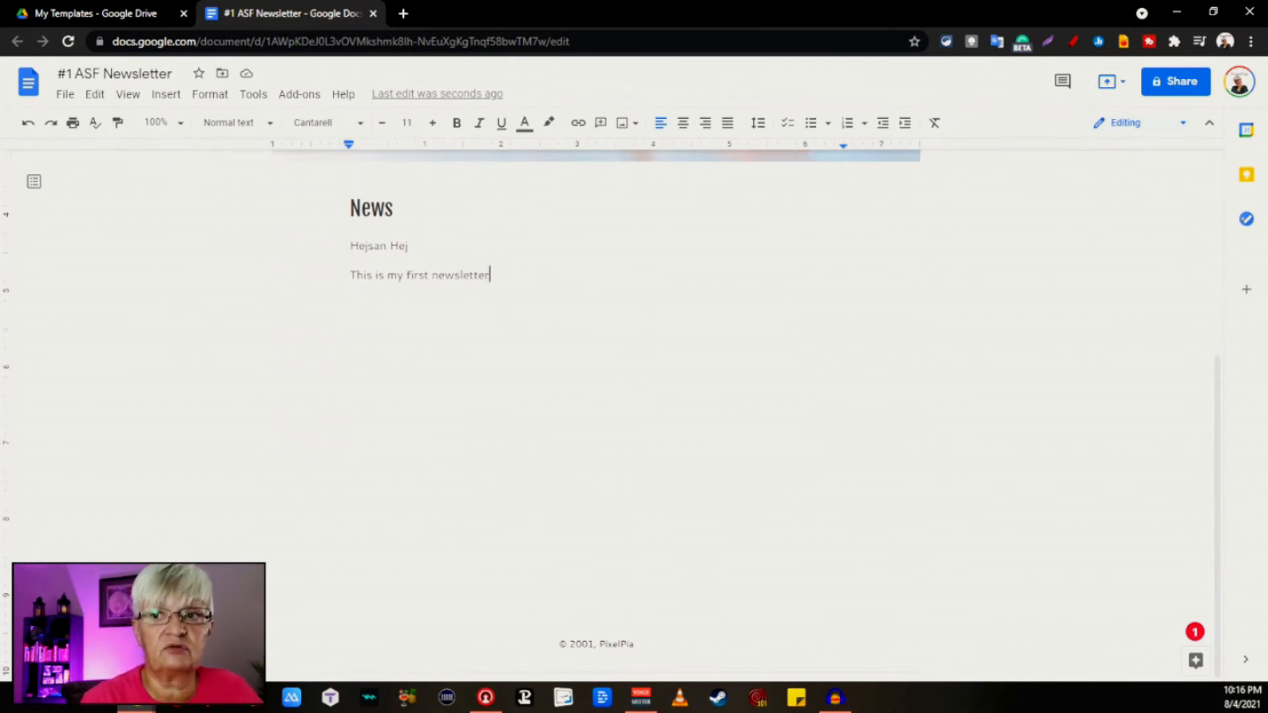
Step: Close the newsletter tab and open A Swedish fika from My Drive
{"action": "left_click", "coordinate": [93, 13]}
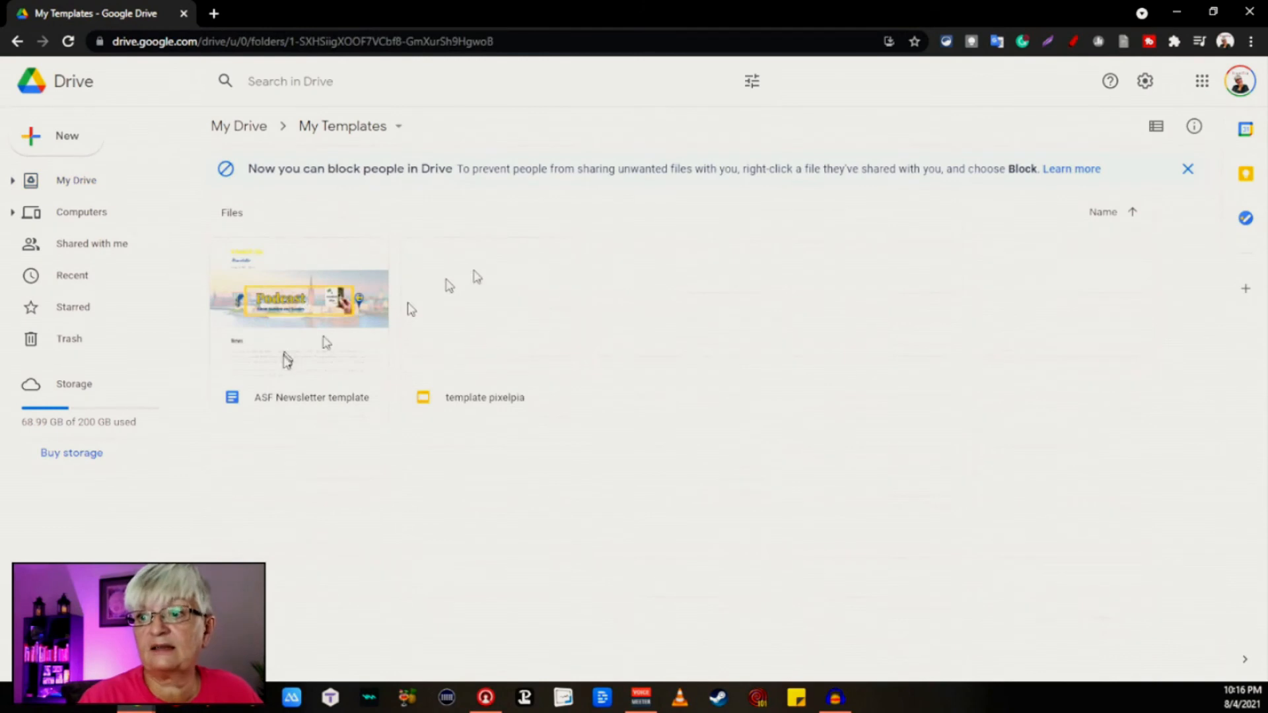
{"action": "mouse_move", "coordinate": [255, 309]}
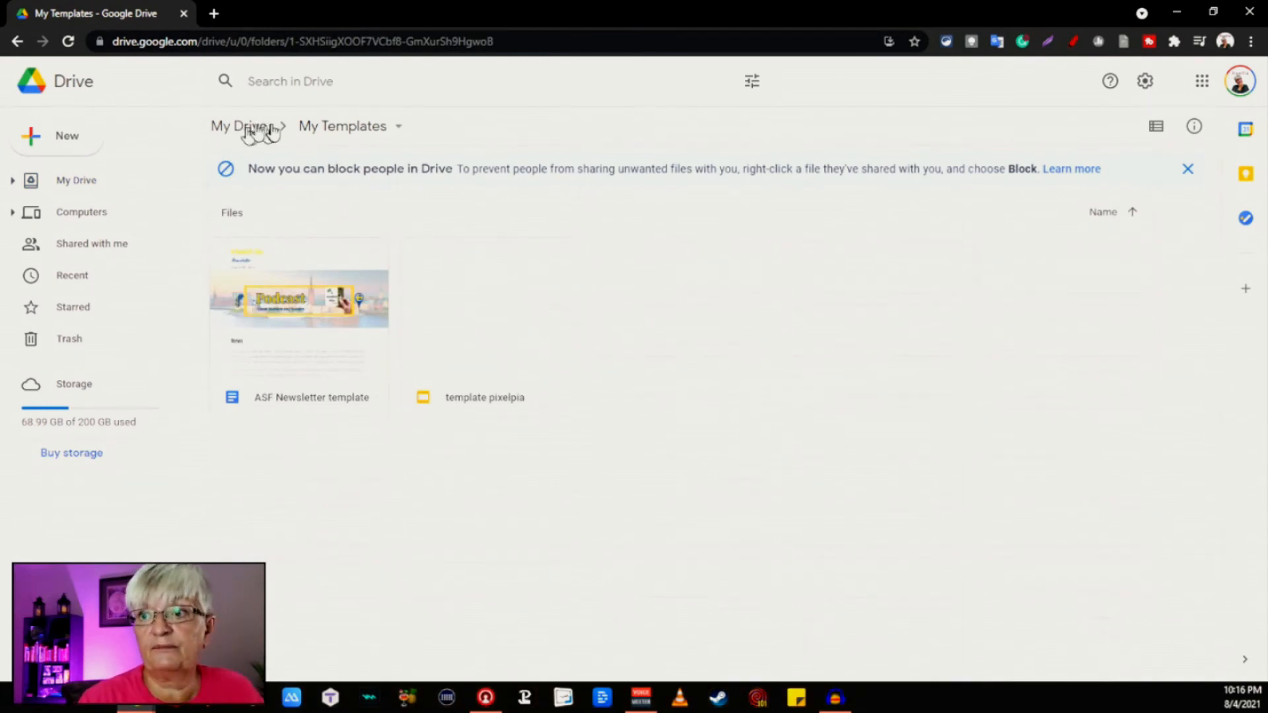
{"action": "left_click", "coordinate": [238, 126]}
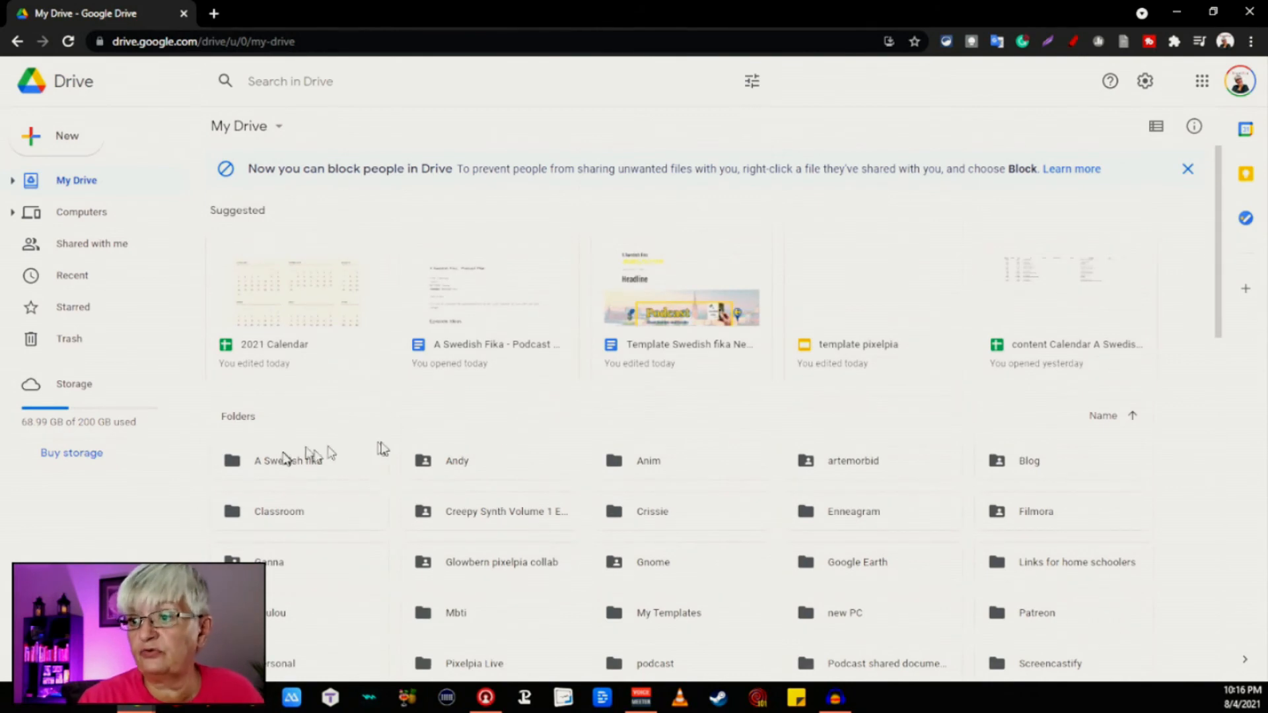
{"action": "double_click", "coordinate": [288, 460]}
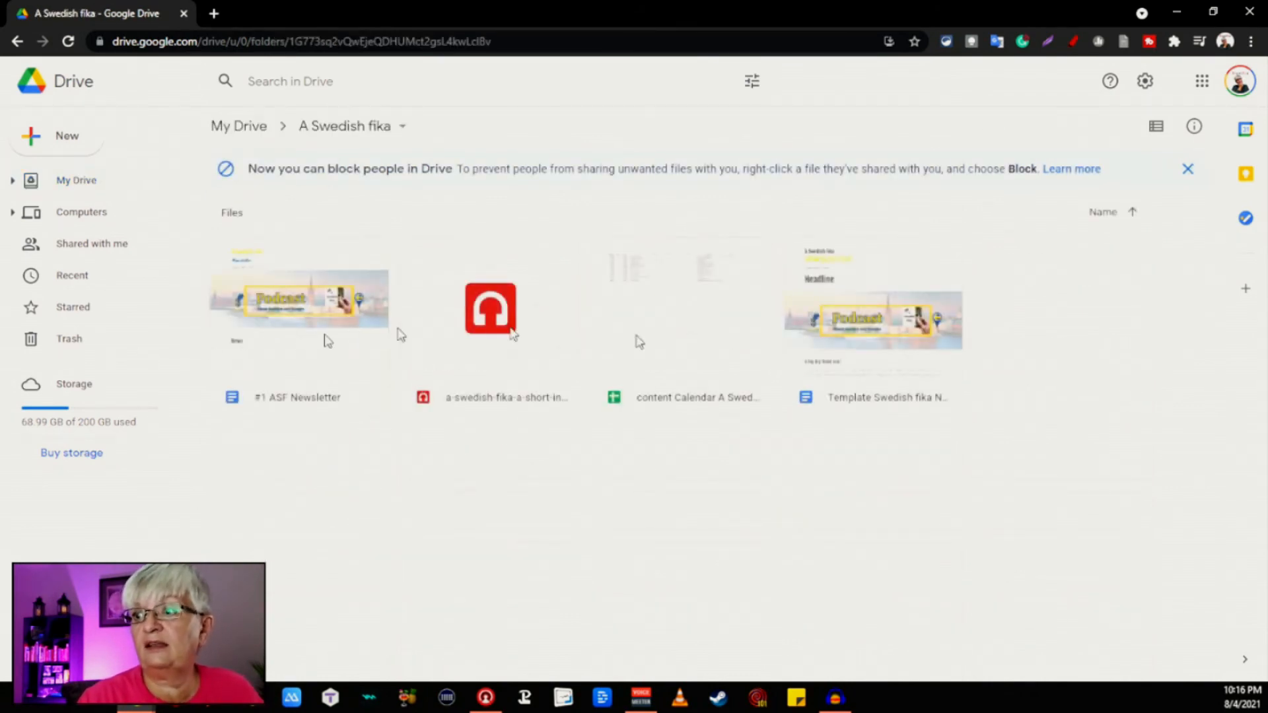
{"action": "mouse_move", "coordinate": [432, 396]}
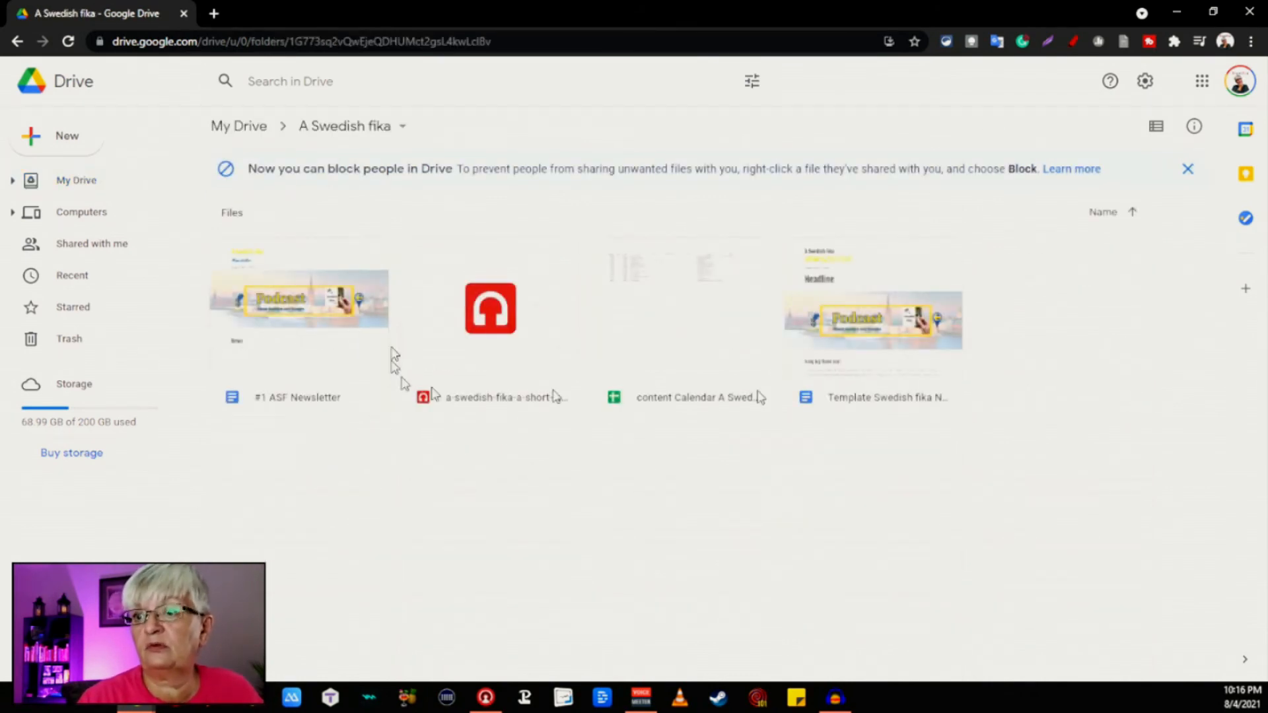